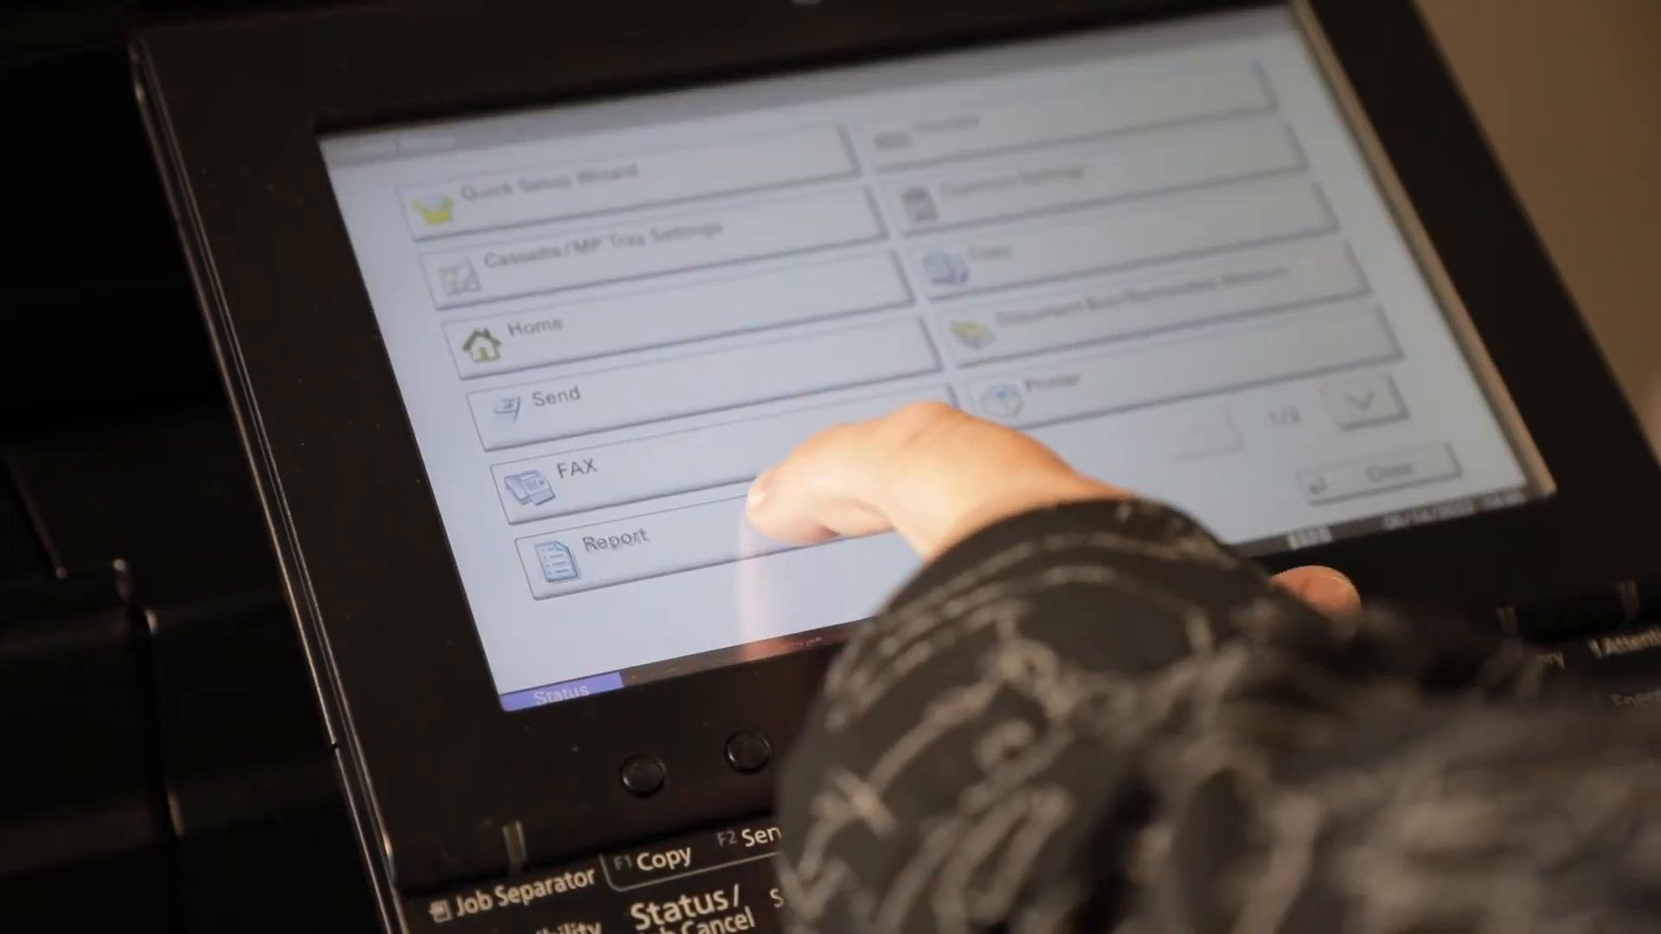
# Step: Print the Status Page and Network Status reports from the Kyocera panel's Report menu
pyautogui.click(603, 546)
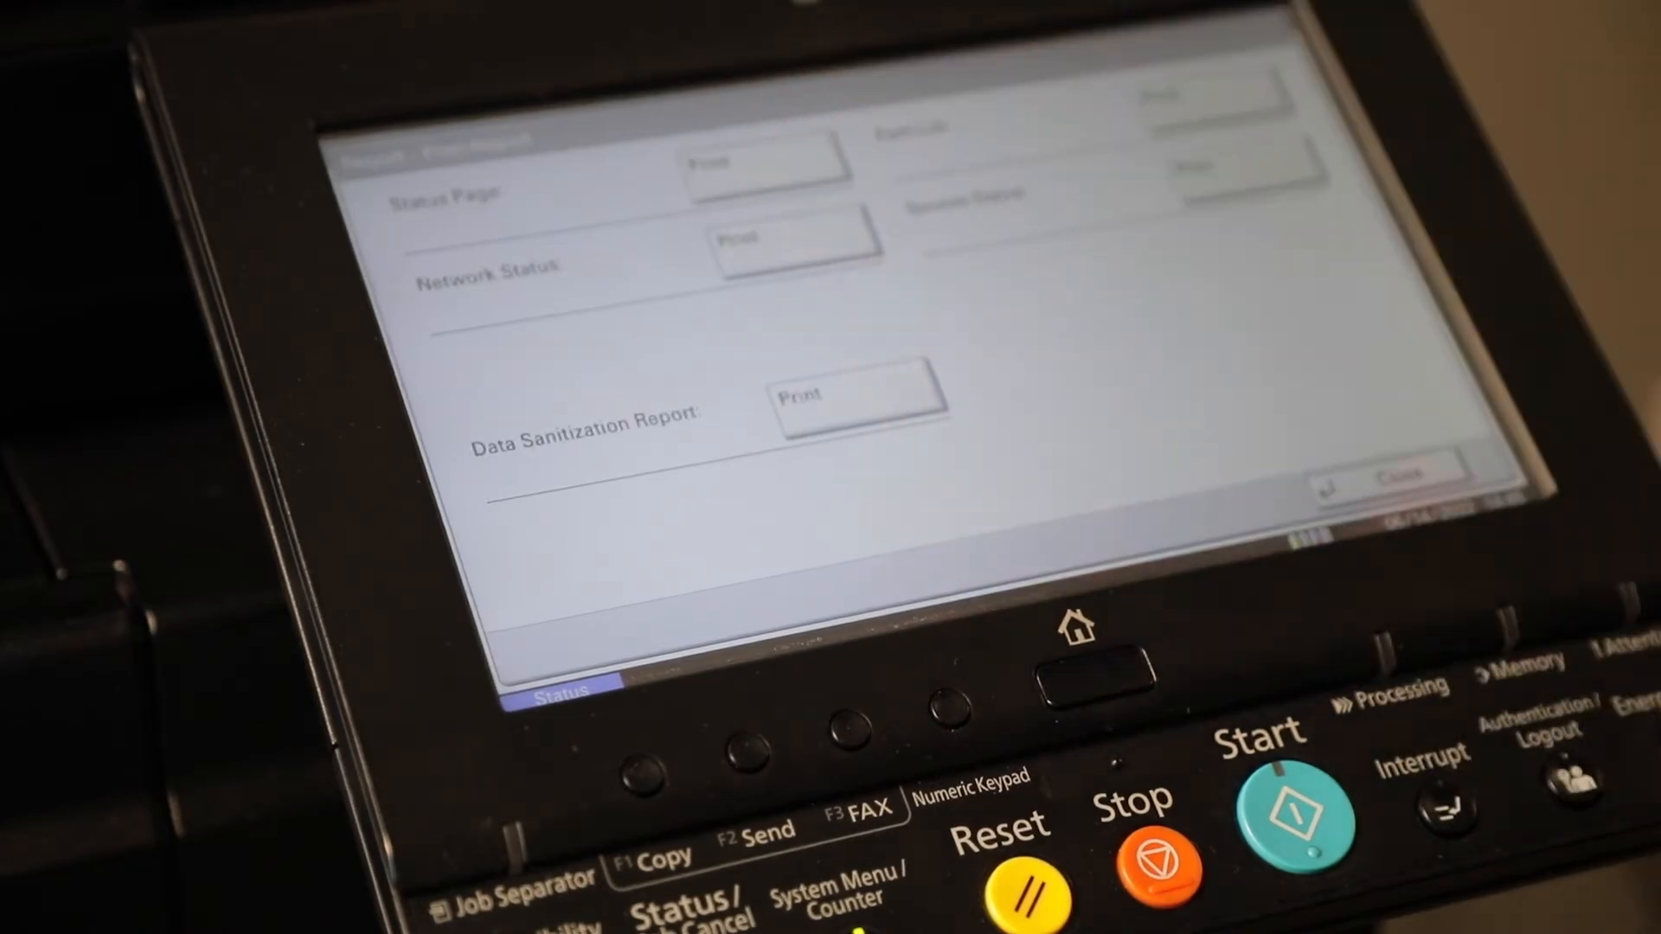
pyautogui.click(765, 162)
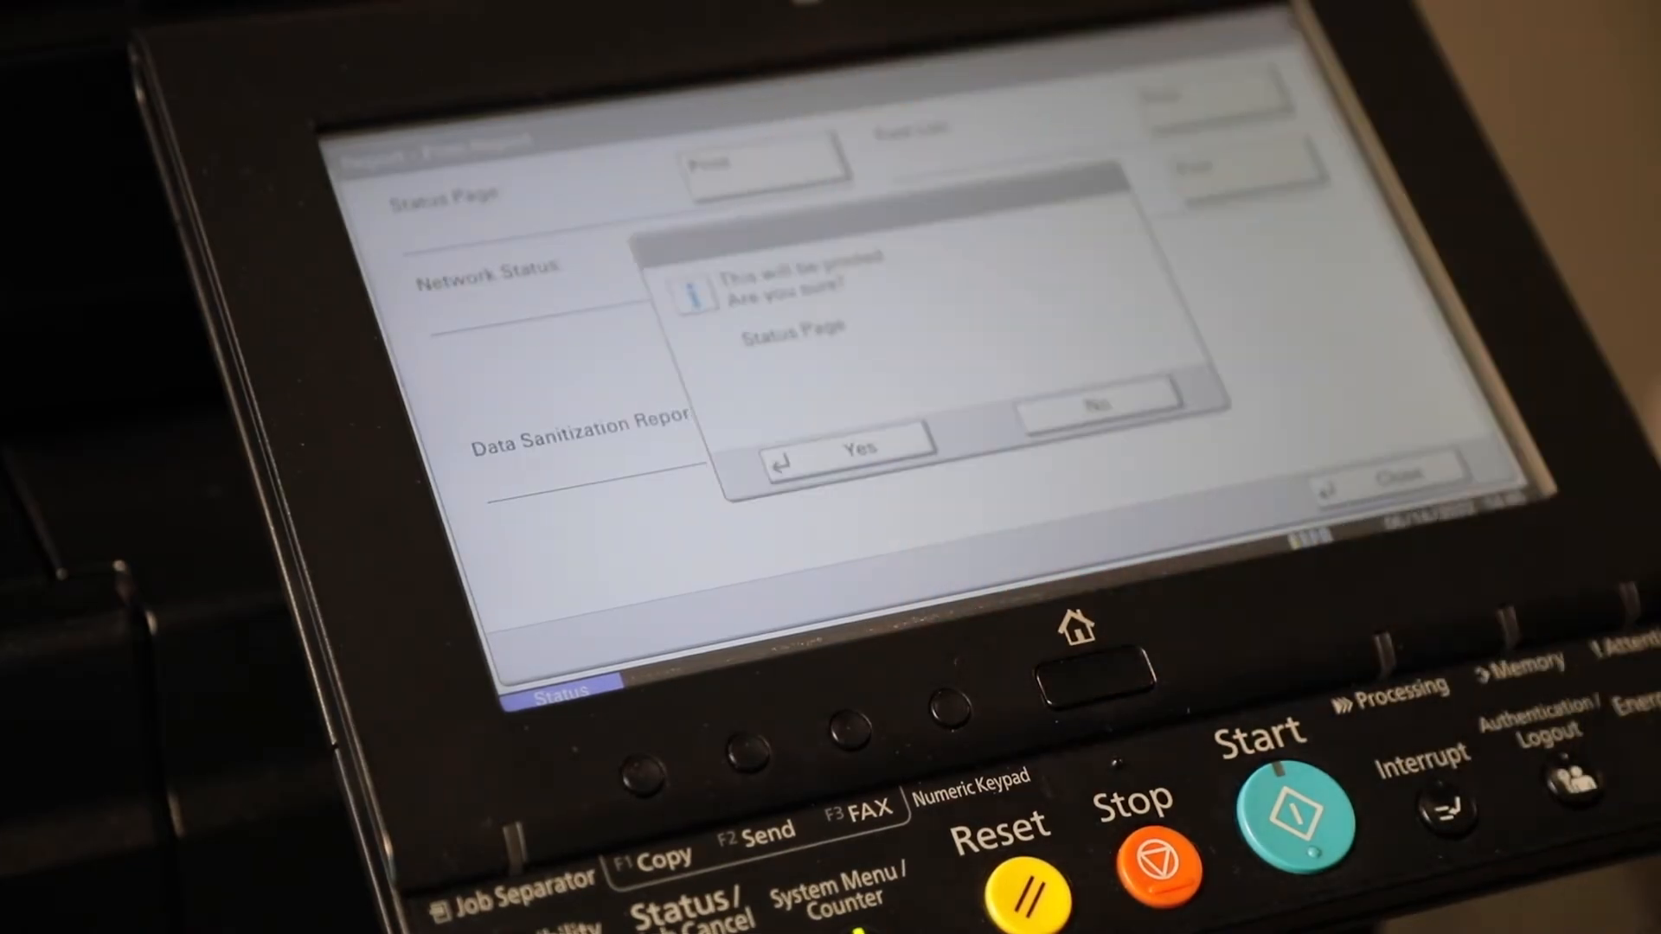
pyautogui.click(860, 447)
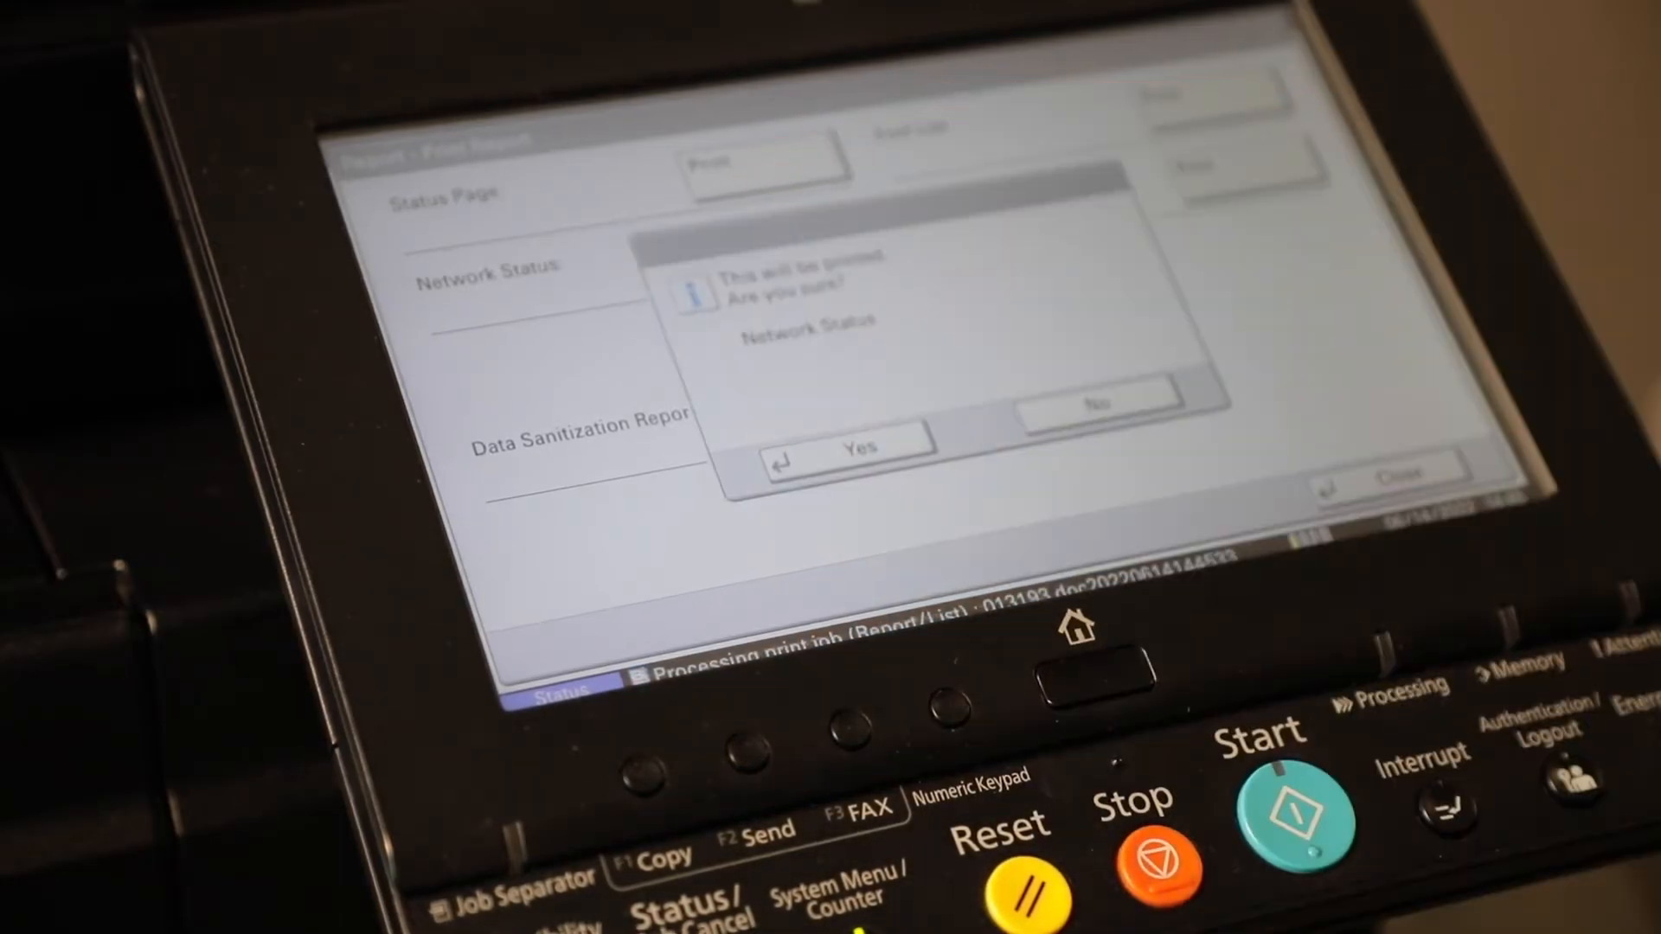
pyautogui.click(858, 443)
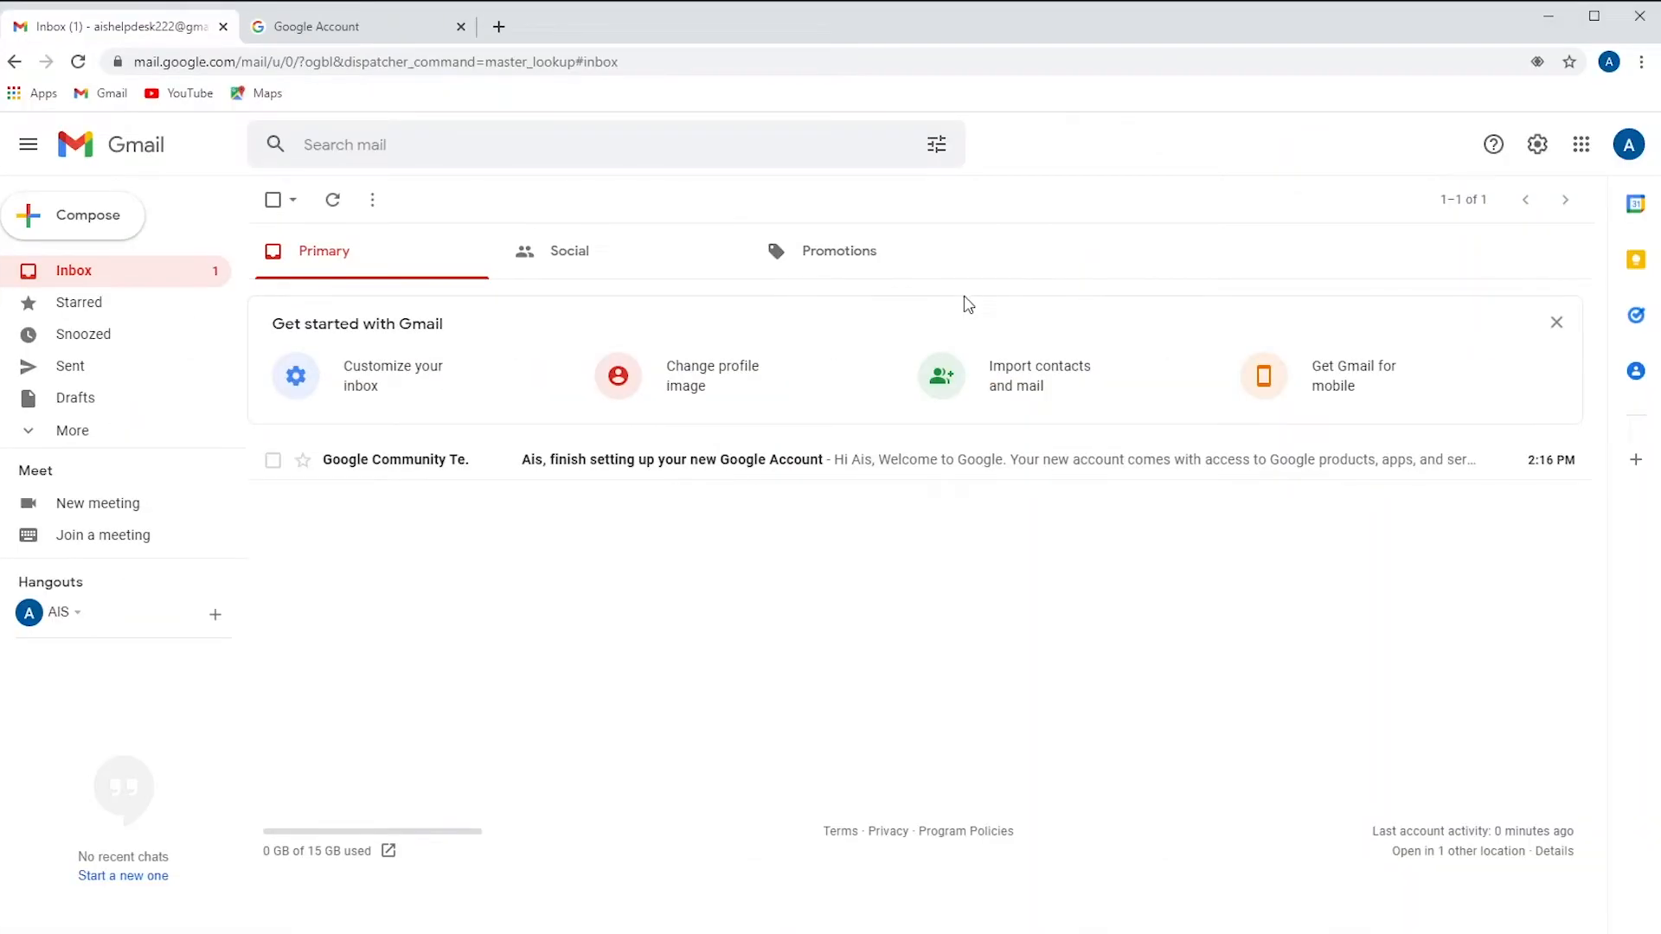
pyautogui.moveTo(986, 302)
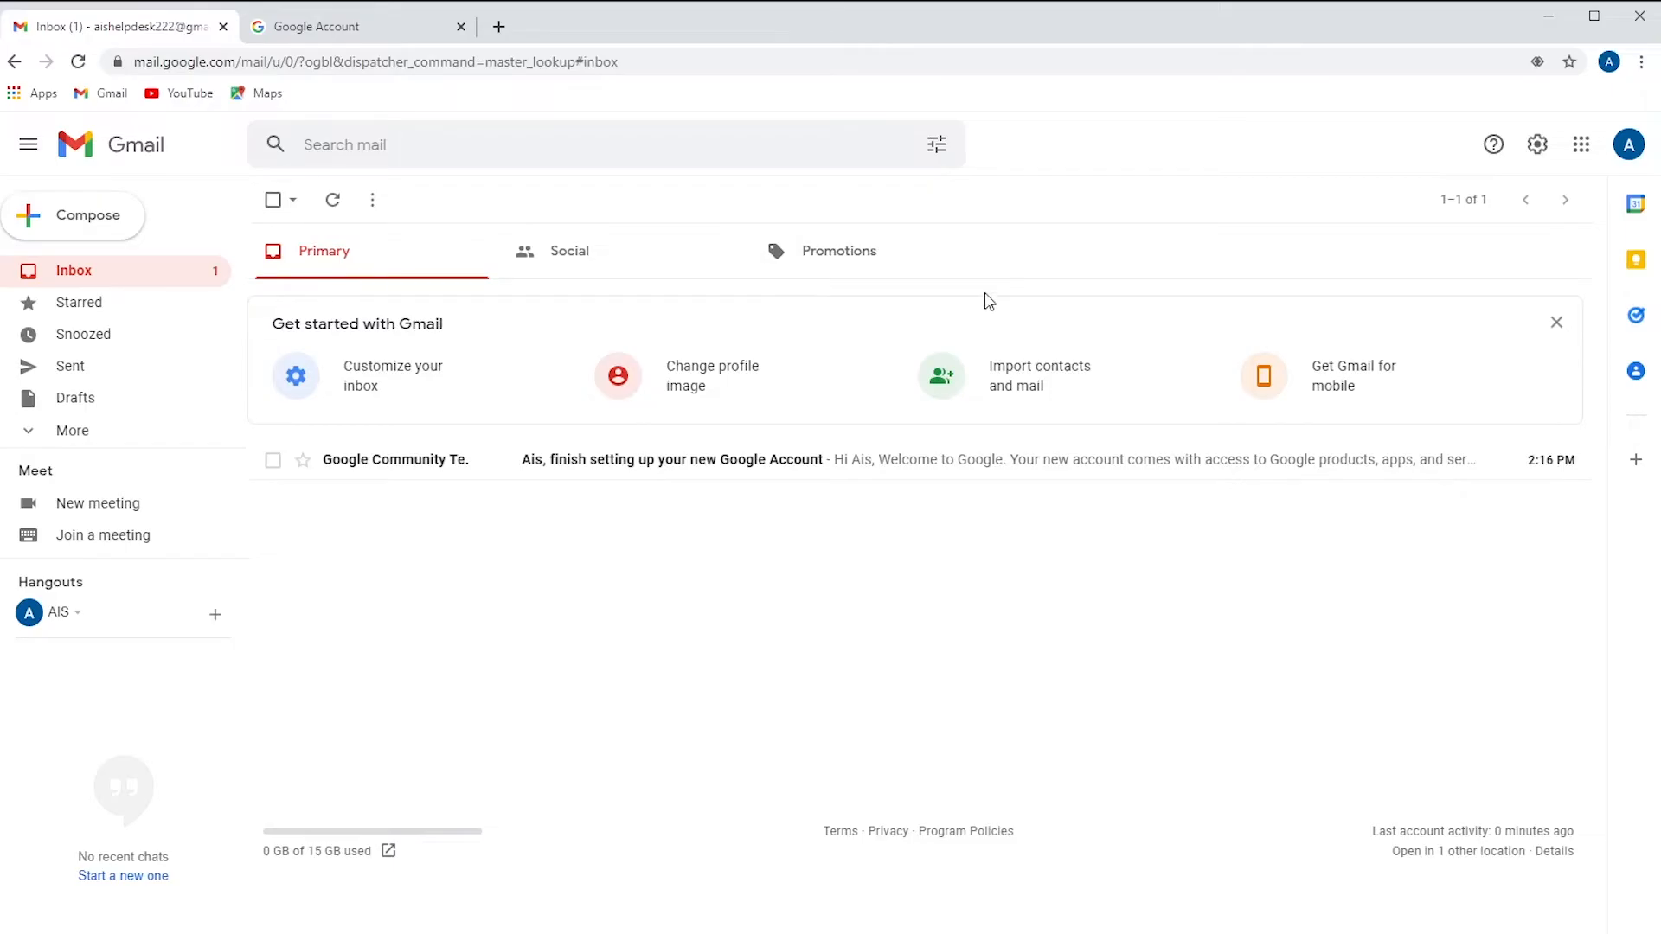
pyautogui.moveTo(1539, 145)
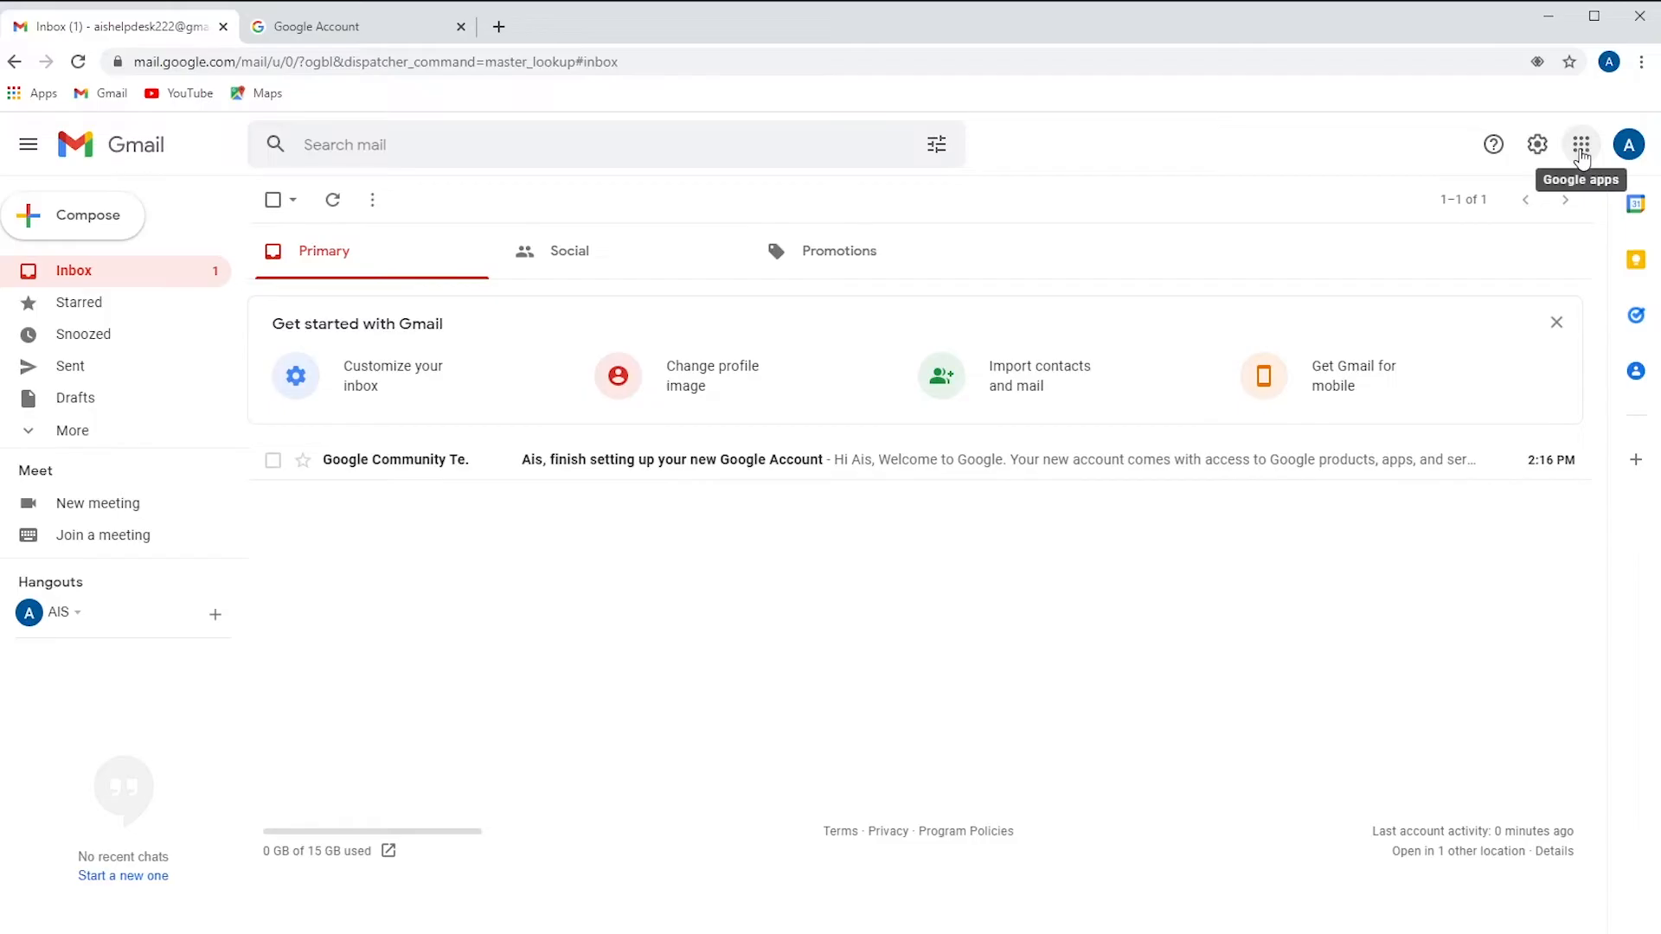
# Step: Go from Gmail's apps grid to Google Account Security and open 2-Step Verification
pyautogui.click(1580, 145)
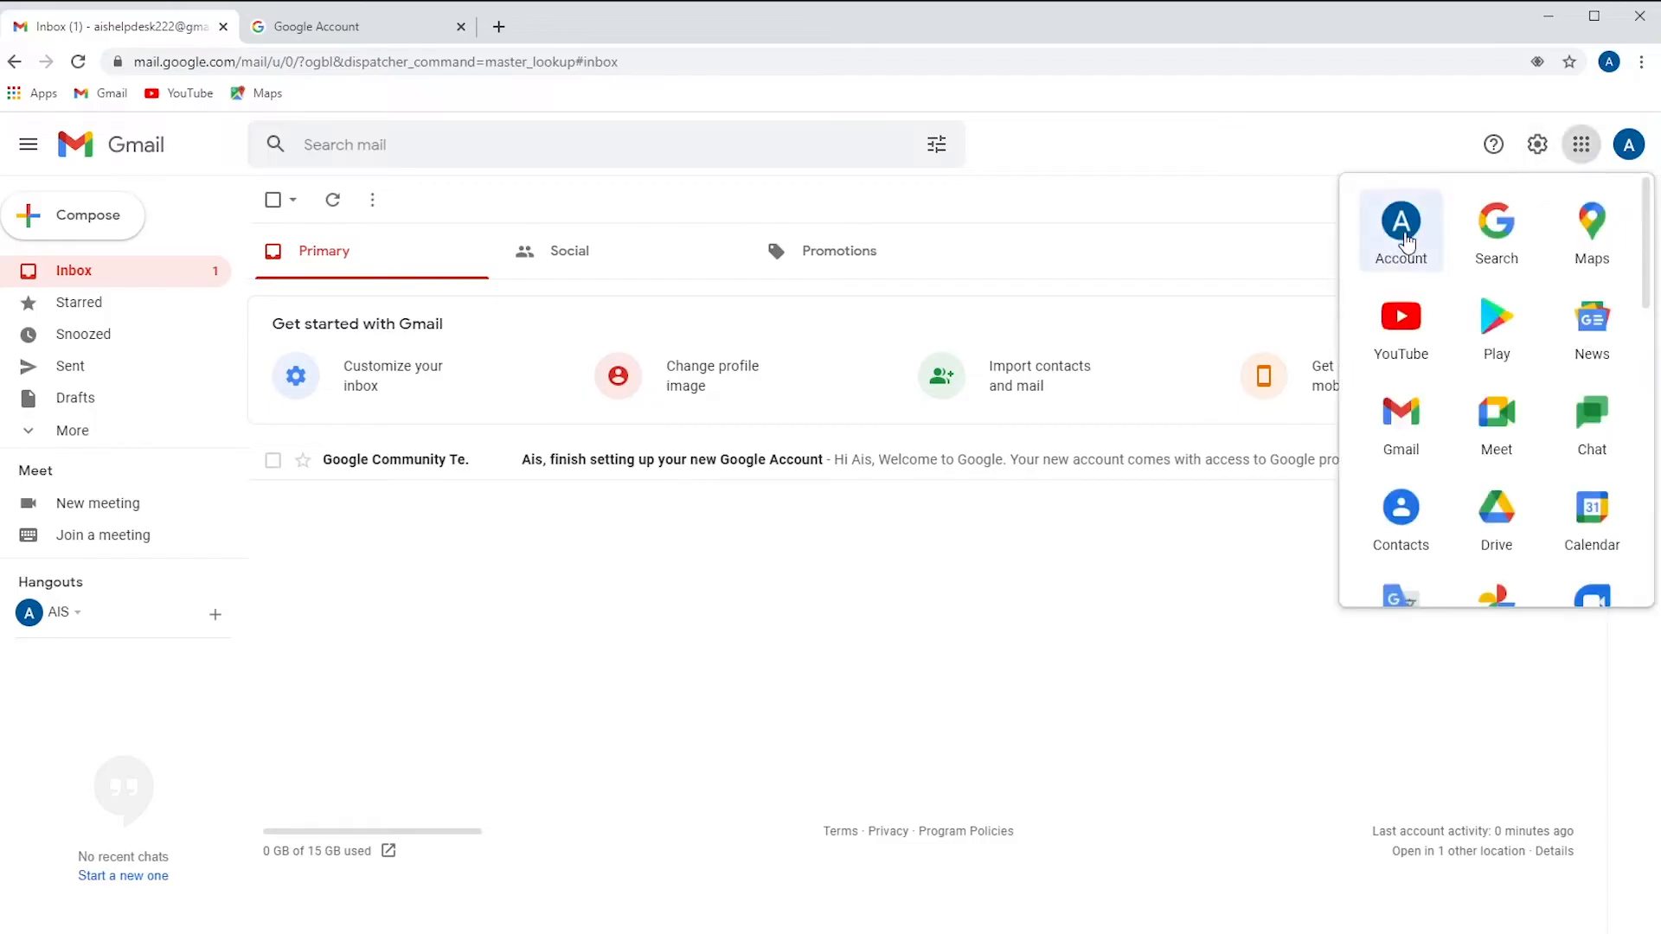
pyautogui.click(1401, 230)
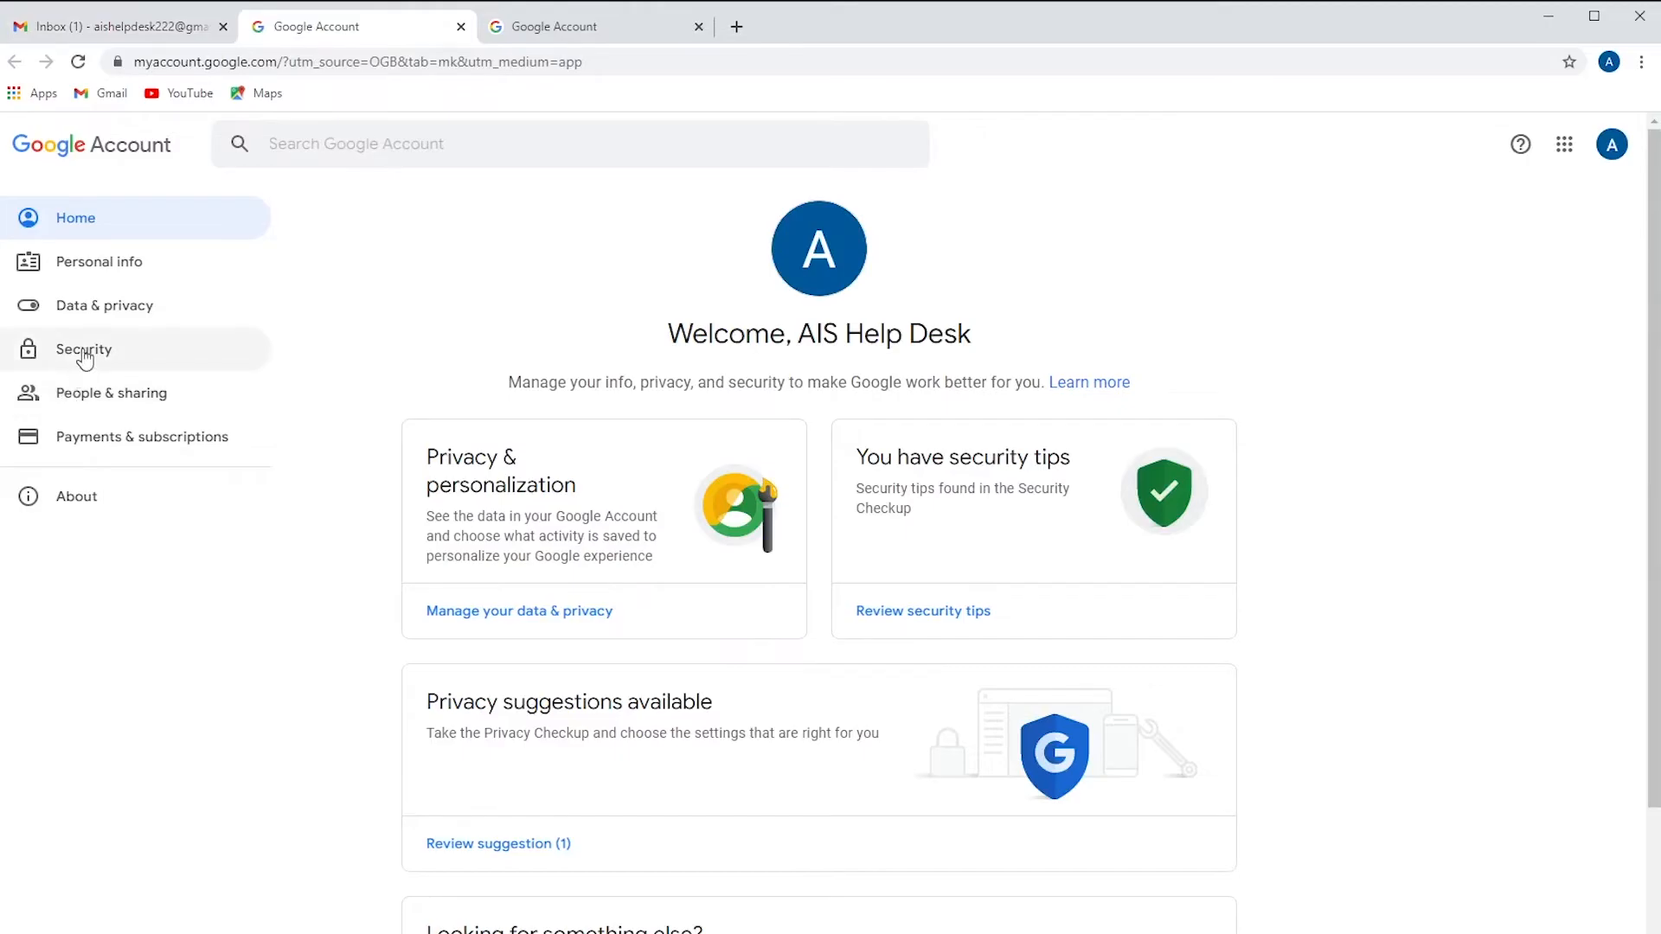
pyautogui.click(84, 350)
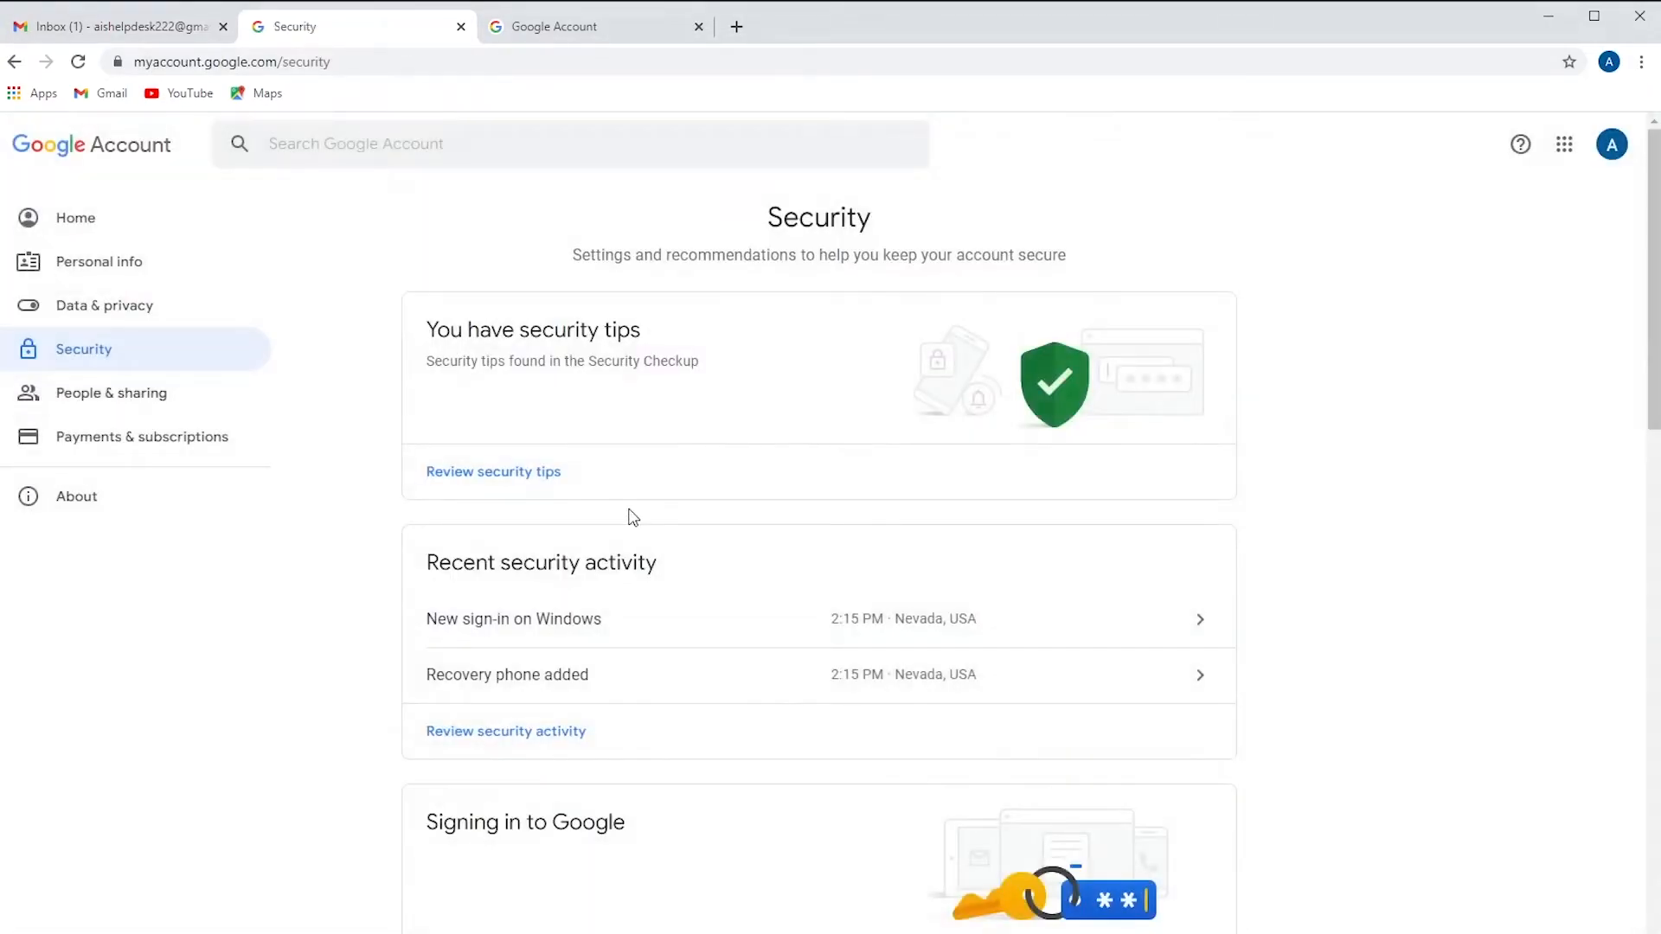
pyautogui.scroll(-3)
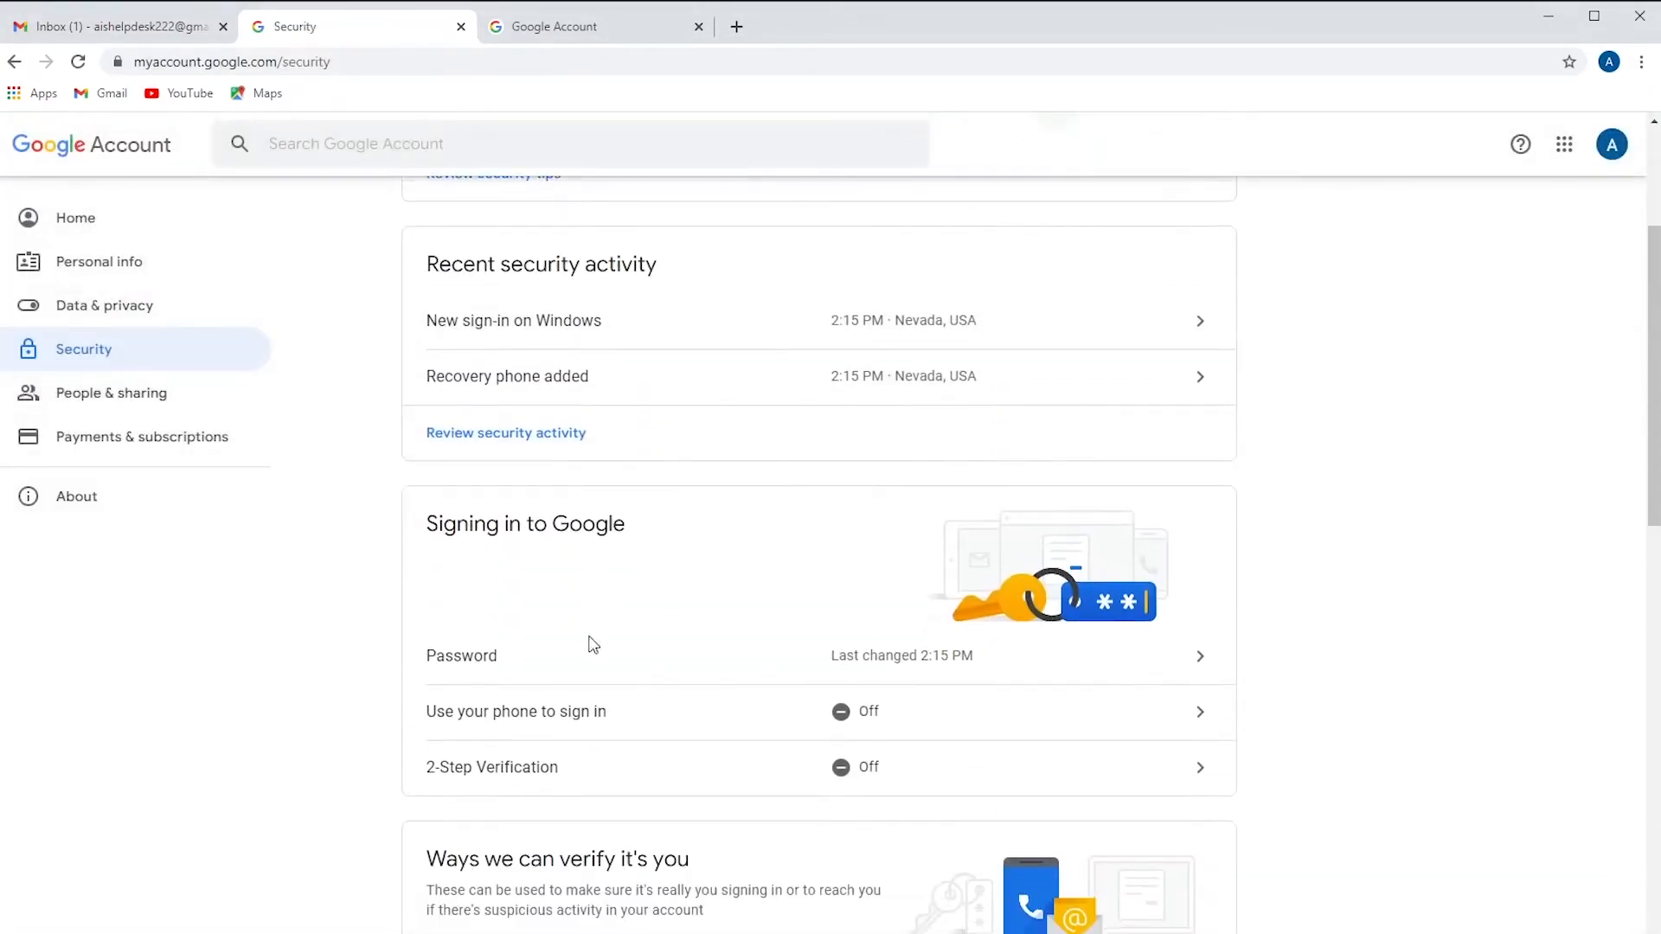
pyautogui.moveTo(597, 783)
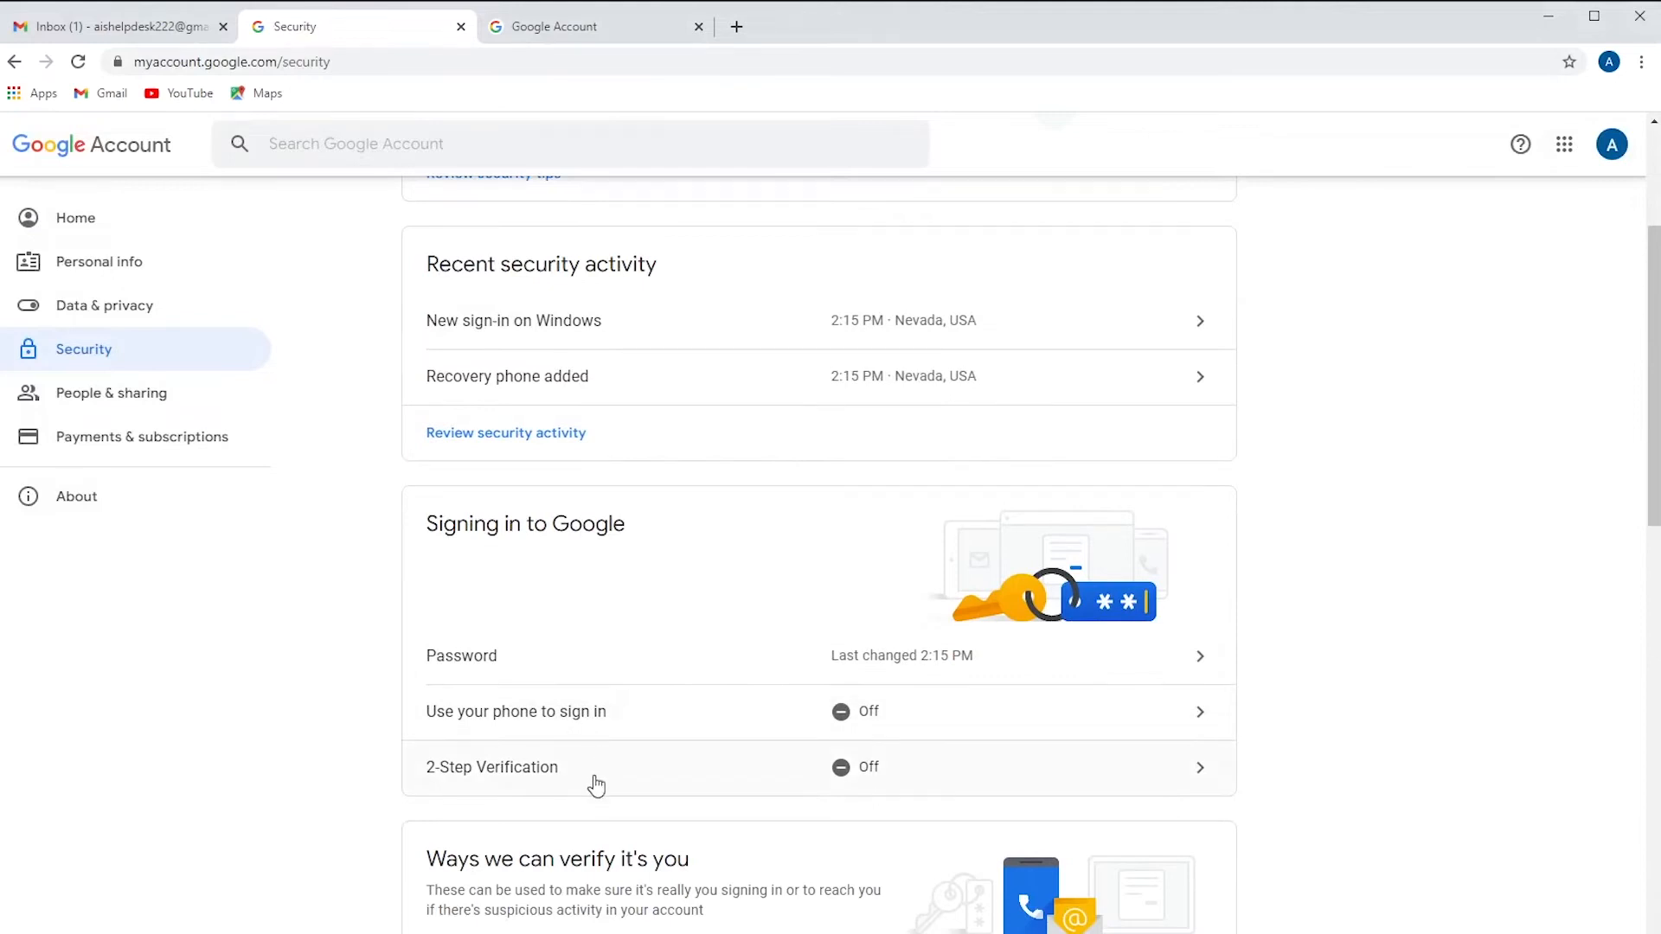
pyautogui.click(491, 767)
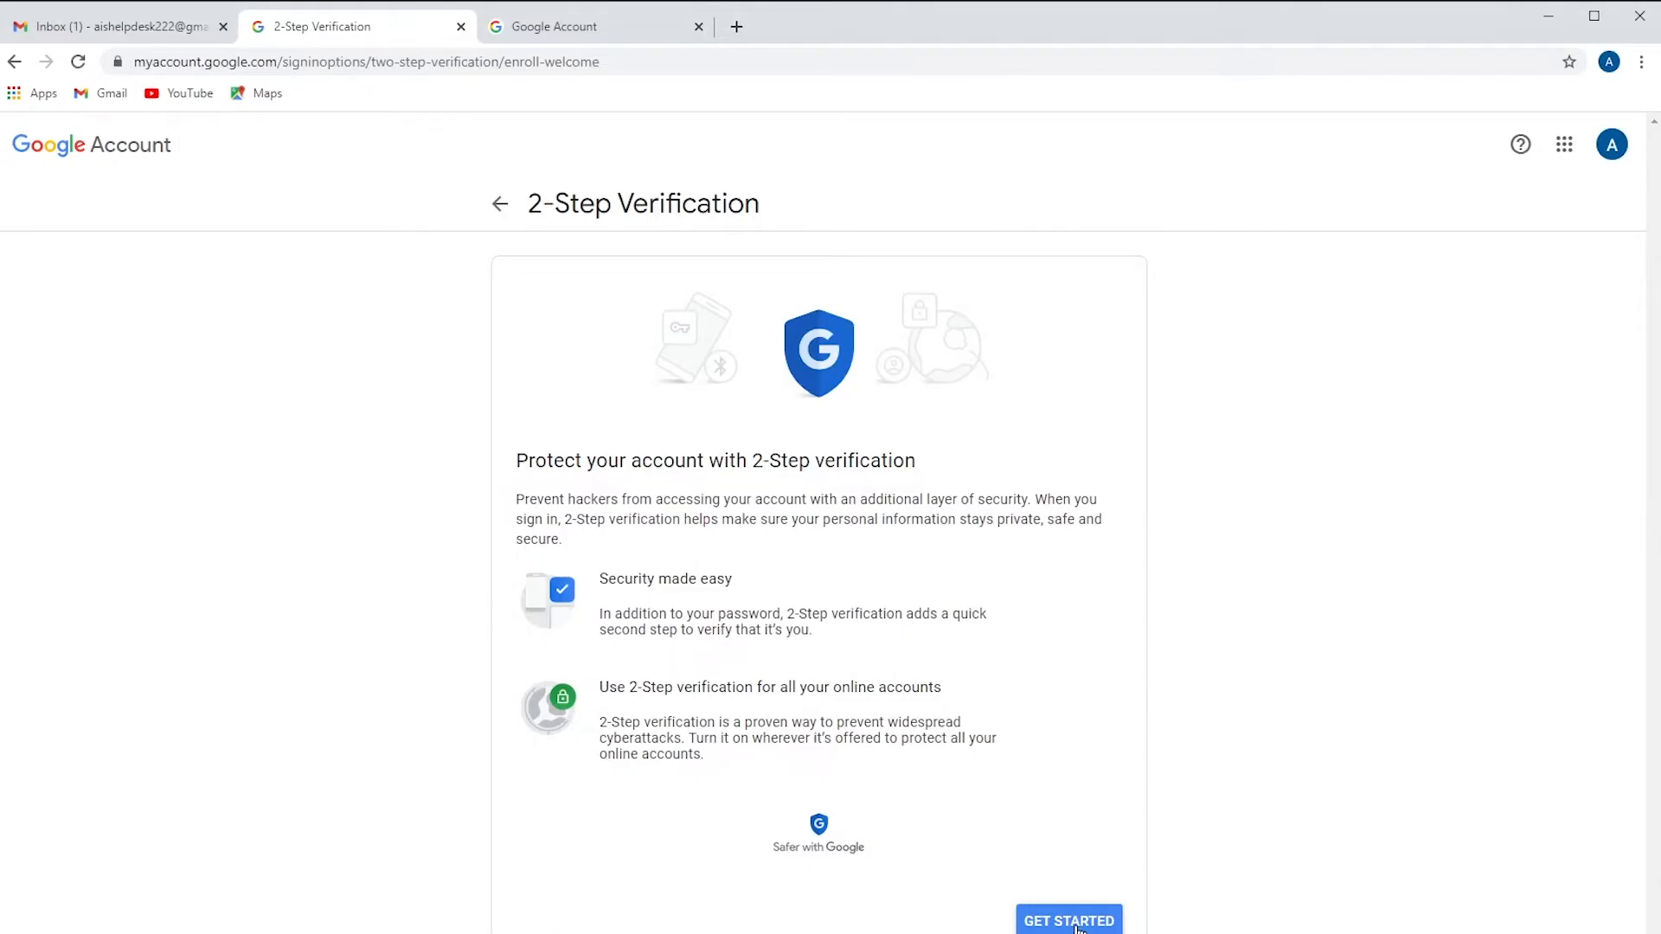
# Step: Start 2-Step Verification setup, re-confirm the password, and send a text code to the phone
pyautogui.click(1067, 920)
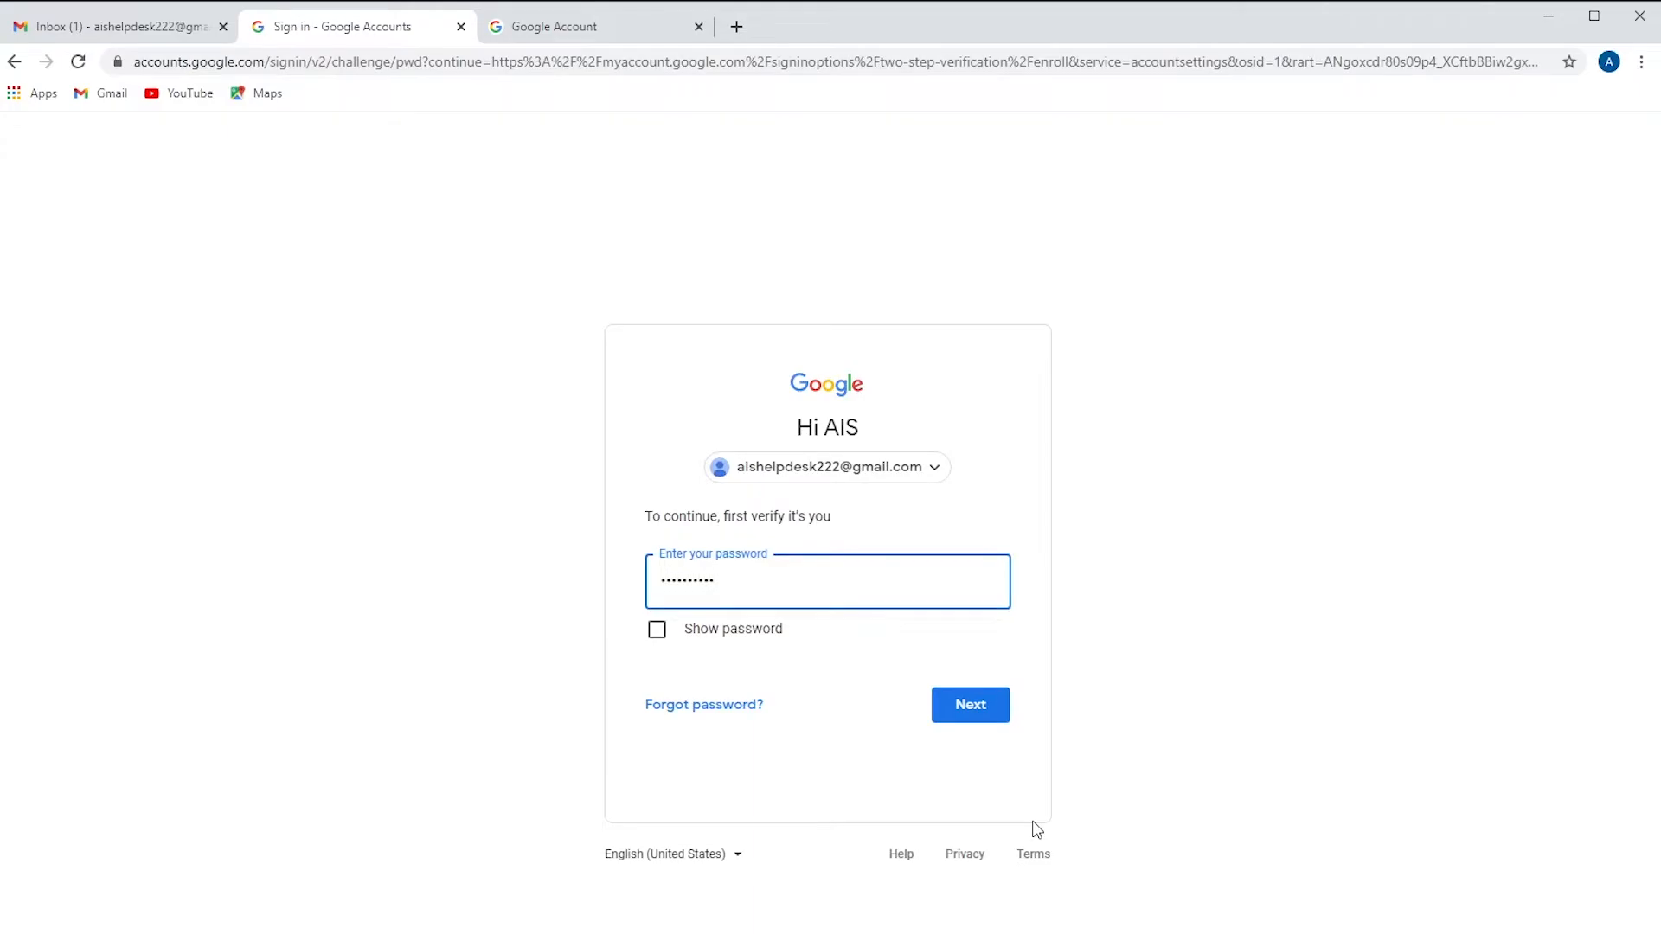
pyautogui.click(968, 705)
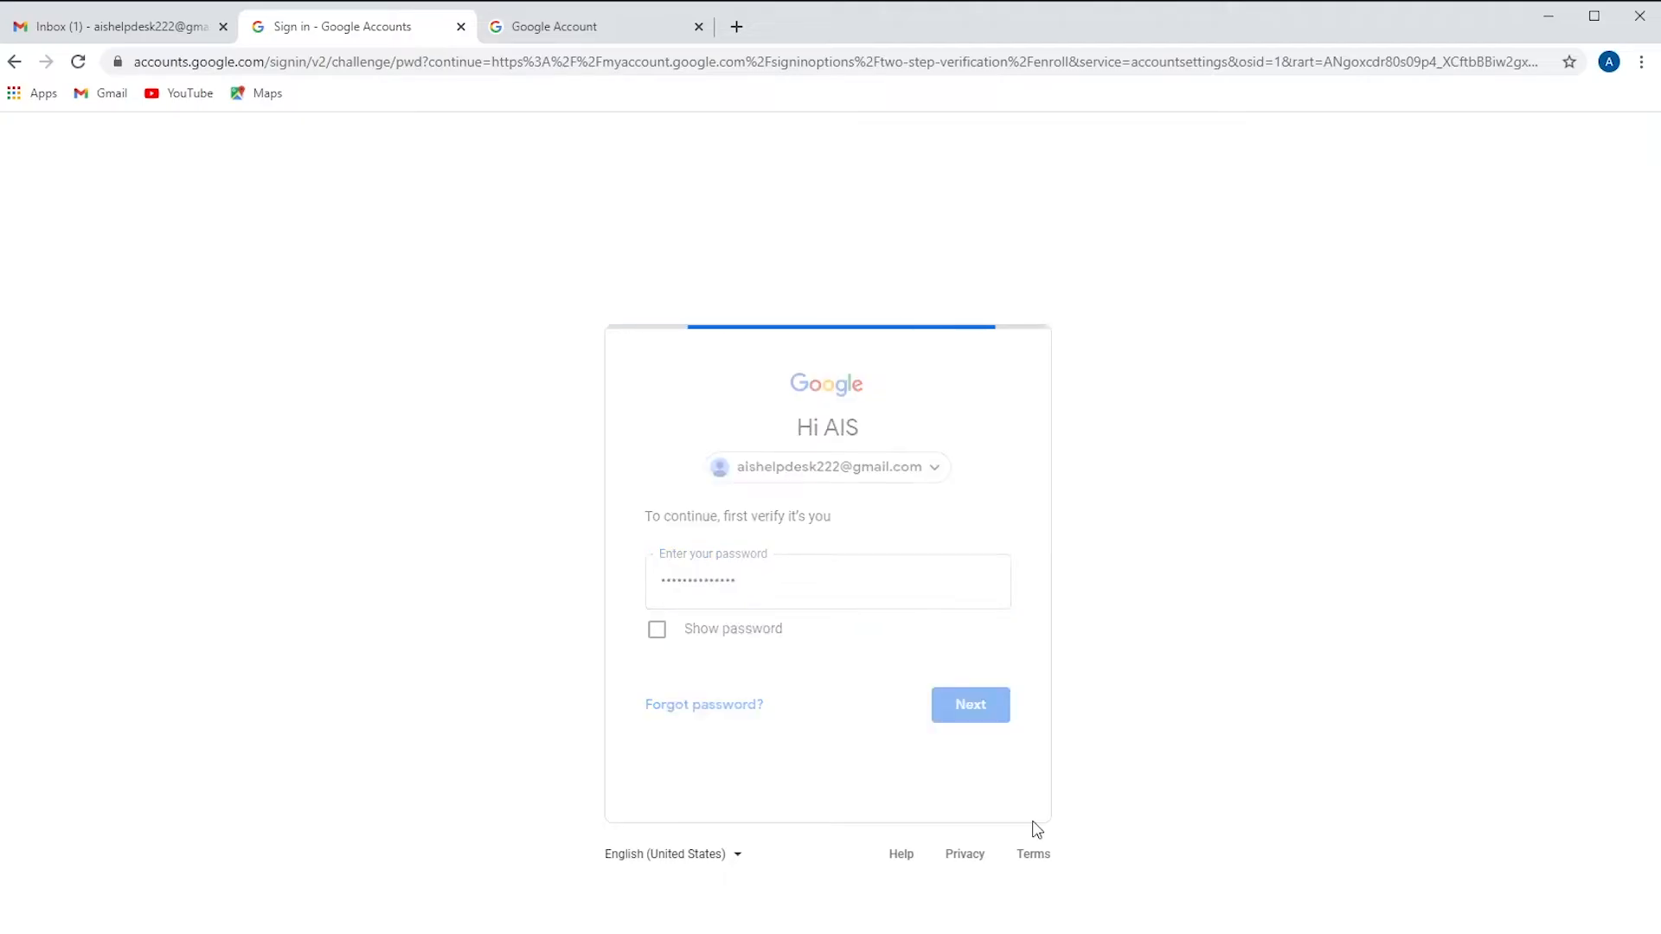
pyautogui.click(968, 705)
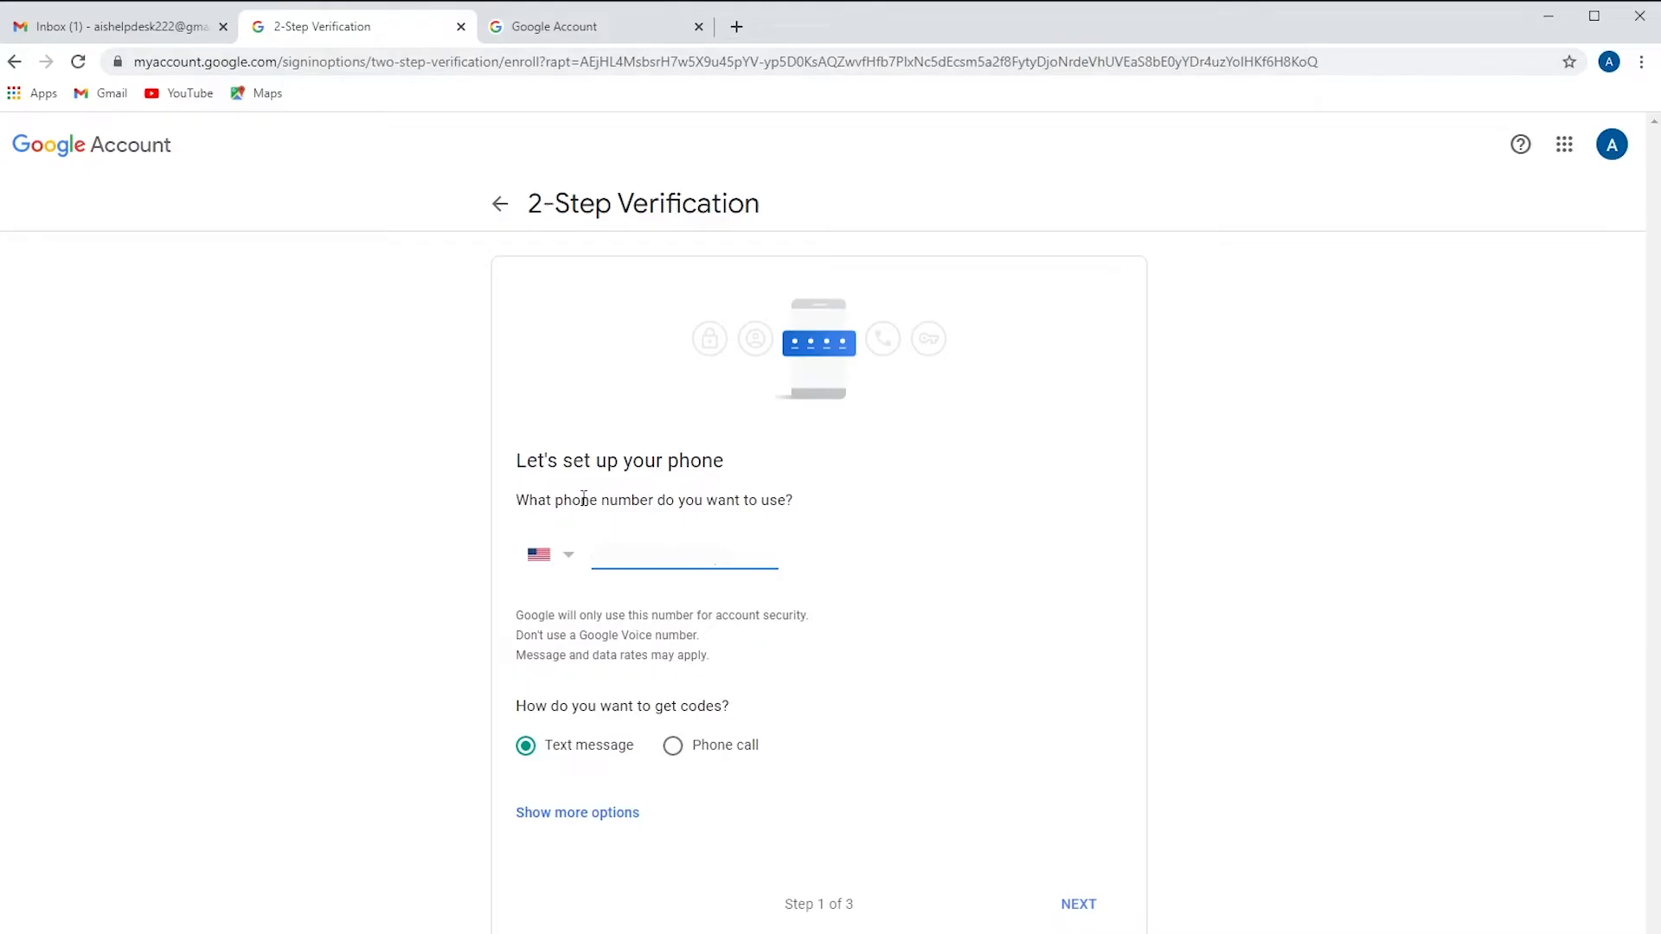
pyautogui.moveTo(976, 824)
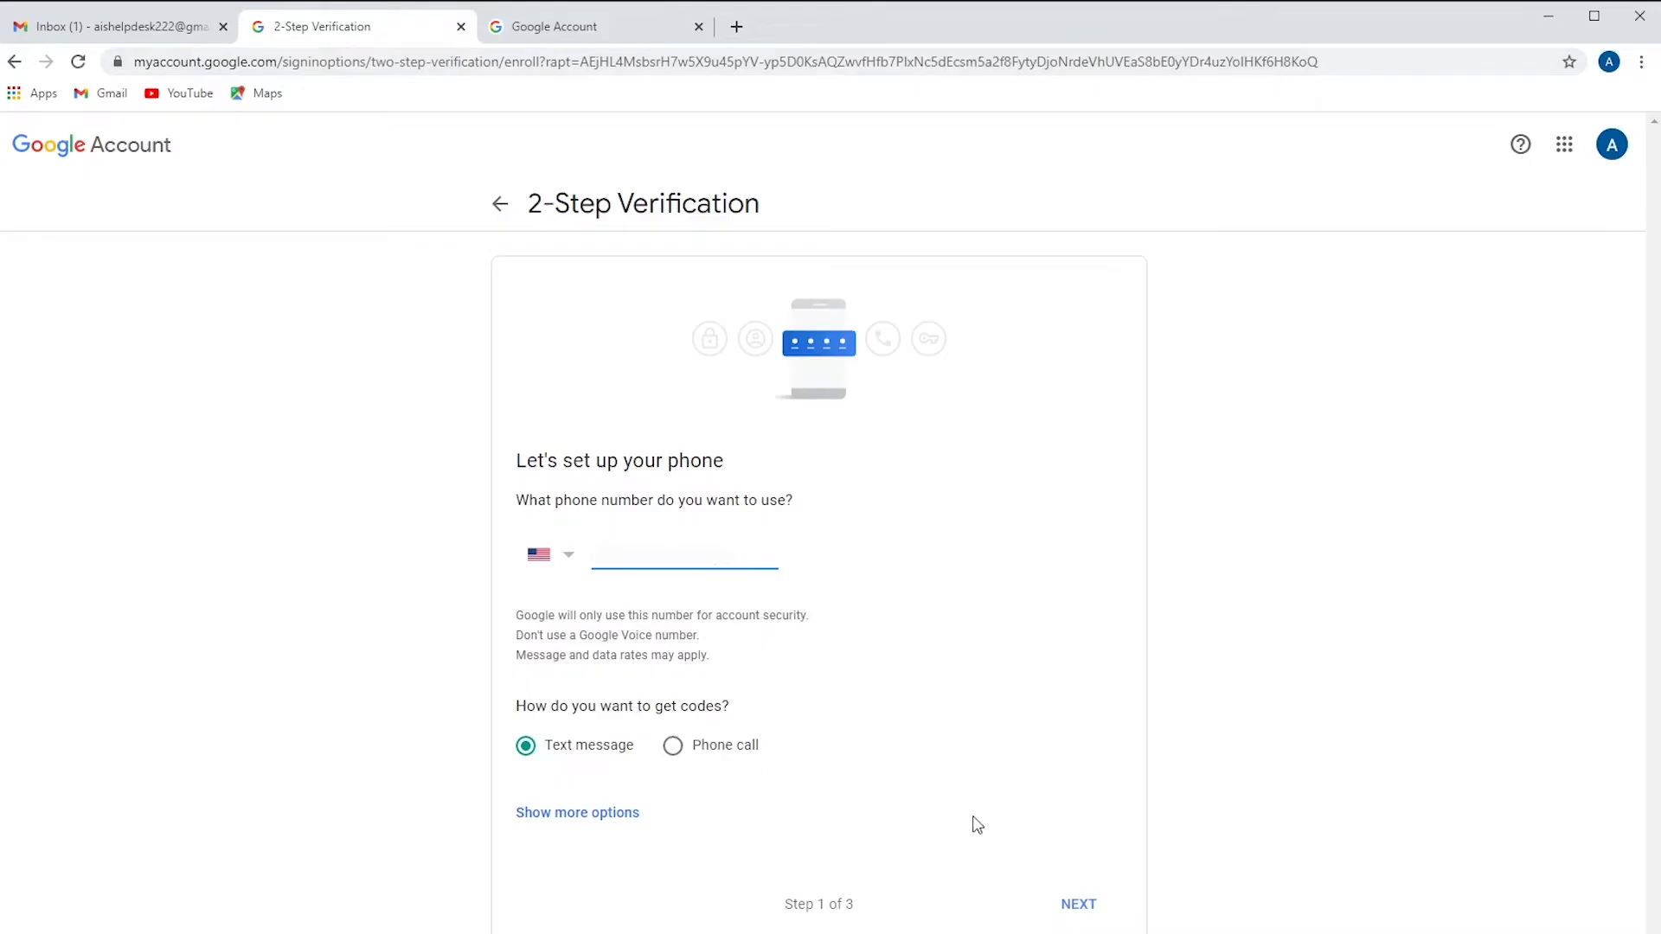
pyautogui.moveTo(687, 760)
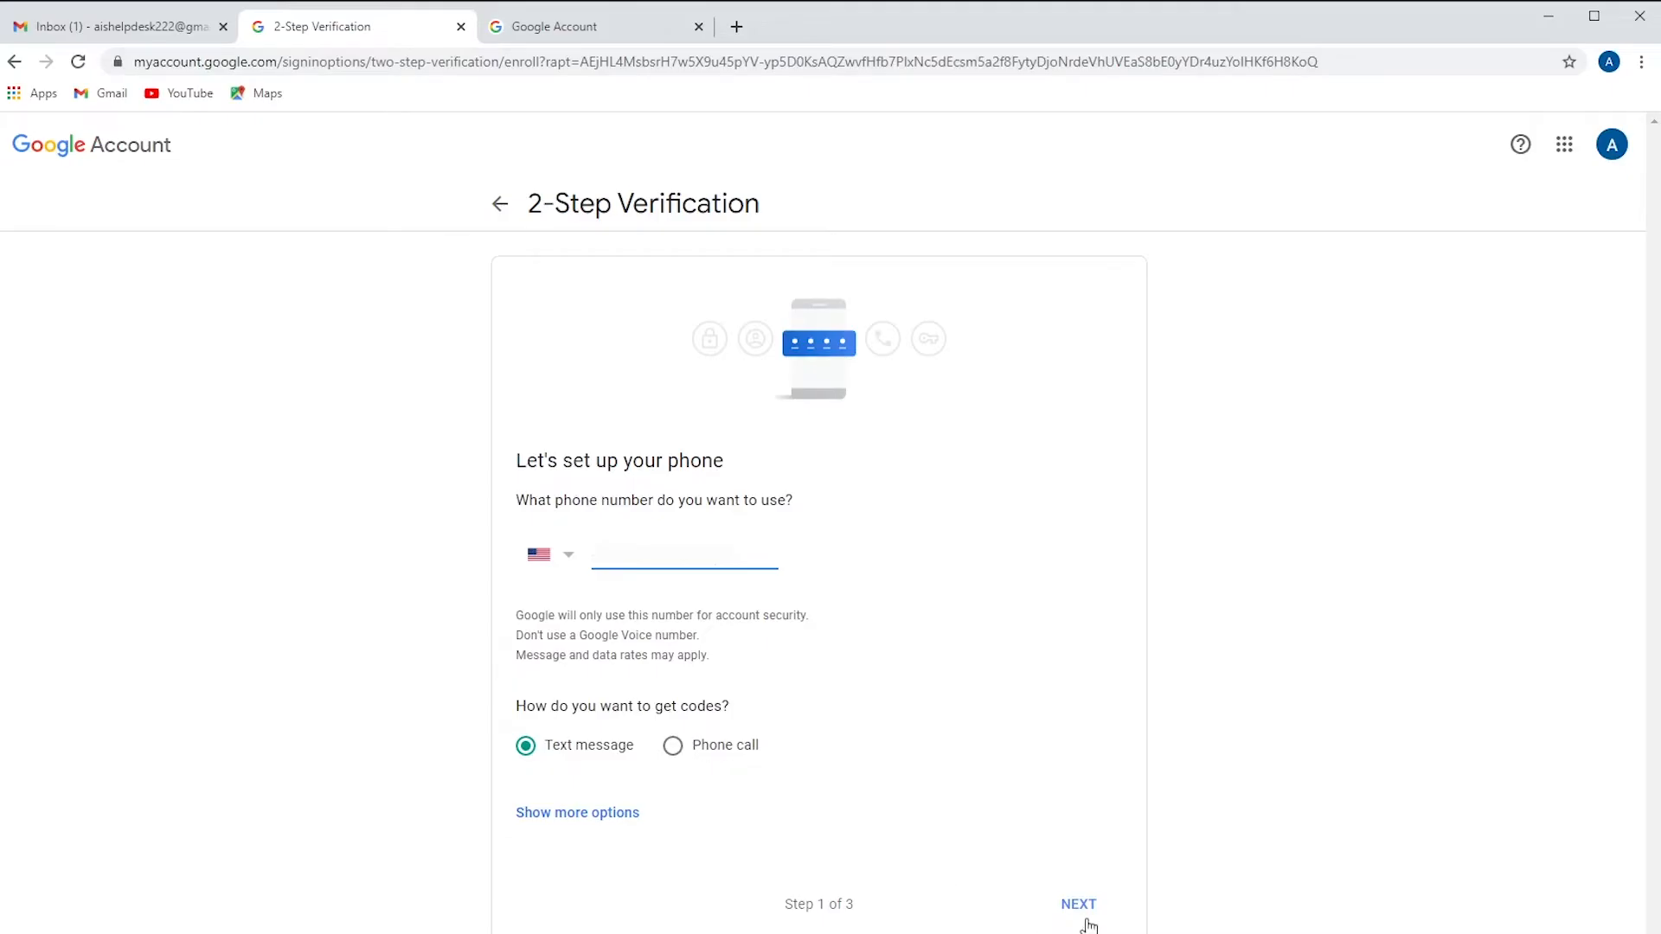
pyautogui.click(1077, 904)
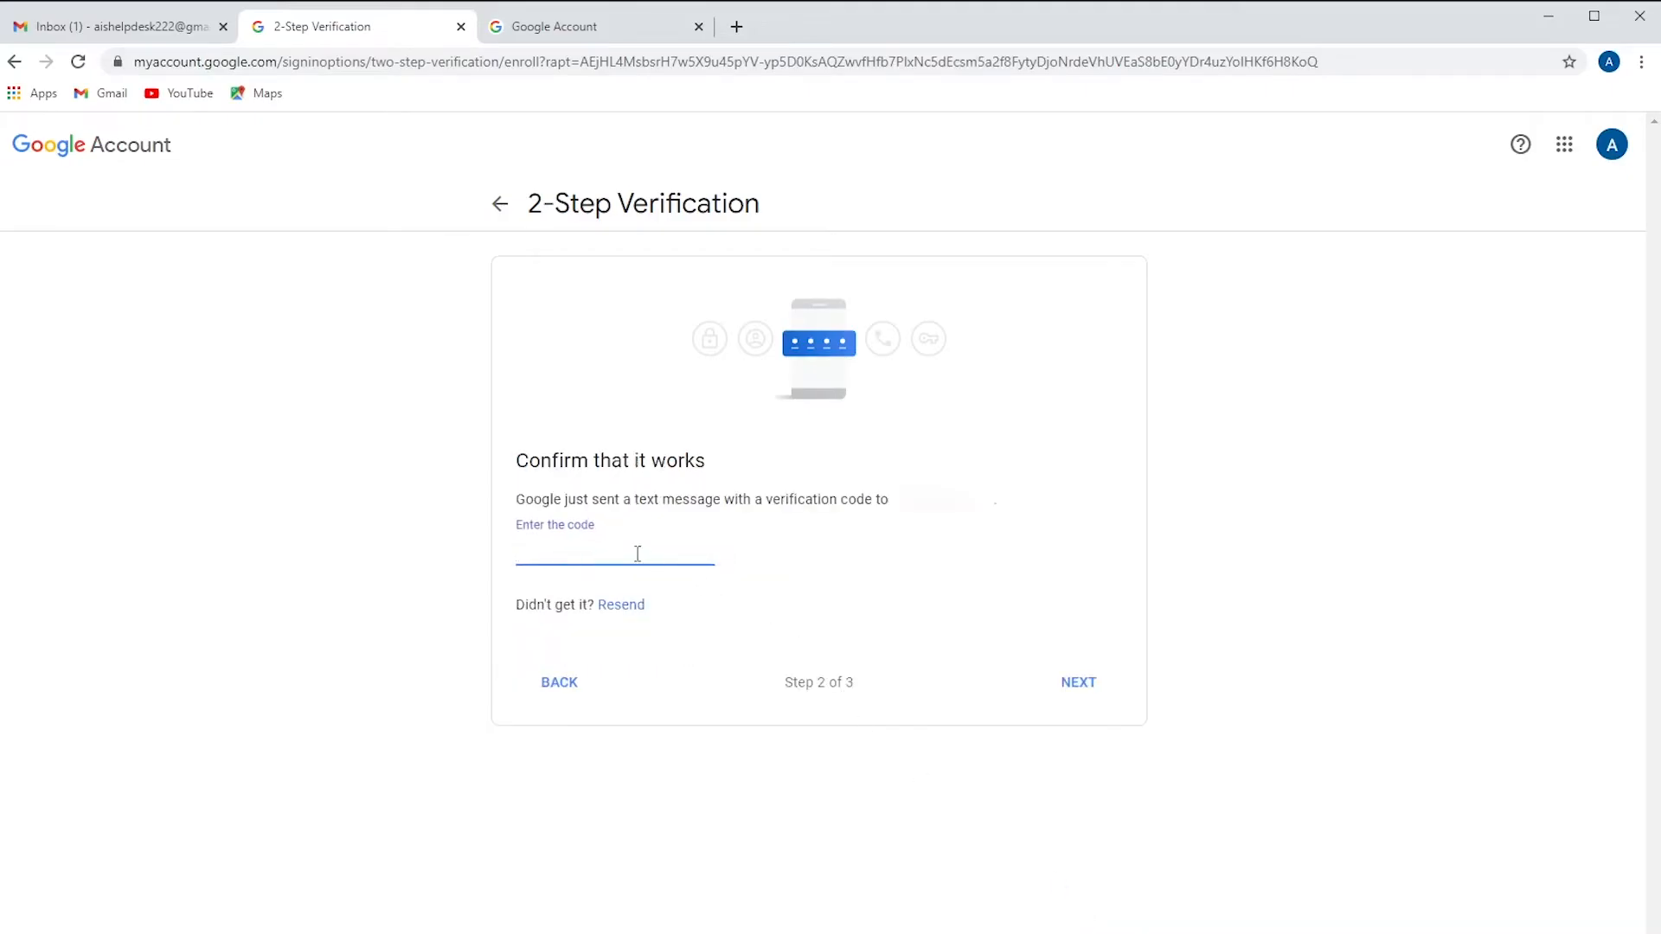
# Step: Enter the texted code, turn on 2-Step Verification, and return to Security
pyautogui.click(615, 552)
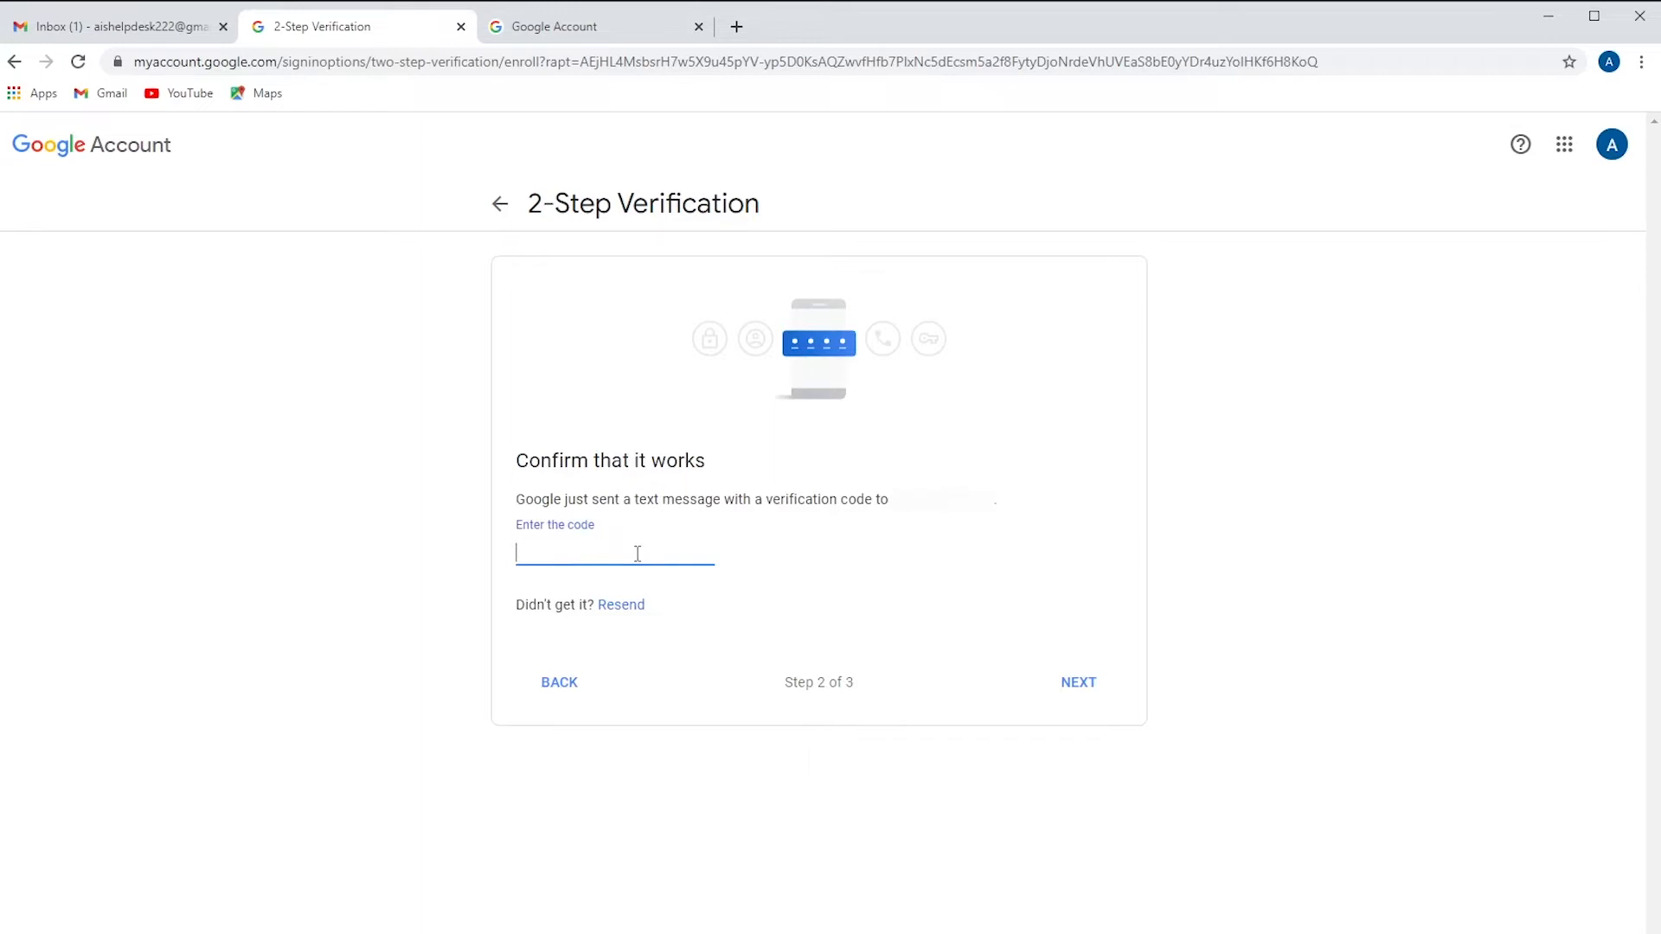
pyautogui.write('1')
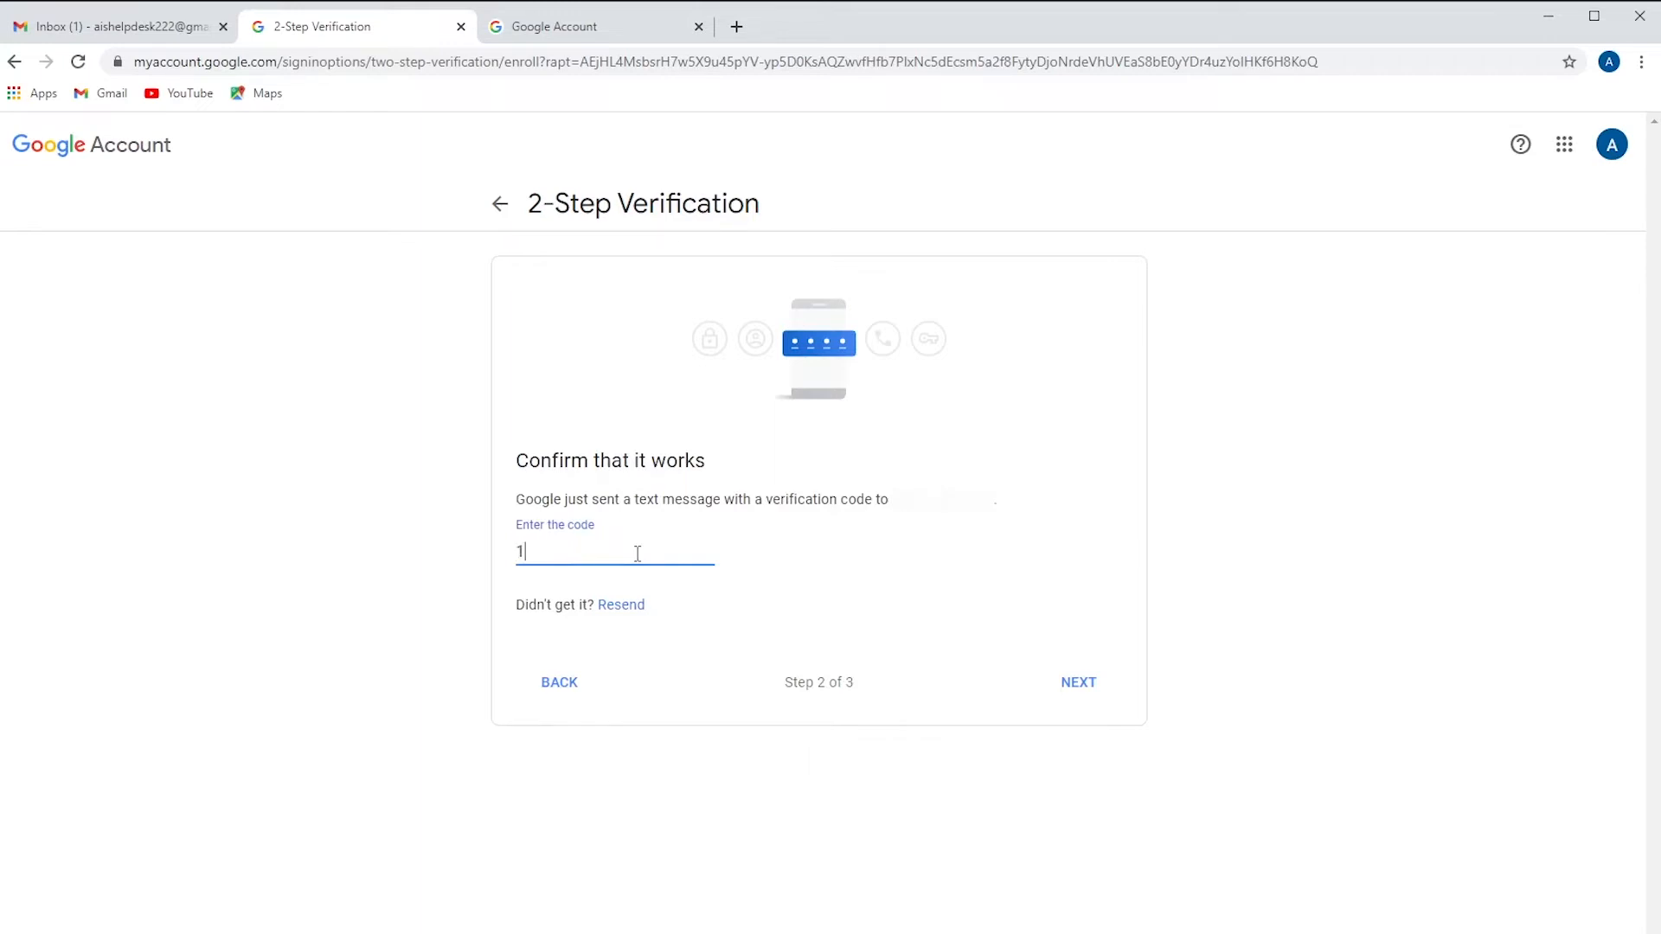
pyautogui.write('176')
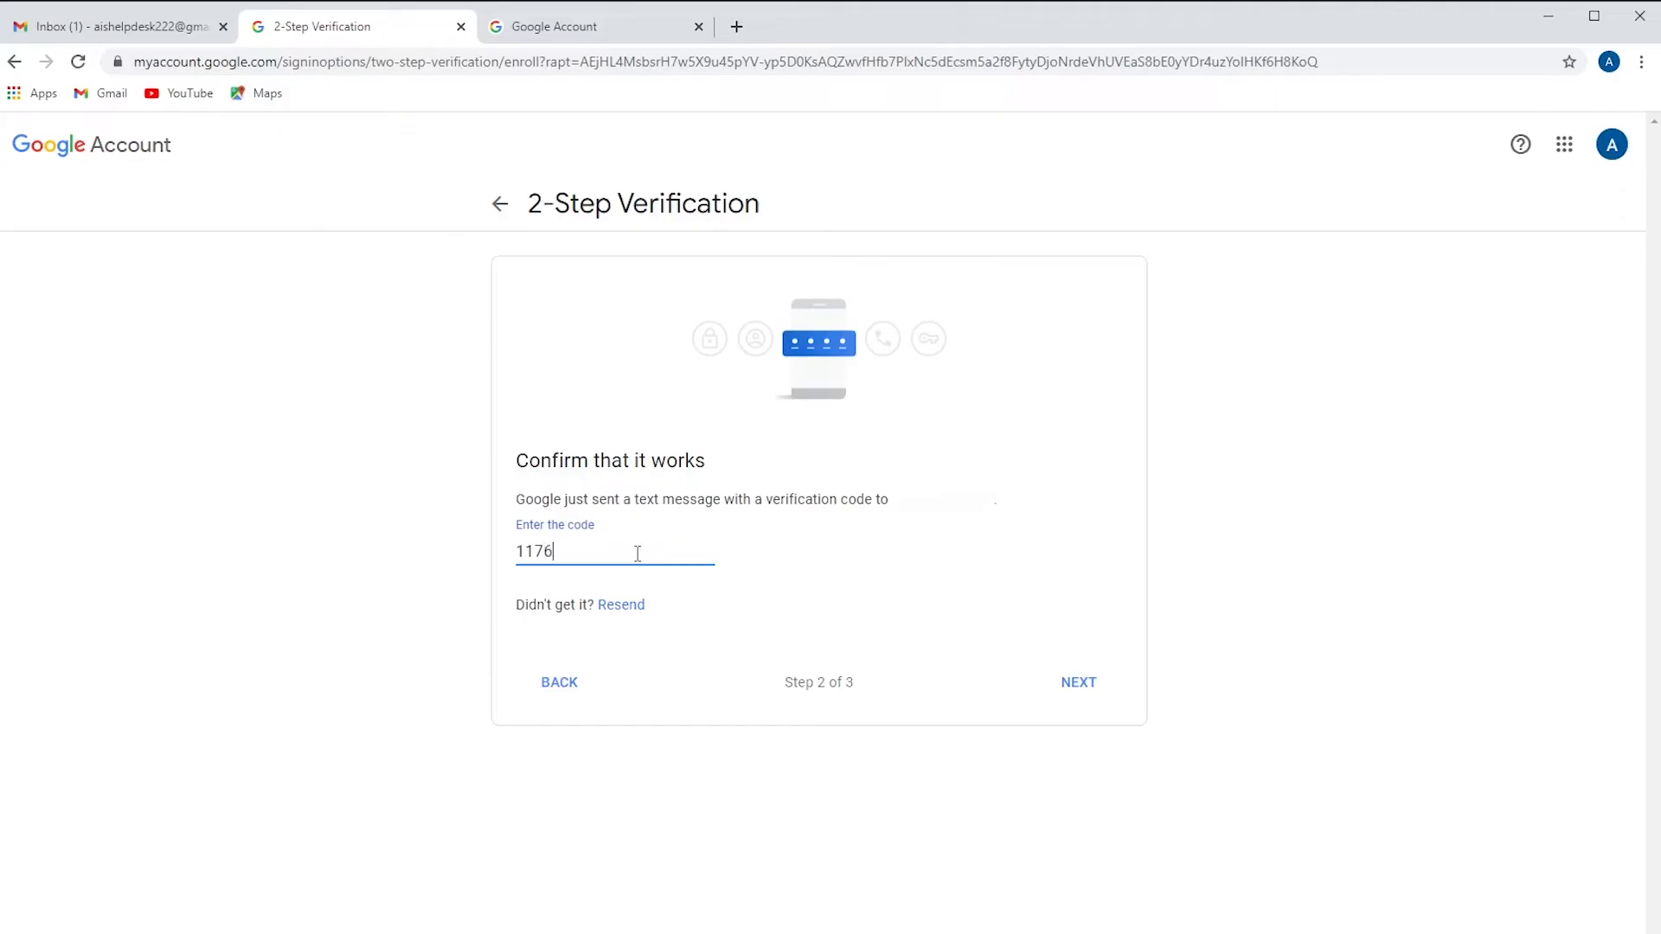
pyautogui.click(1079, 682)
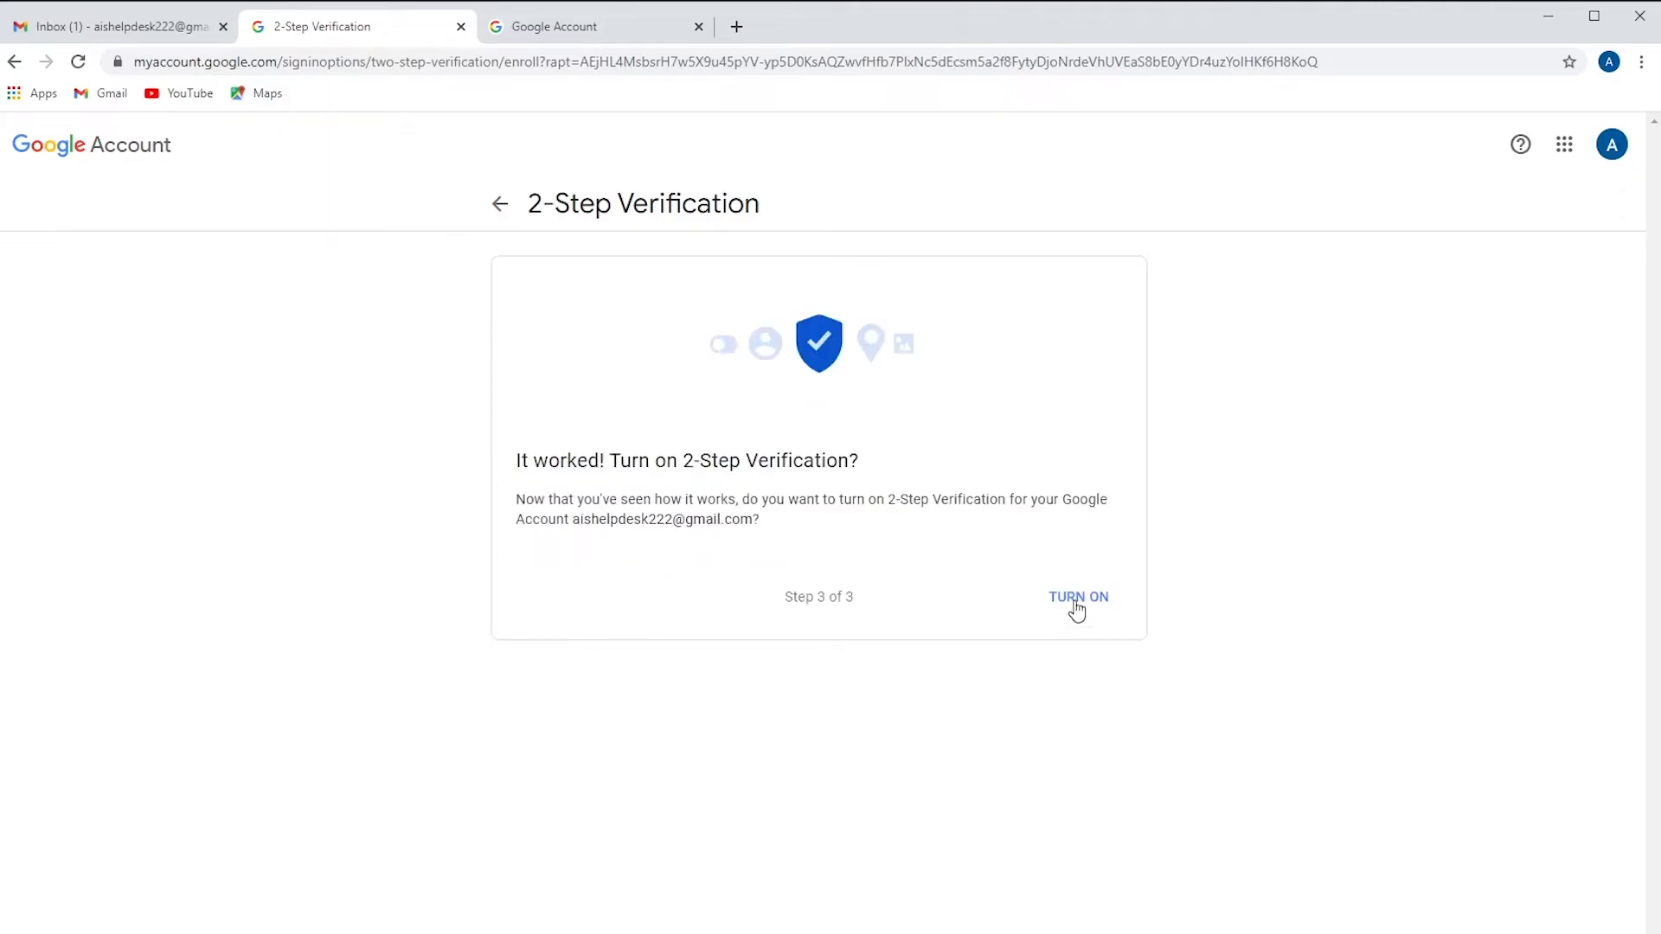
pyautogui.click(1077, 597)
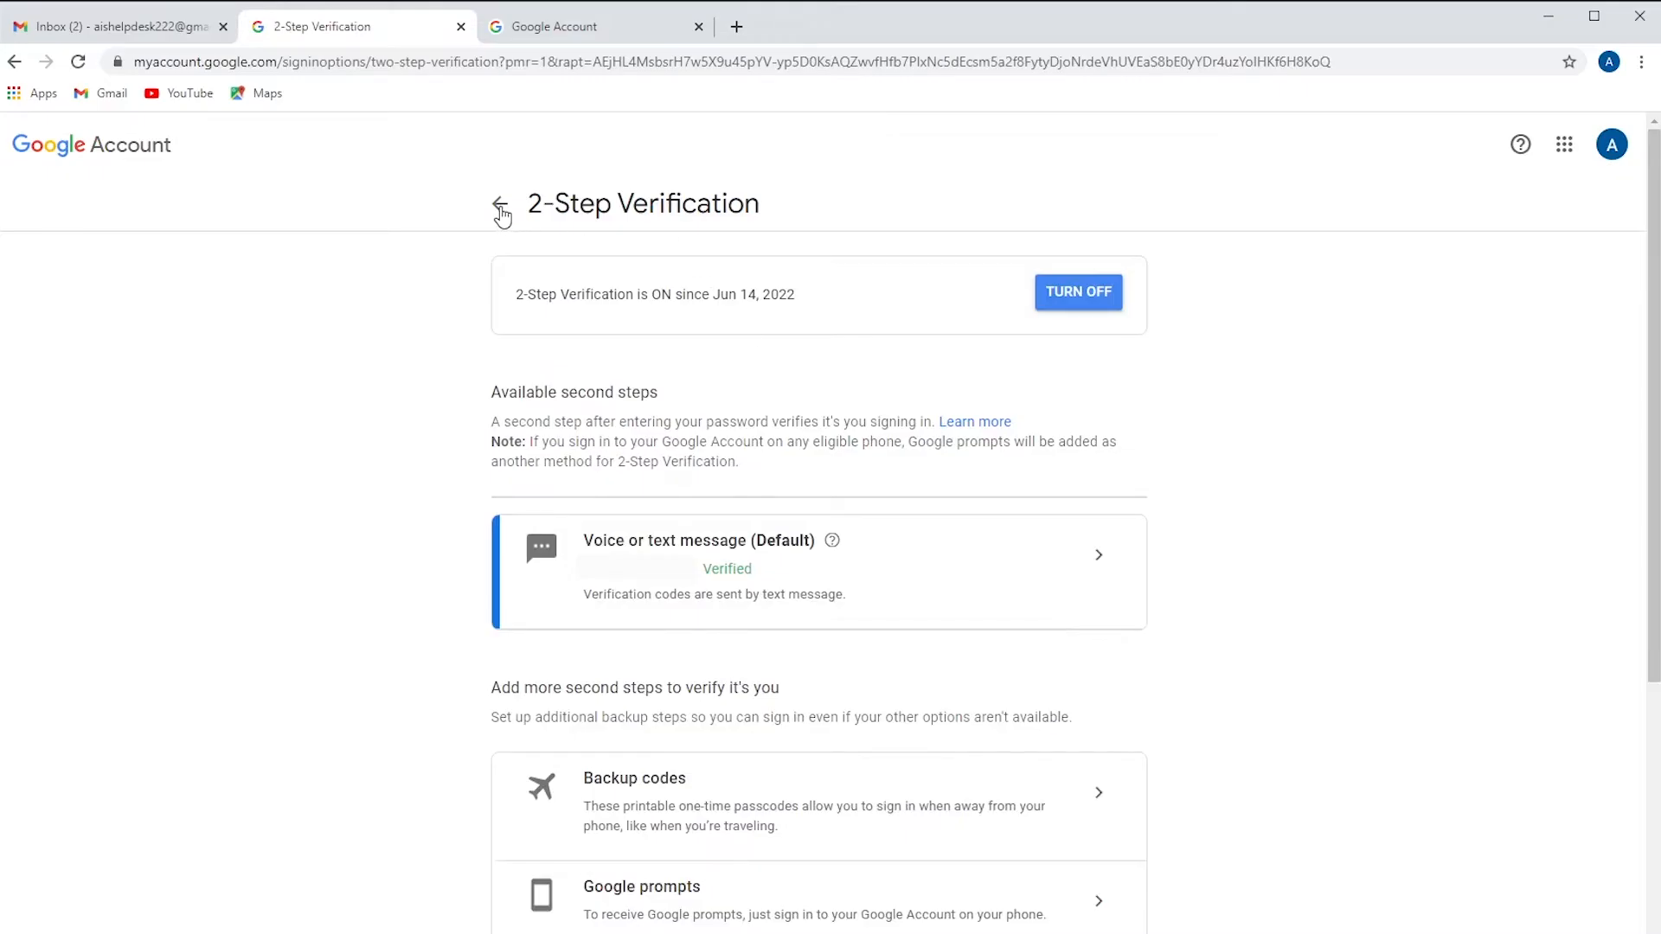
pyautogui.click(500, 206)
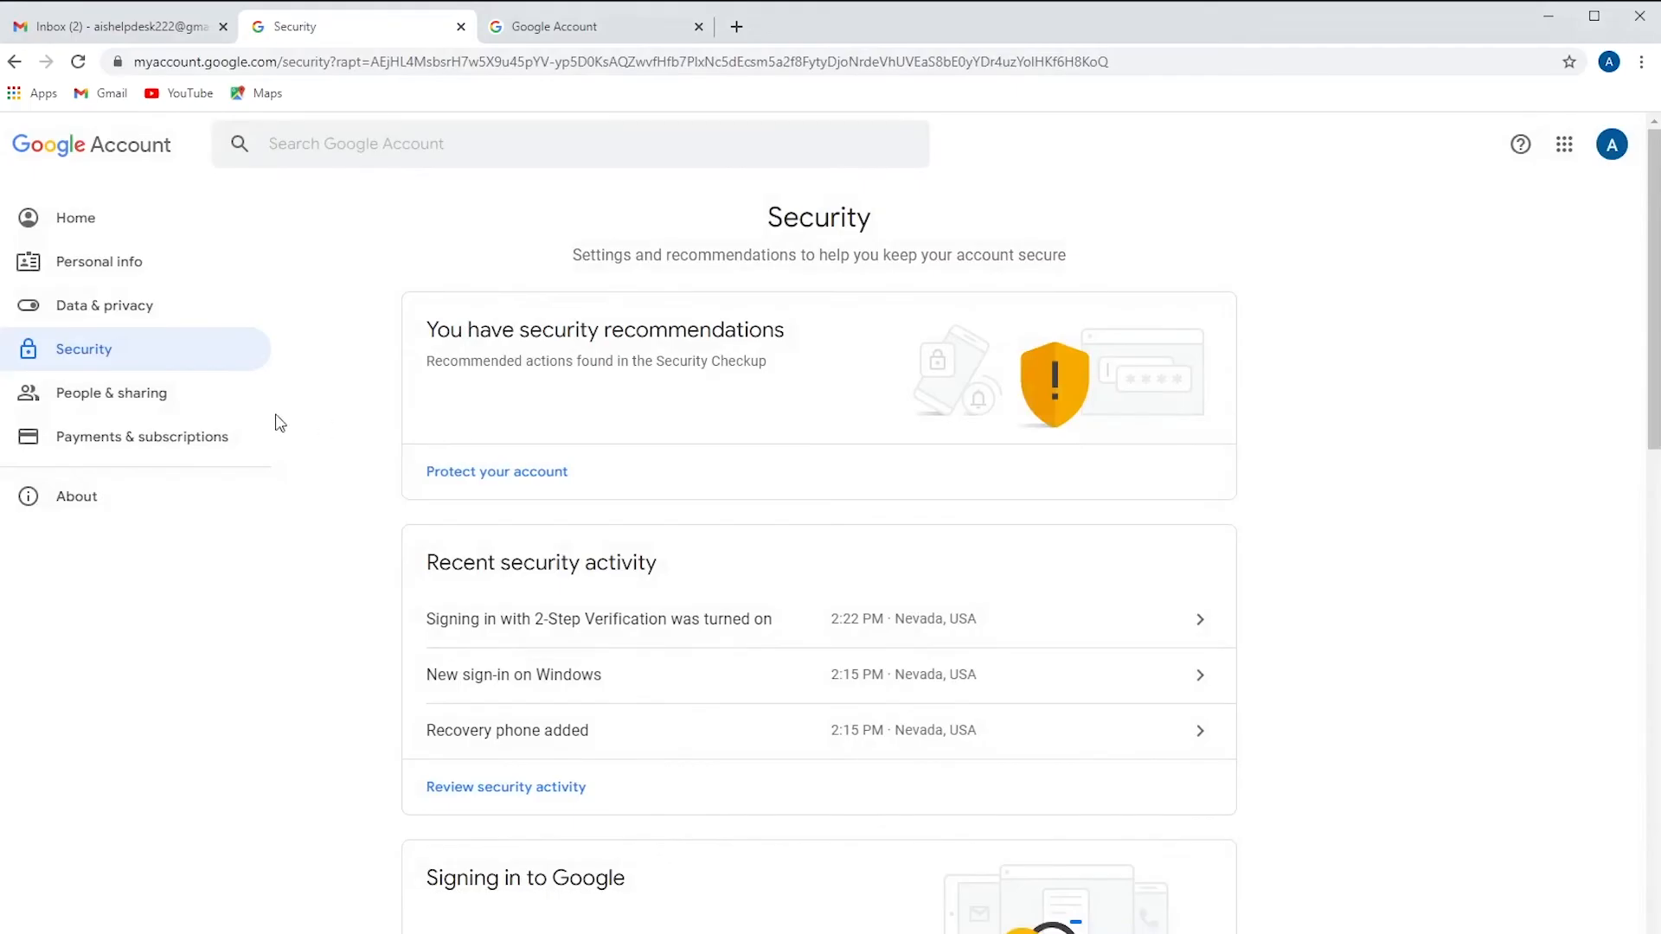
pyautogui.moveTo(595, 880)
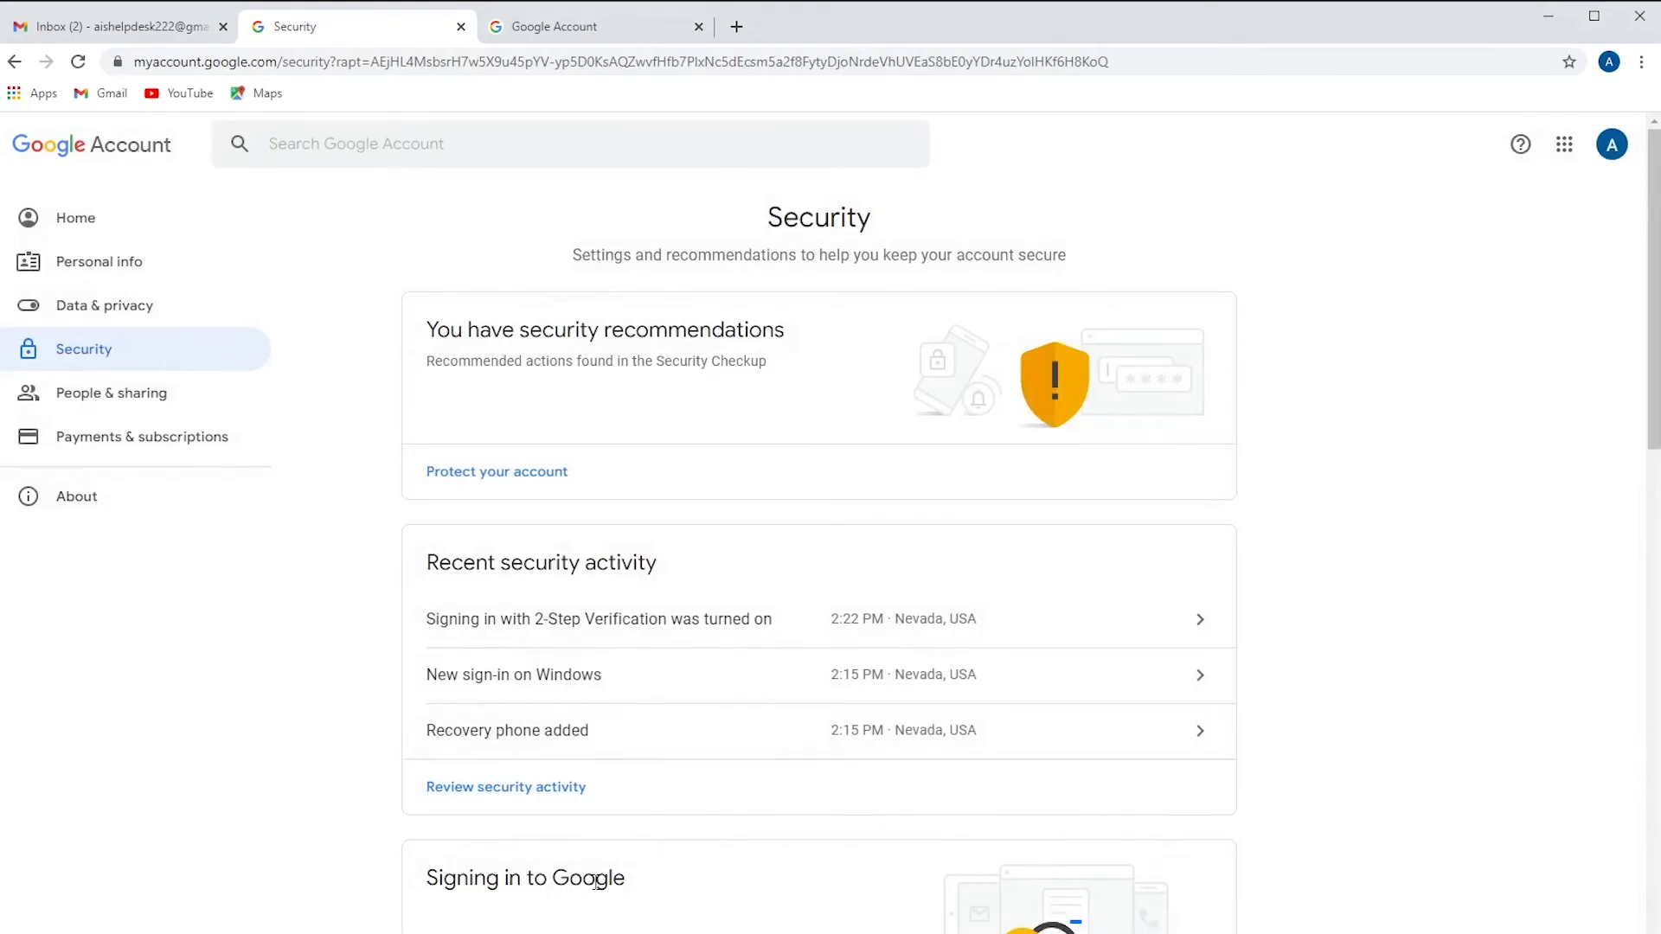
pyautogui.scroll(-3)
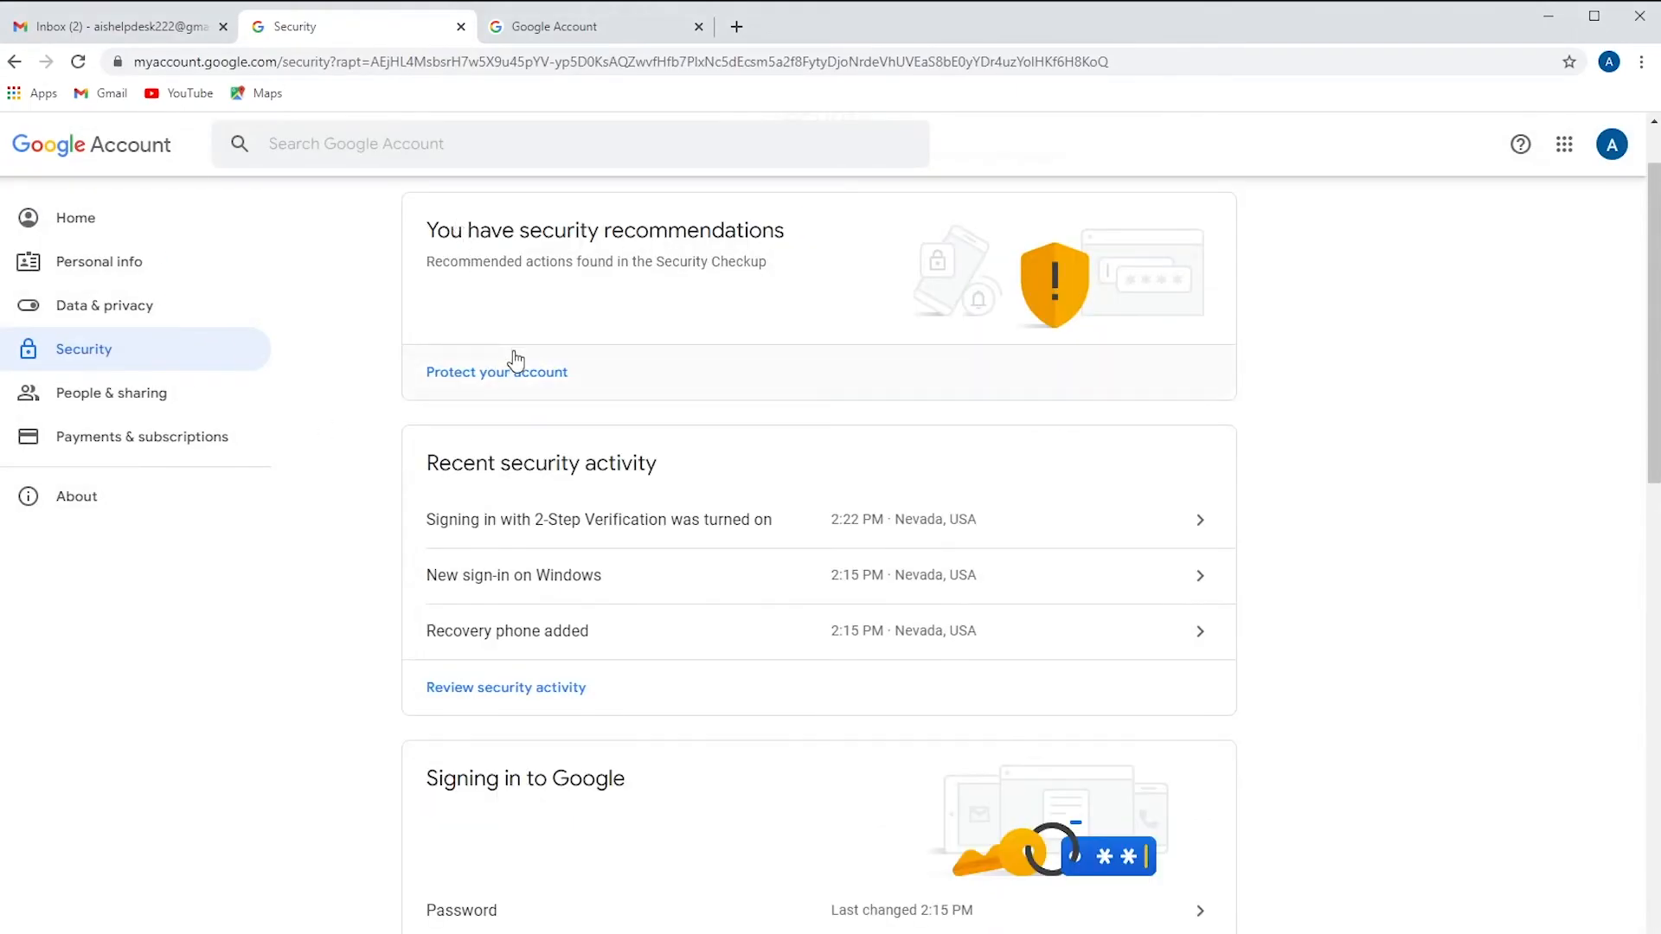
pyautogui.scroll(-3)
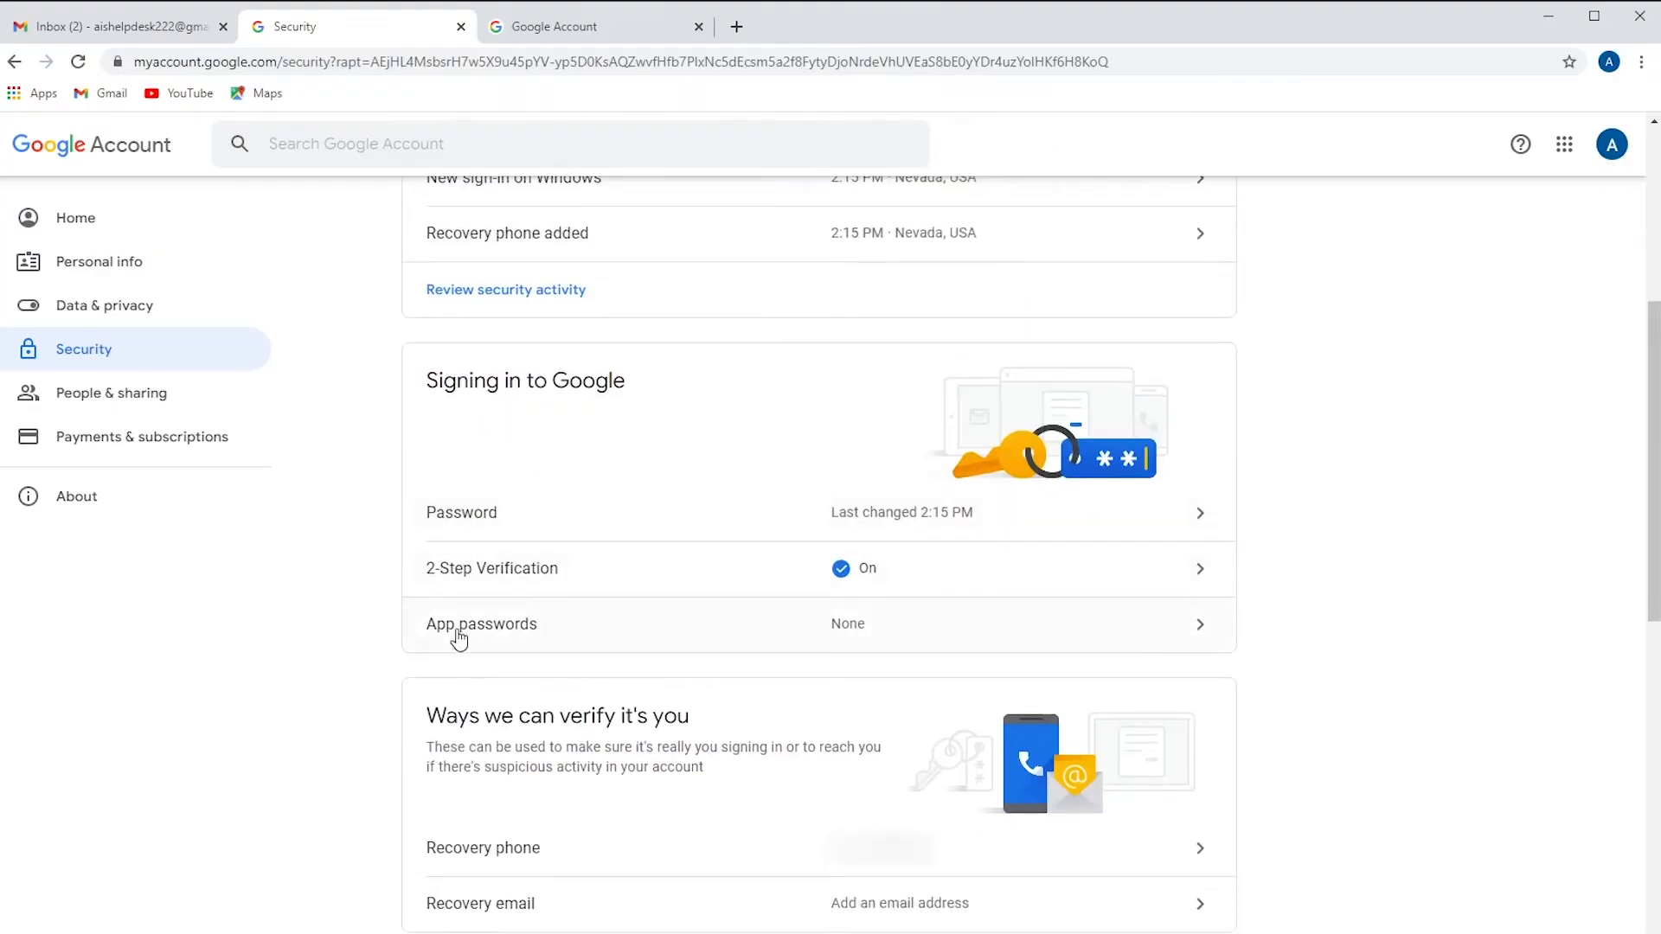
# Step: Open App passwords and re-enter the account password to verify identity
pyautogui.click(481, 624)
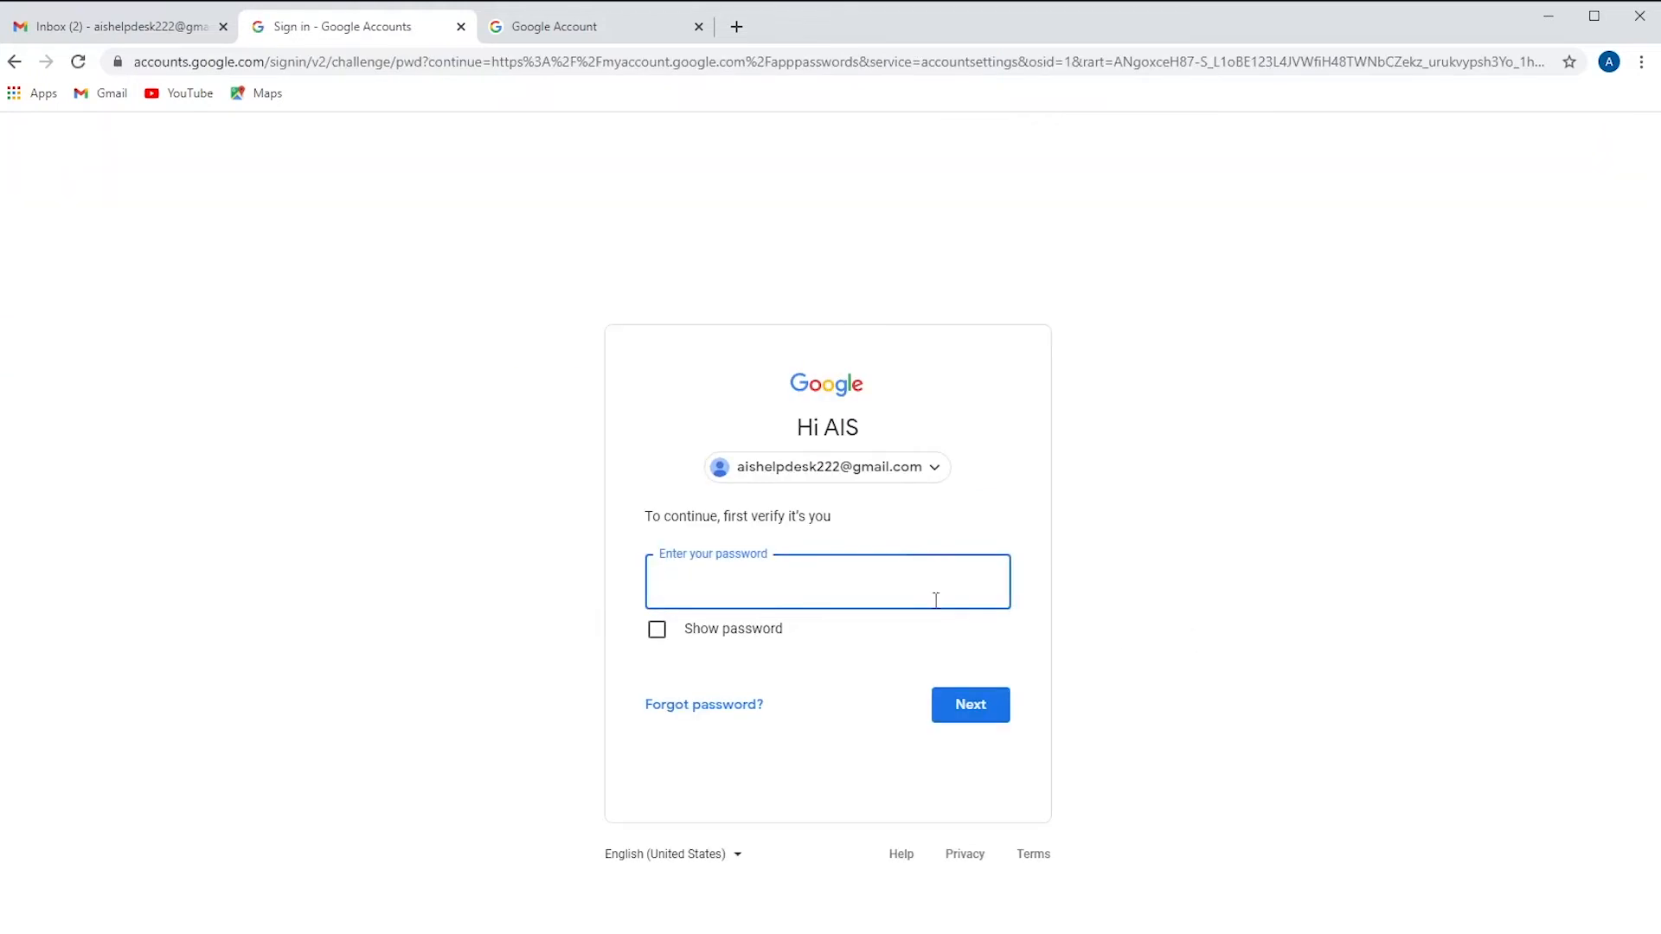
pyautogui.write('••')
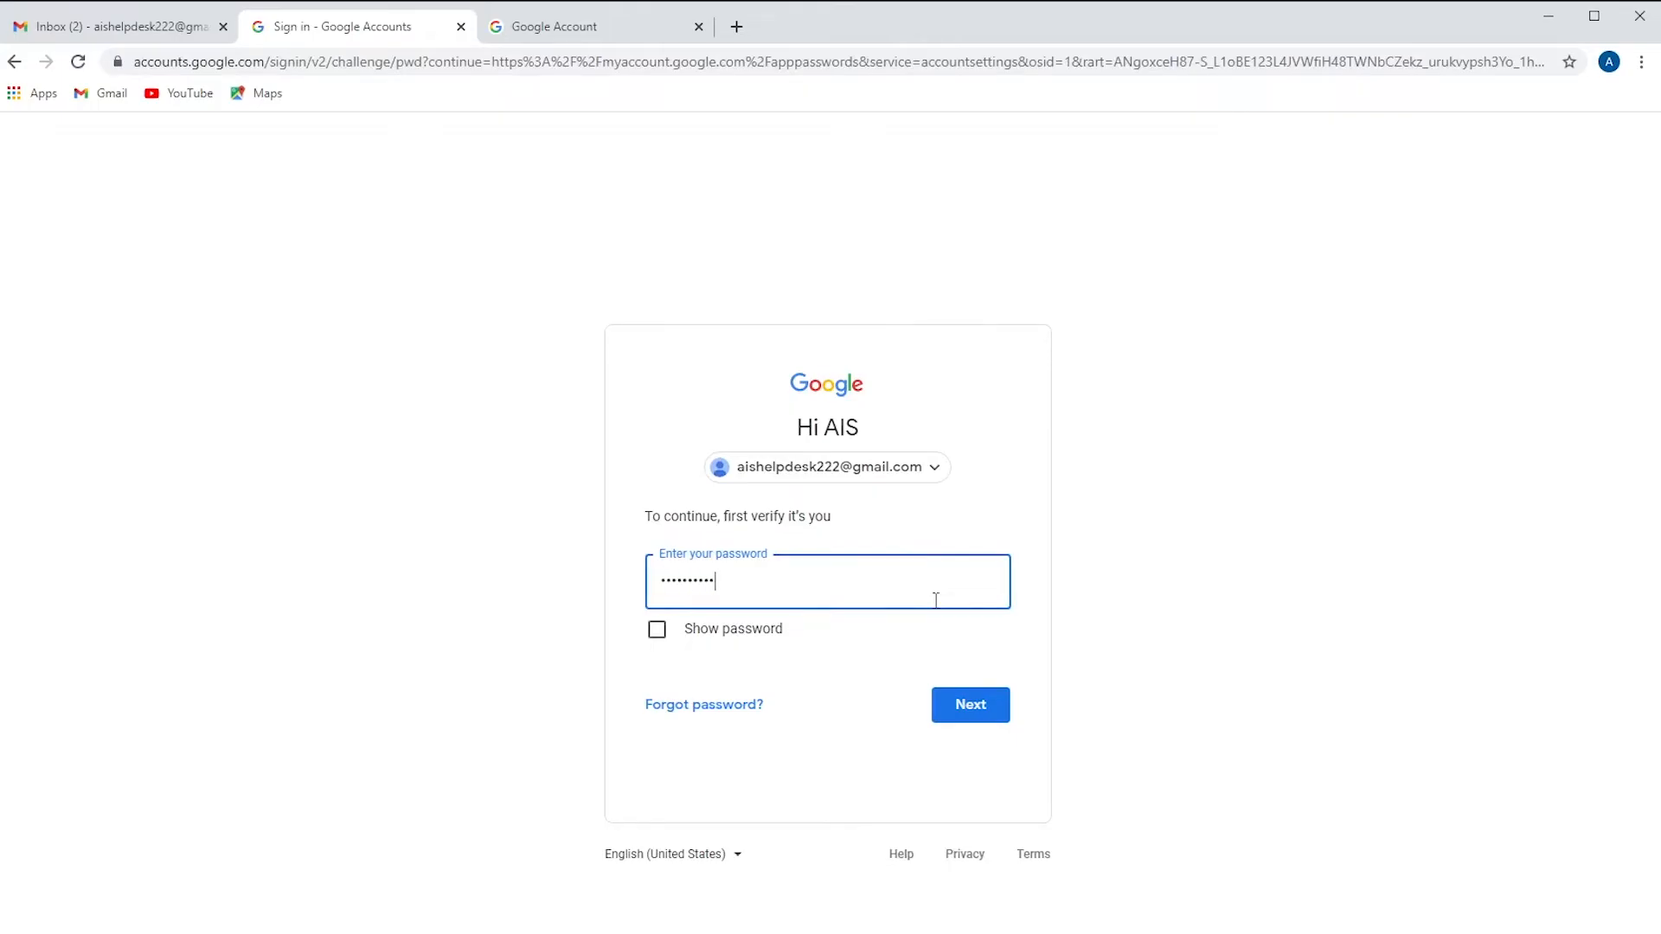
pyautogui.click(968, 704)
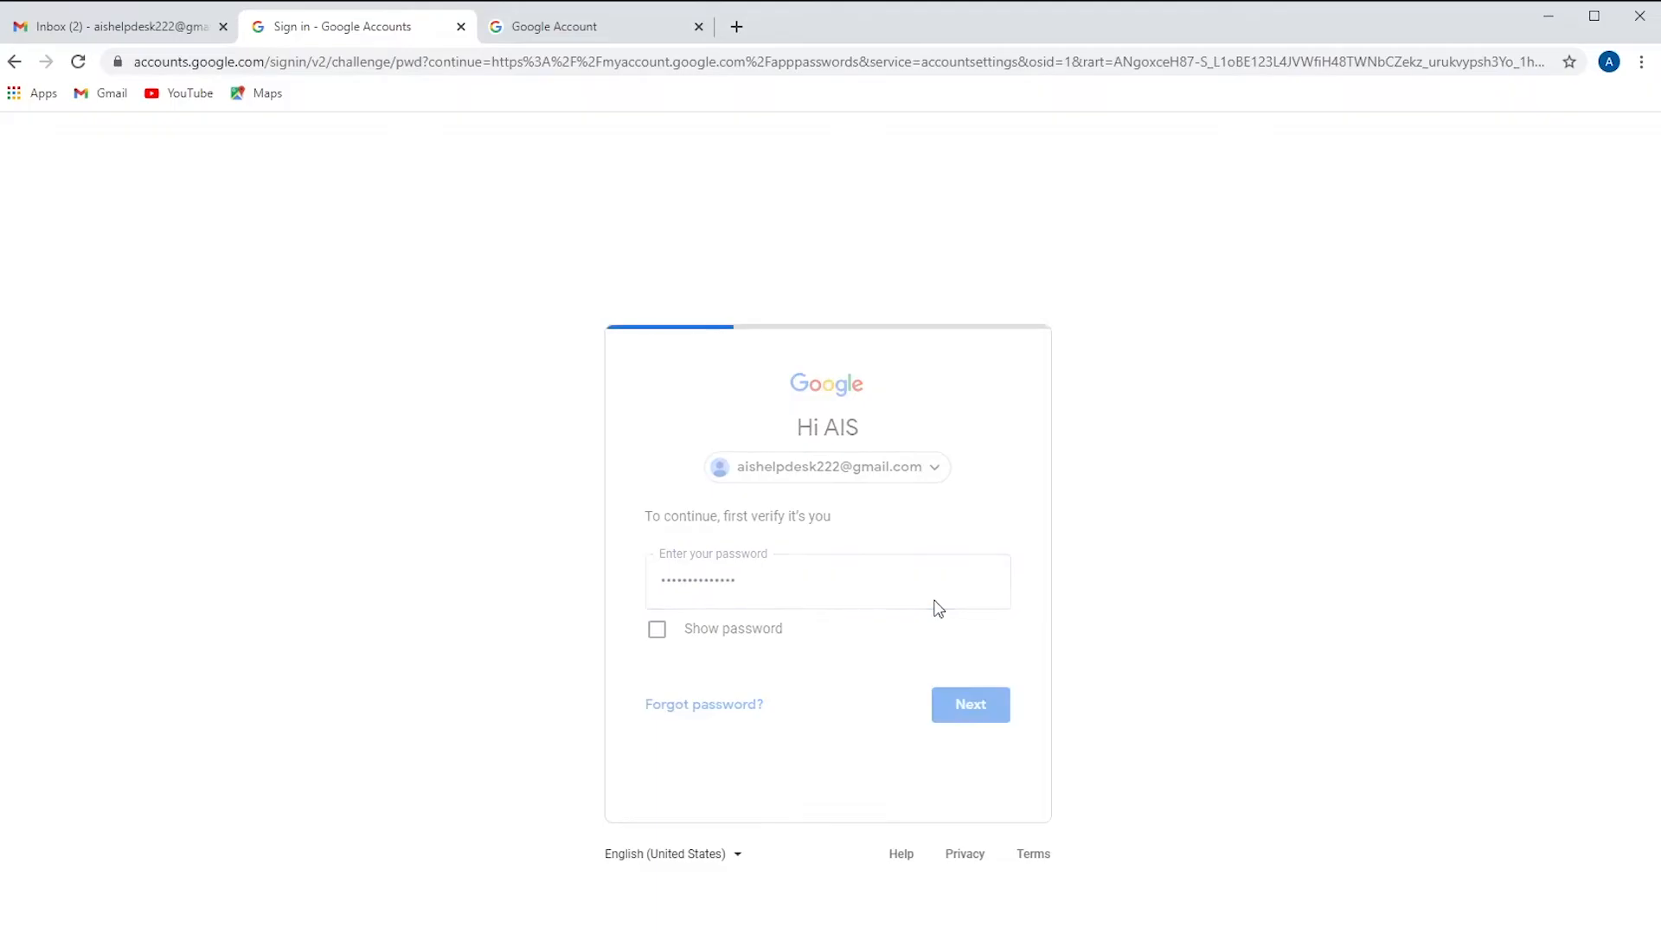
# Step: Generate an app password under the custom app name 'Kyocera Scanner'
pyautogui.click(968, 704)
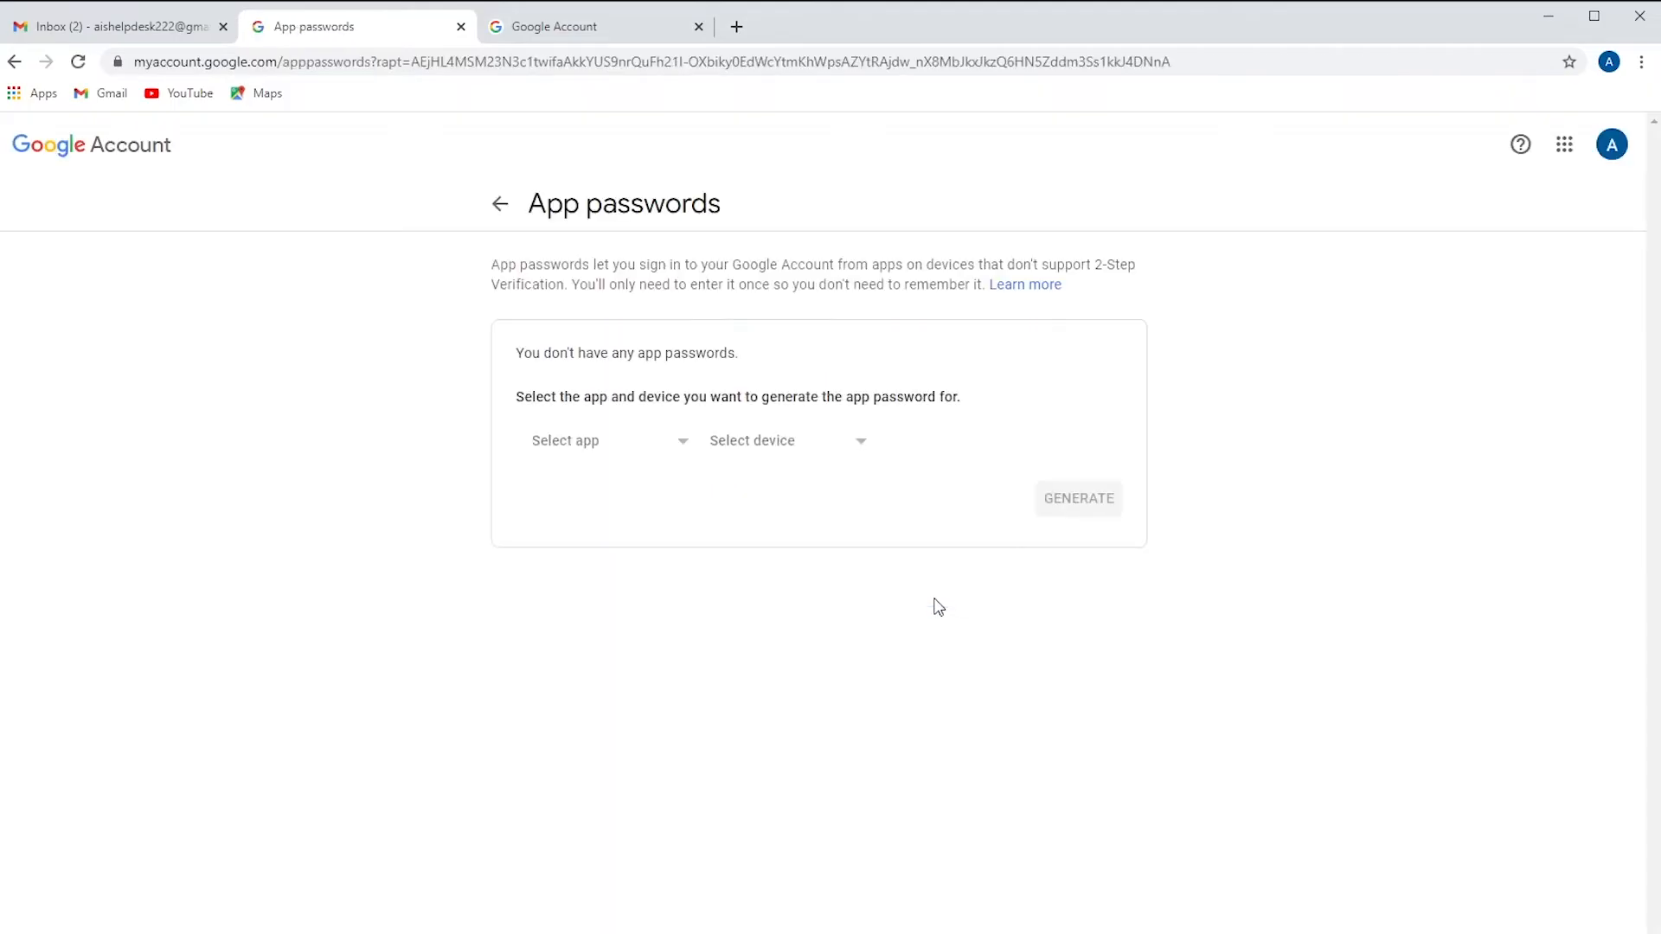
pyautogui.click(604, 440)
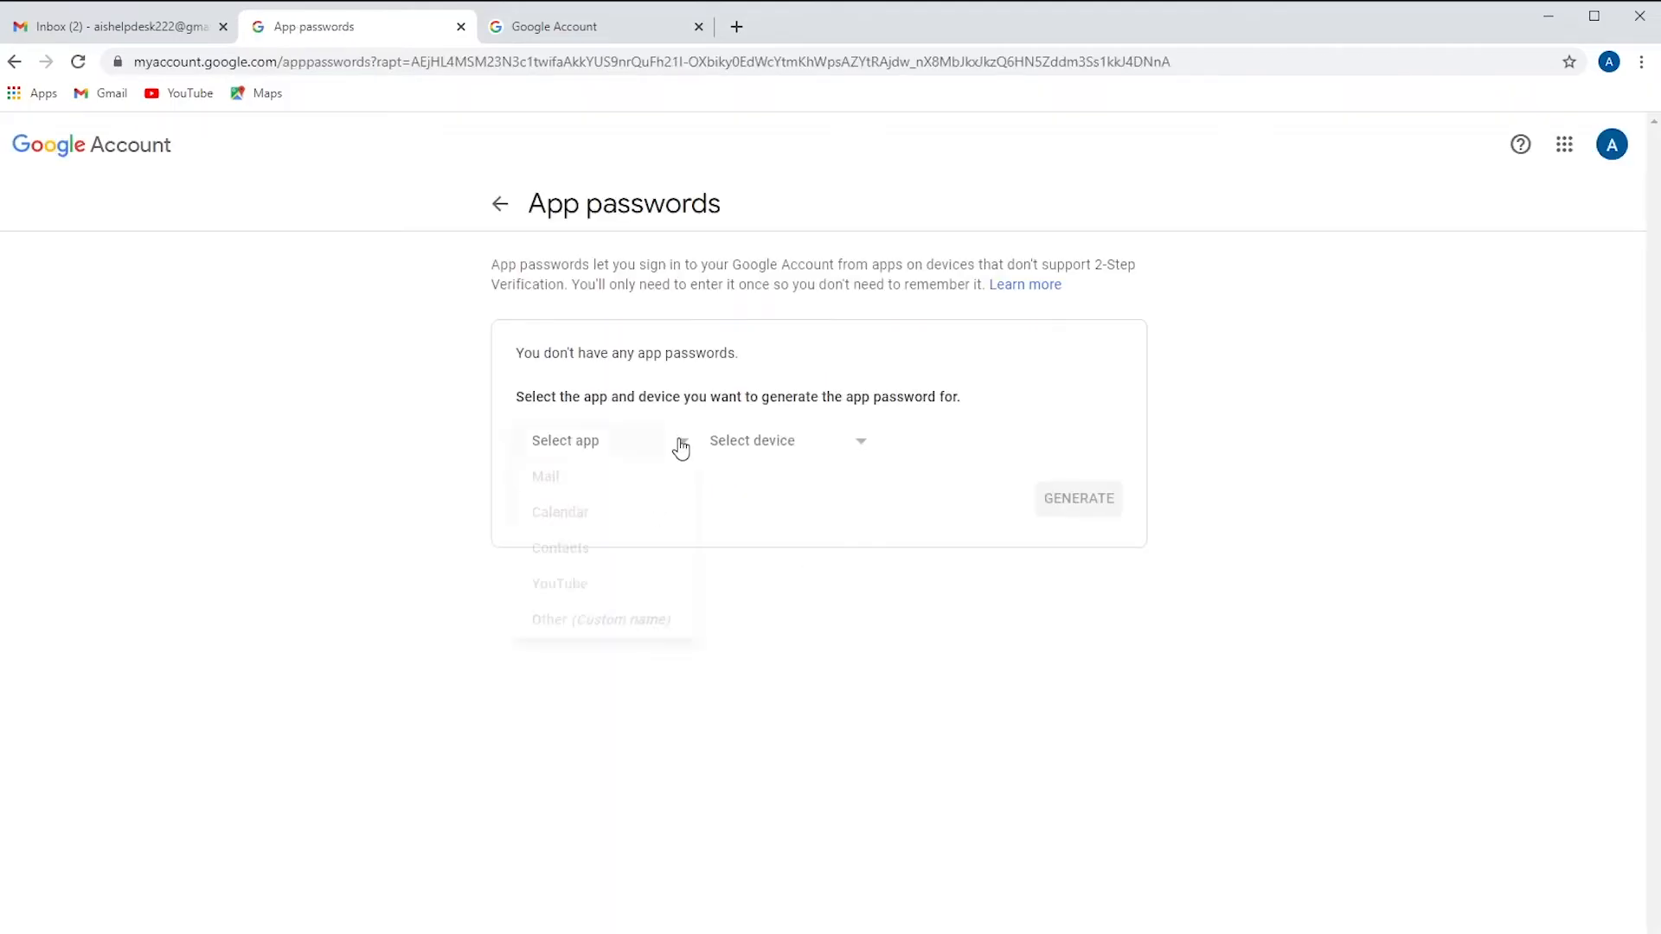
pyautogui.click(600, 618)
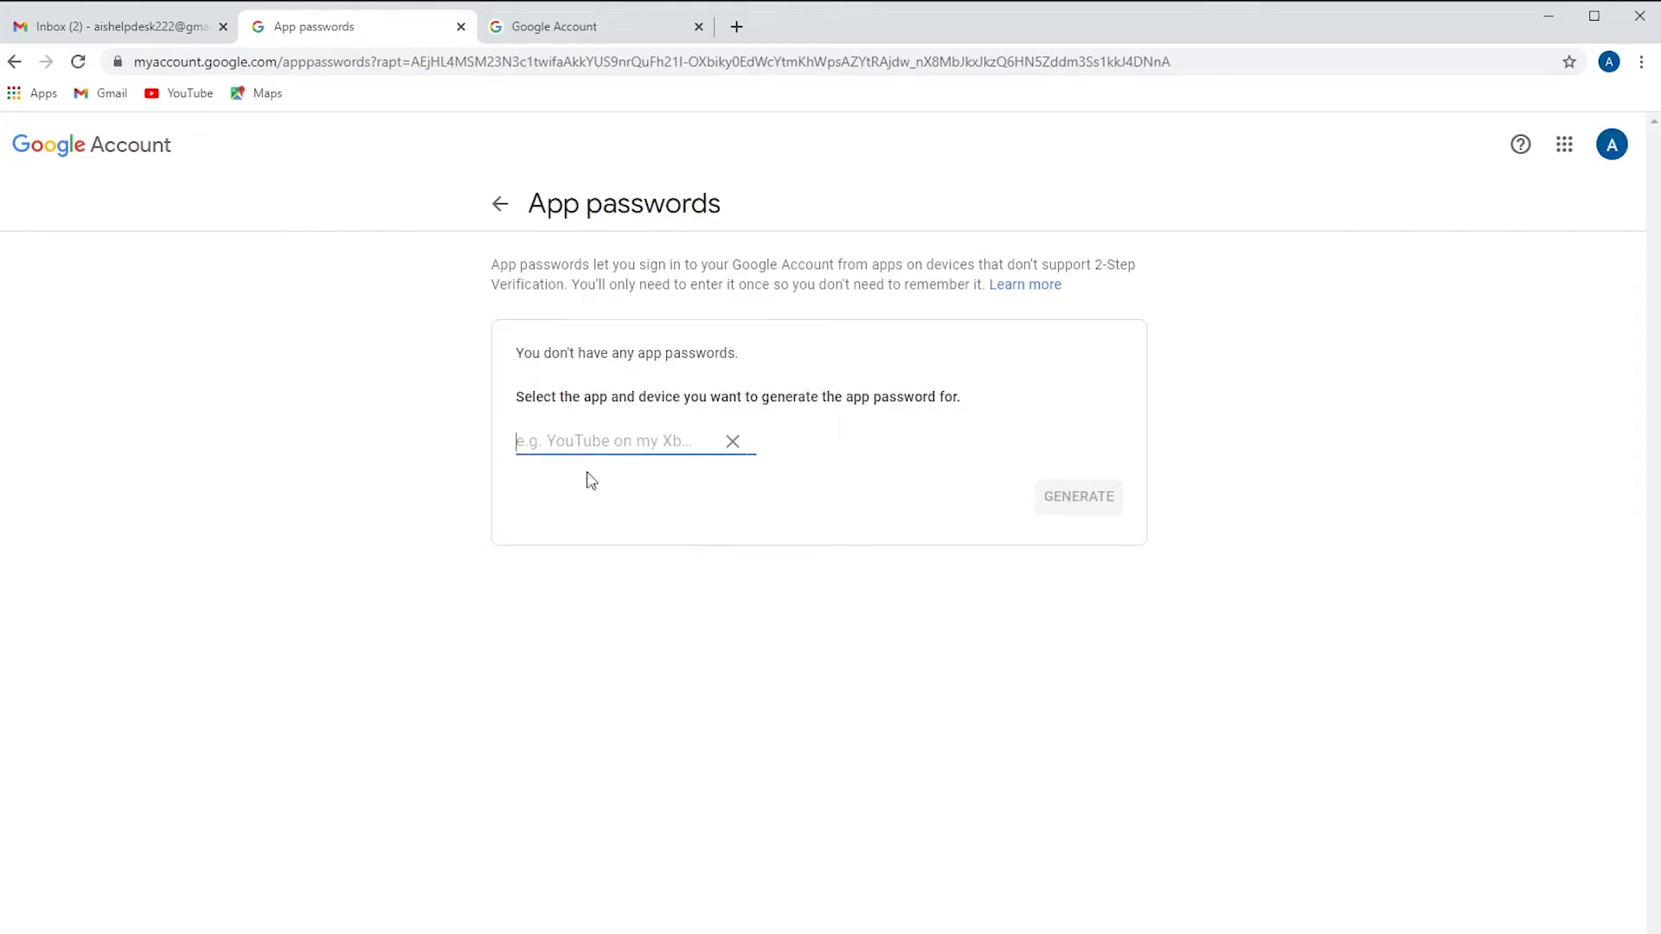
pyautogui.write('Kyocera Scanner')
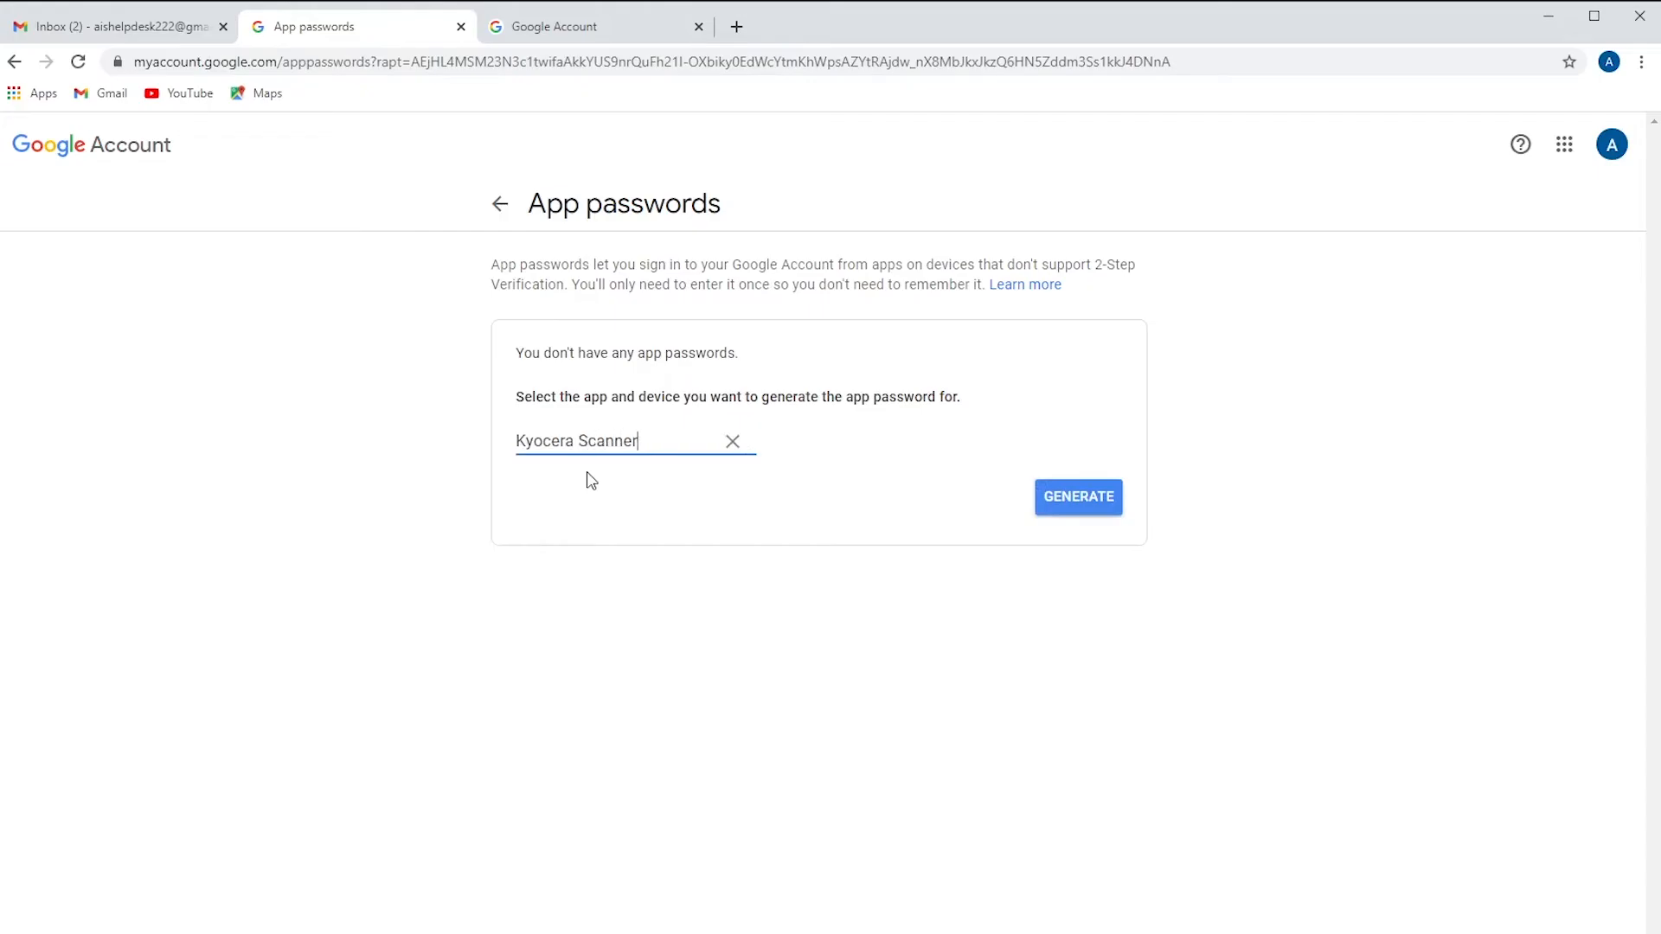
pyautogui.moveTo(1078, 505)
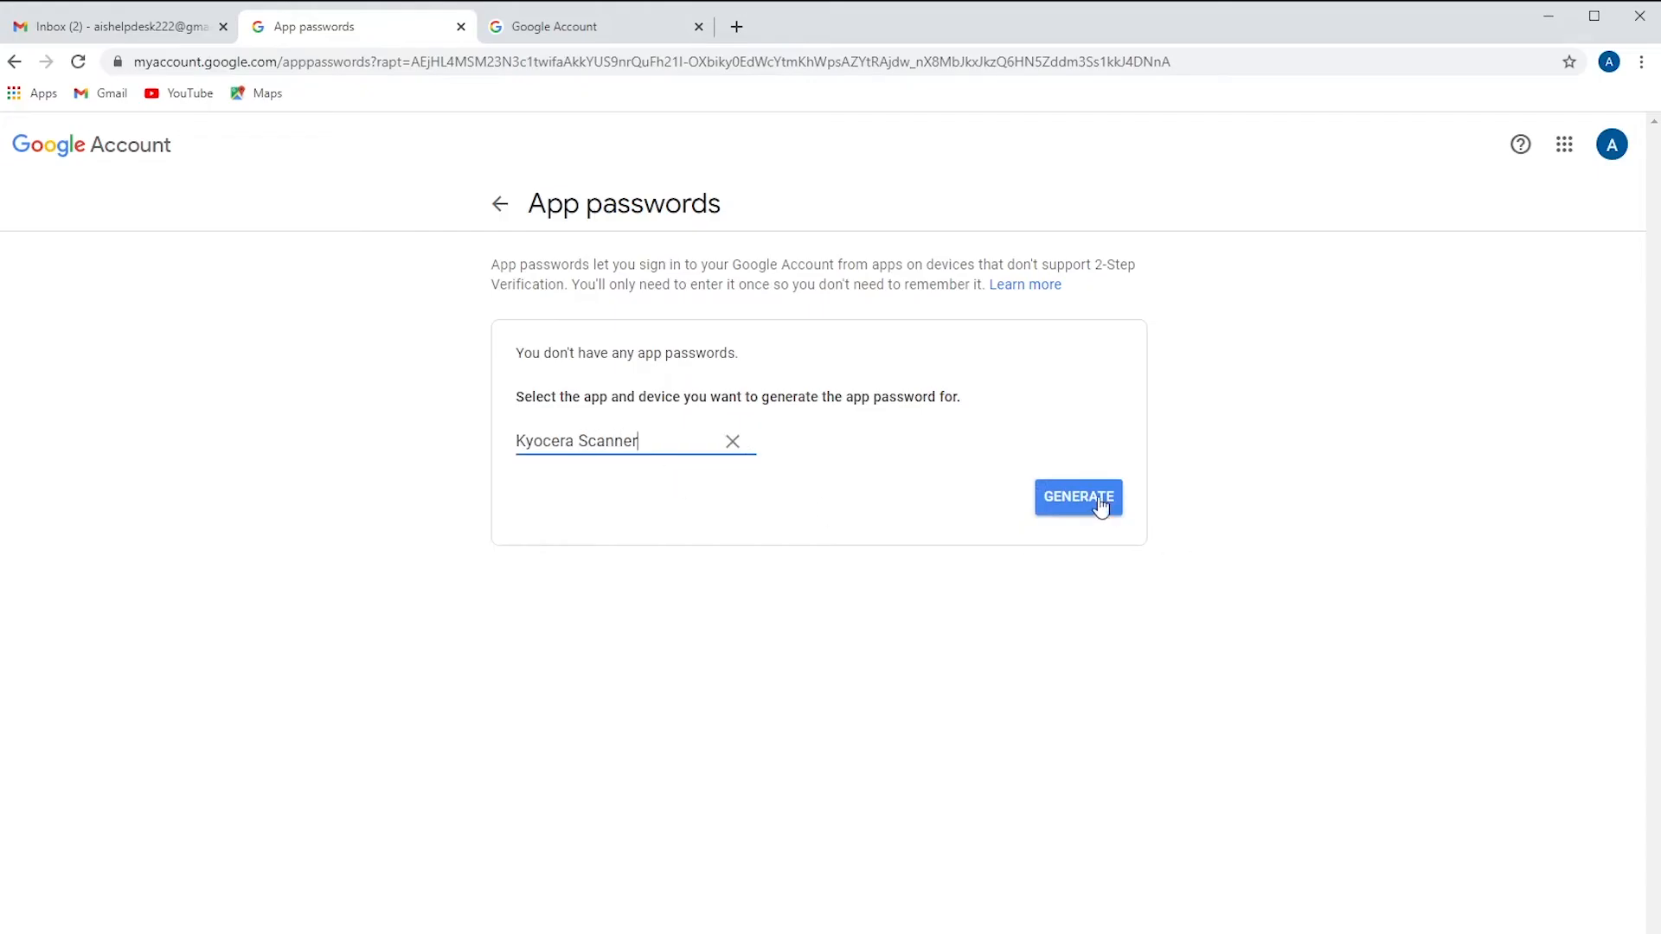
pyautogui.click(1077, 498)
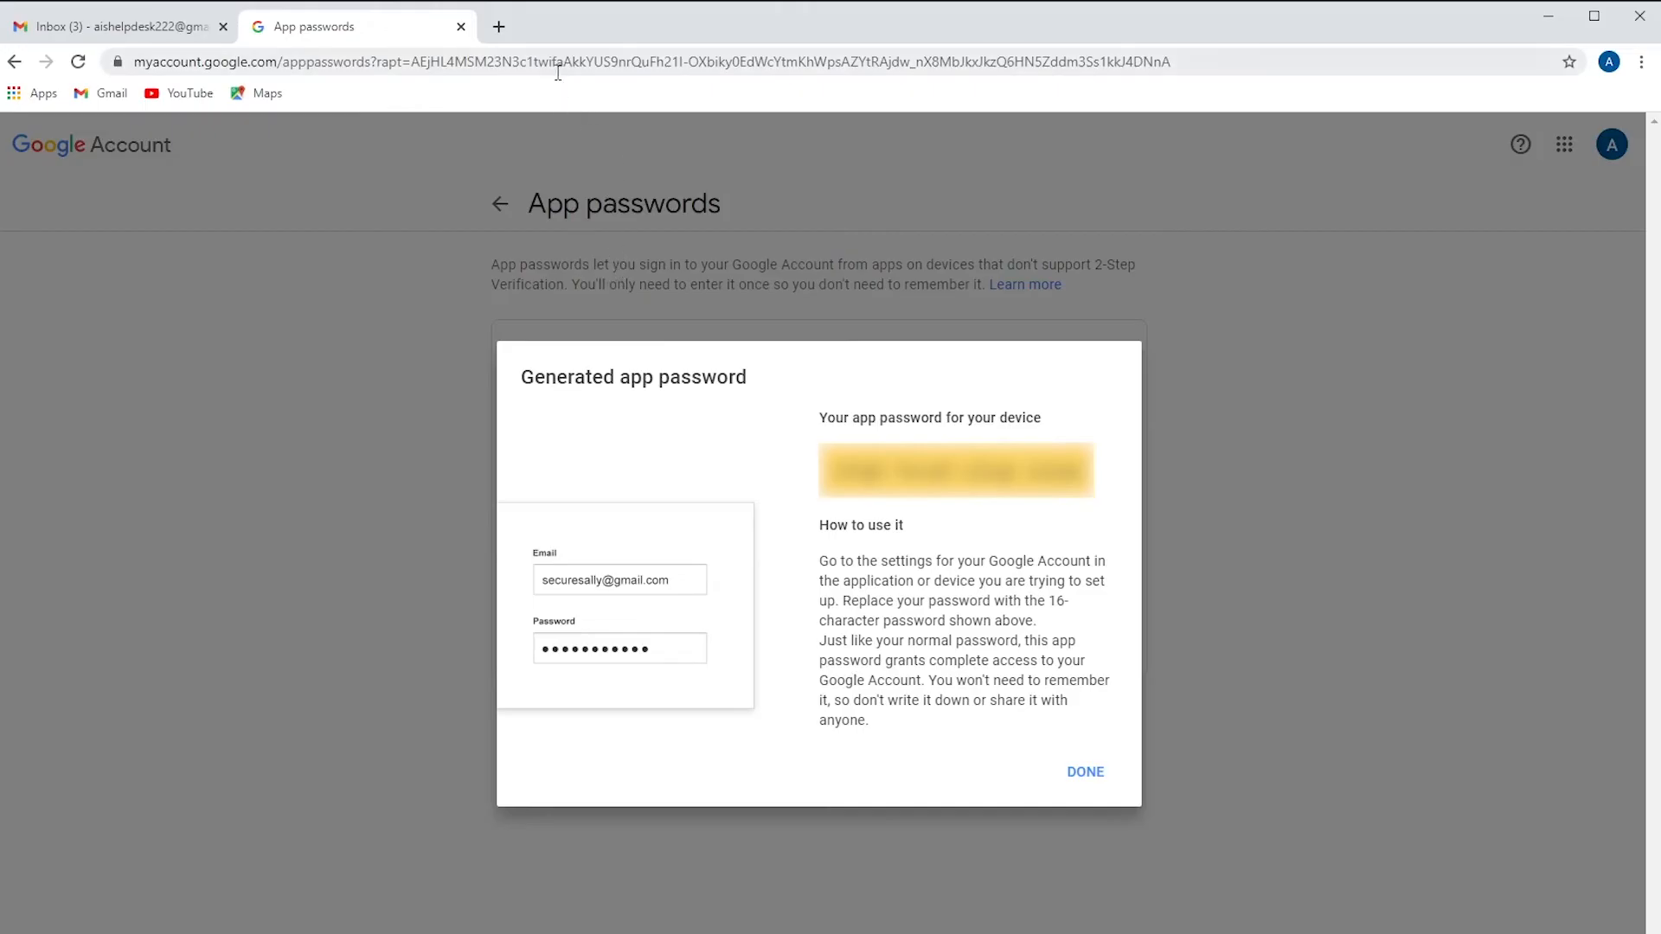
pyautogui.moveTo(498, 27)
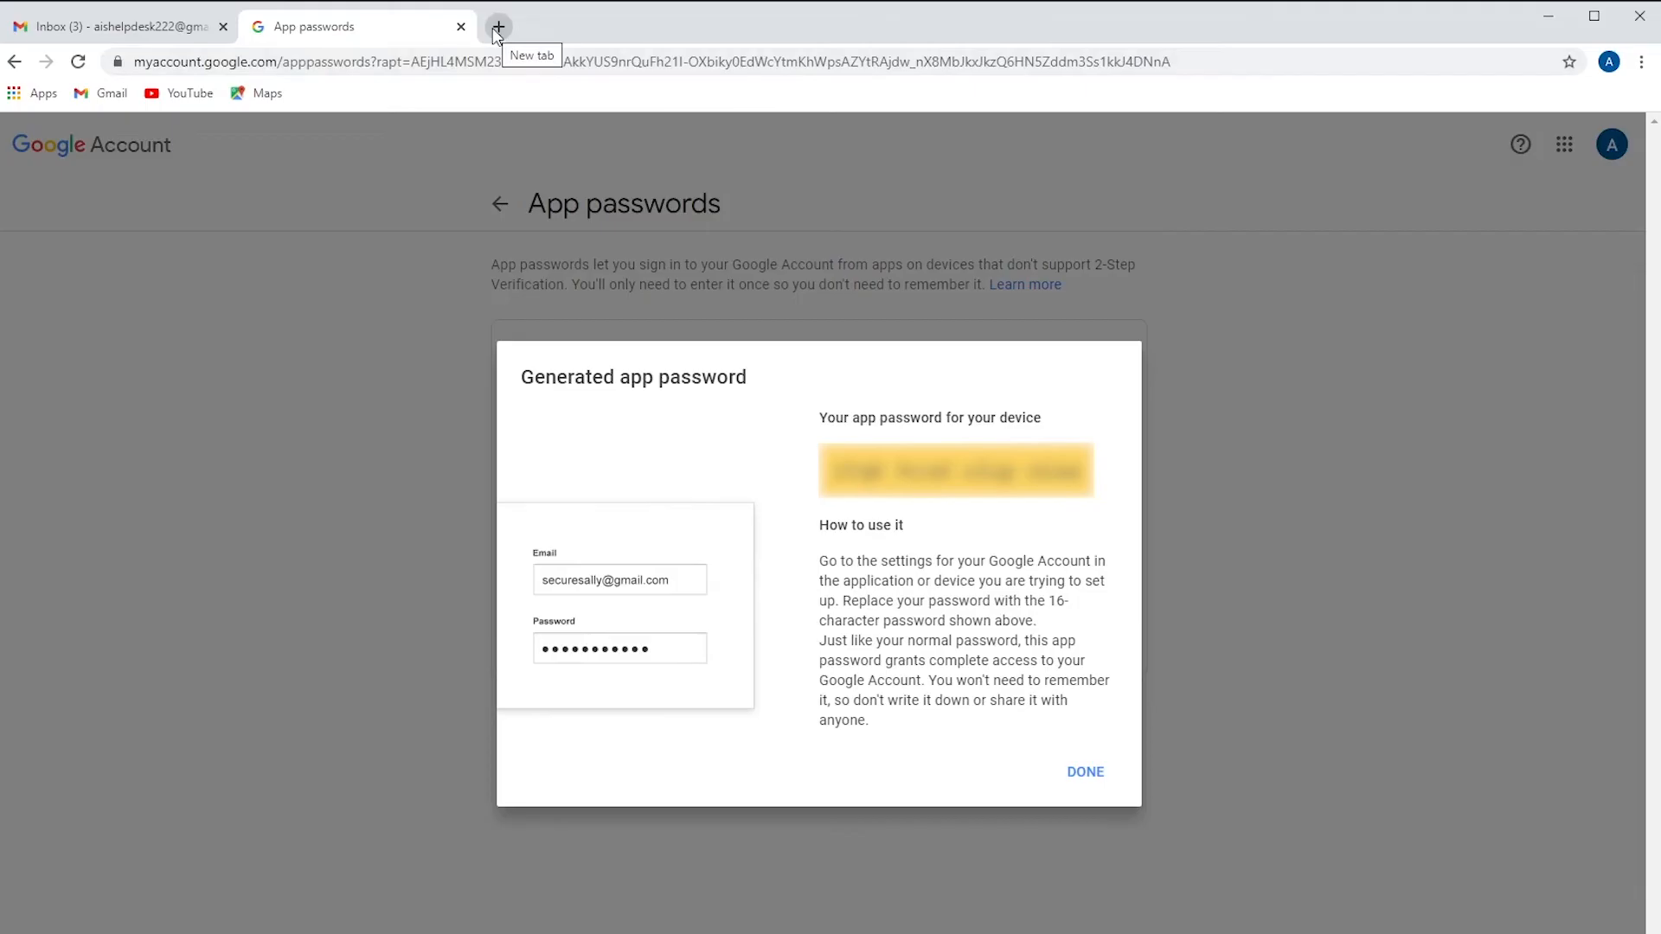
# Step: In a new Chrome tab, go to the printer's IP address for Command Center RX
pyautogui.click(498, 27)
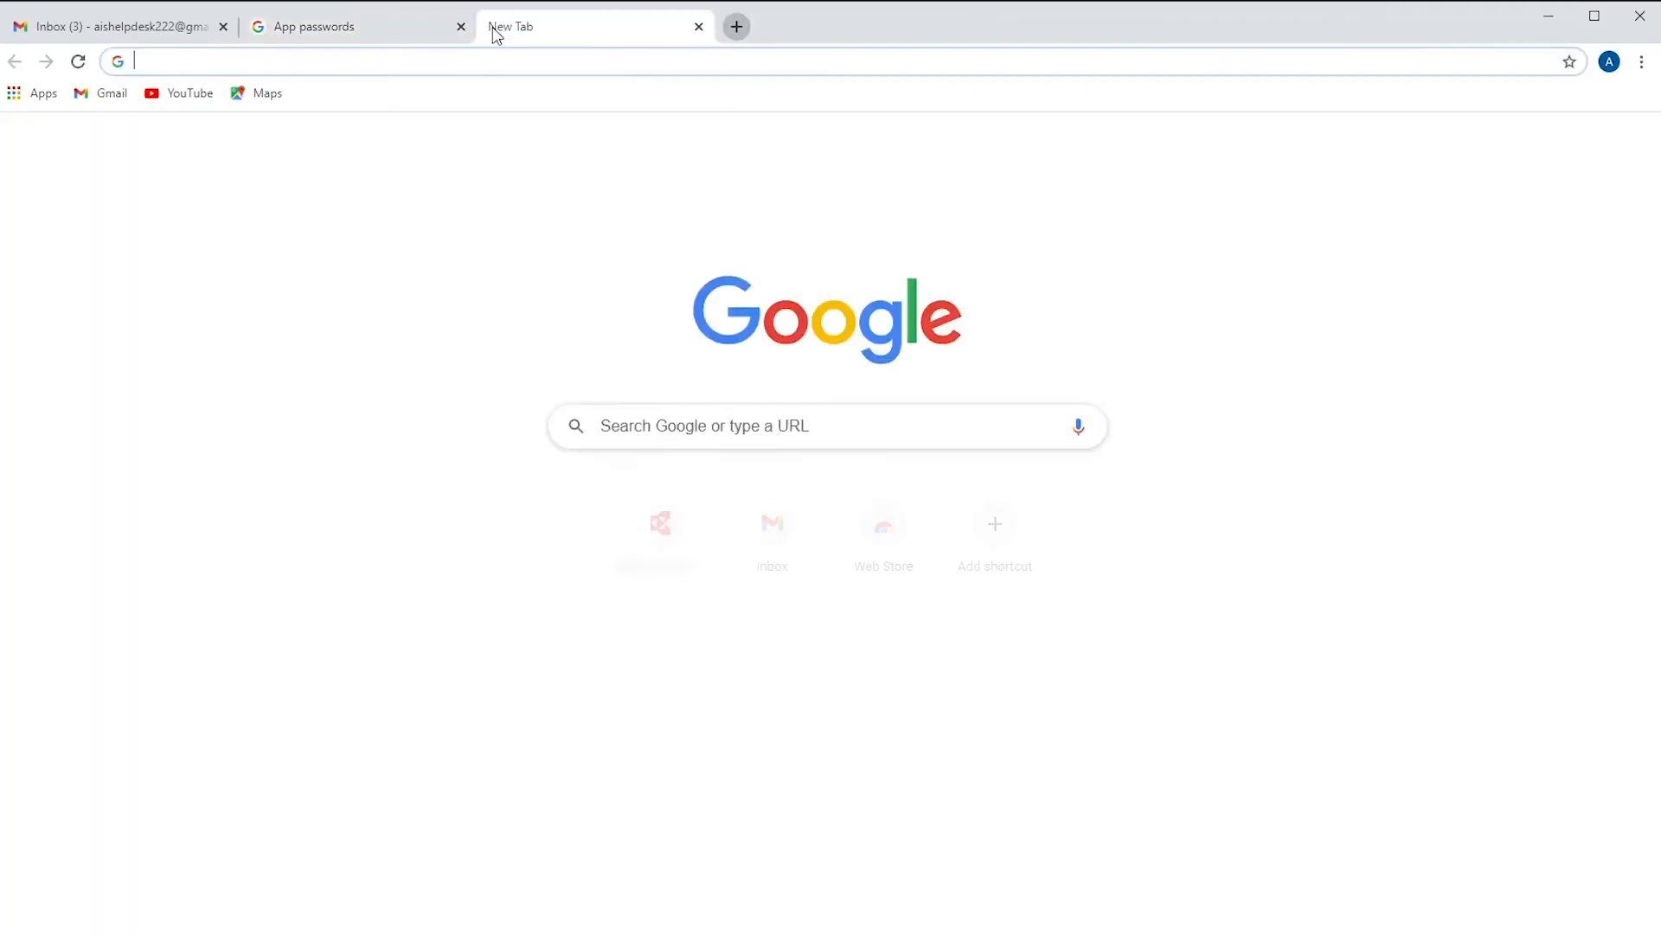
pyautogui.click(424, 60)
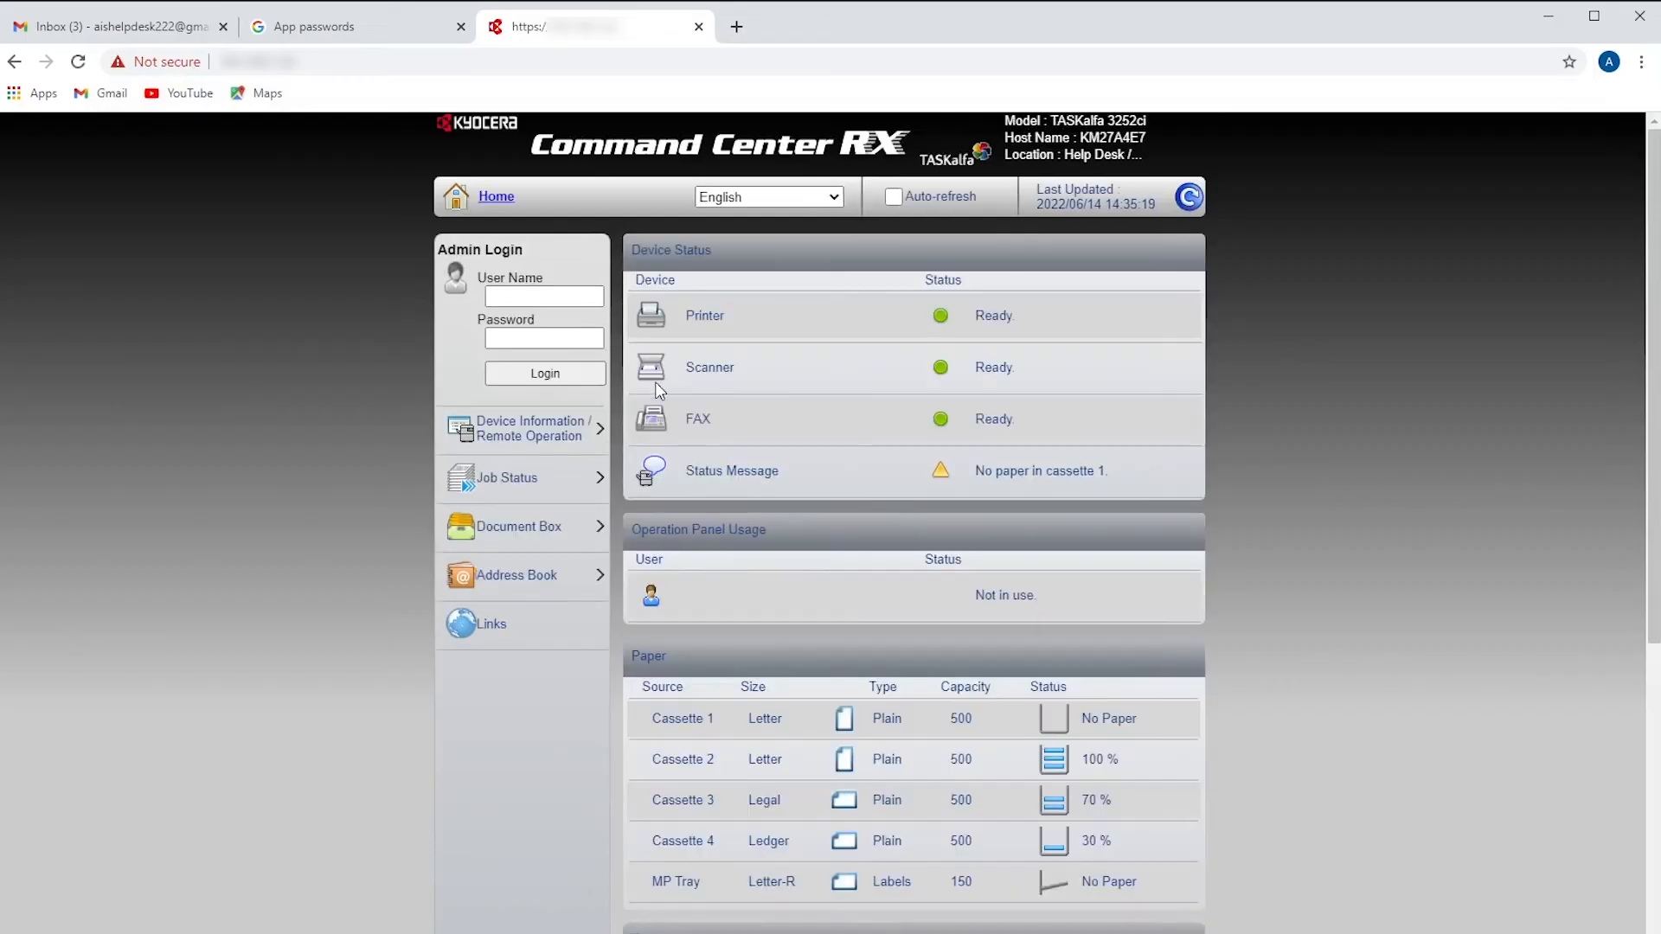
pyautogui.moveTo(624, 368)
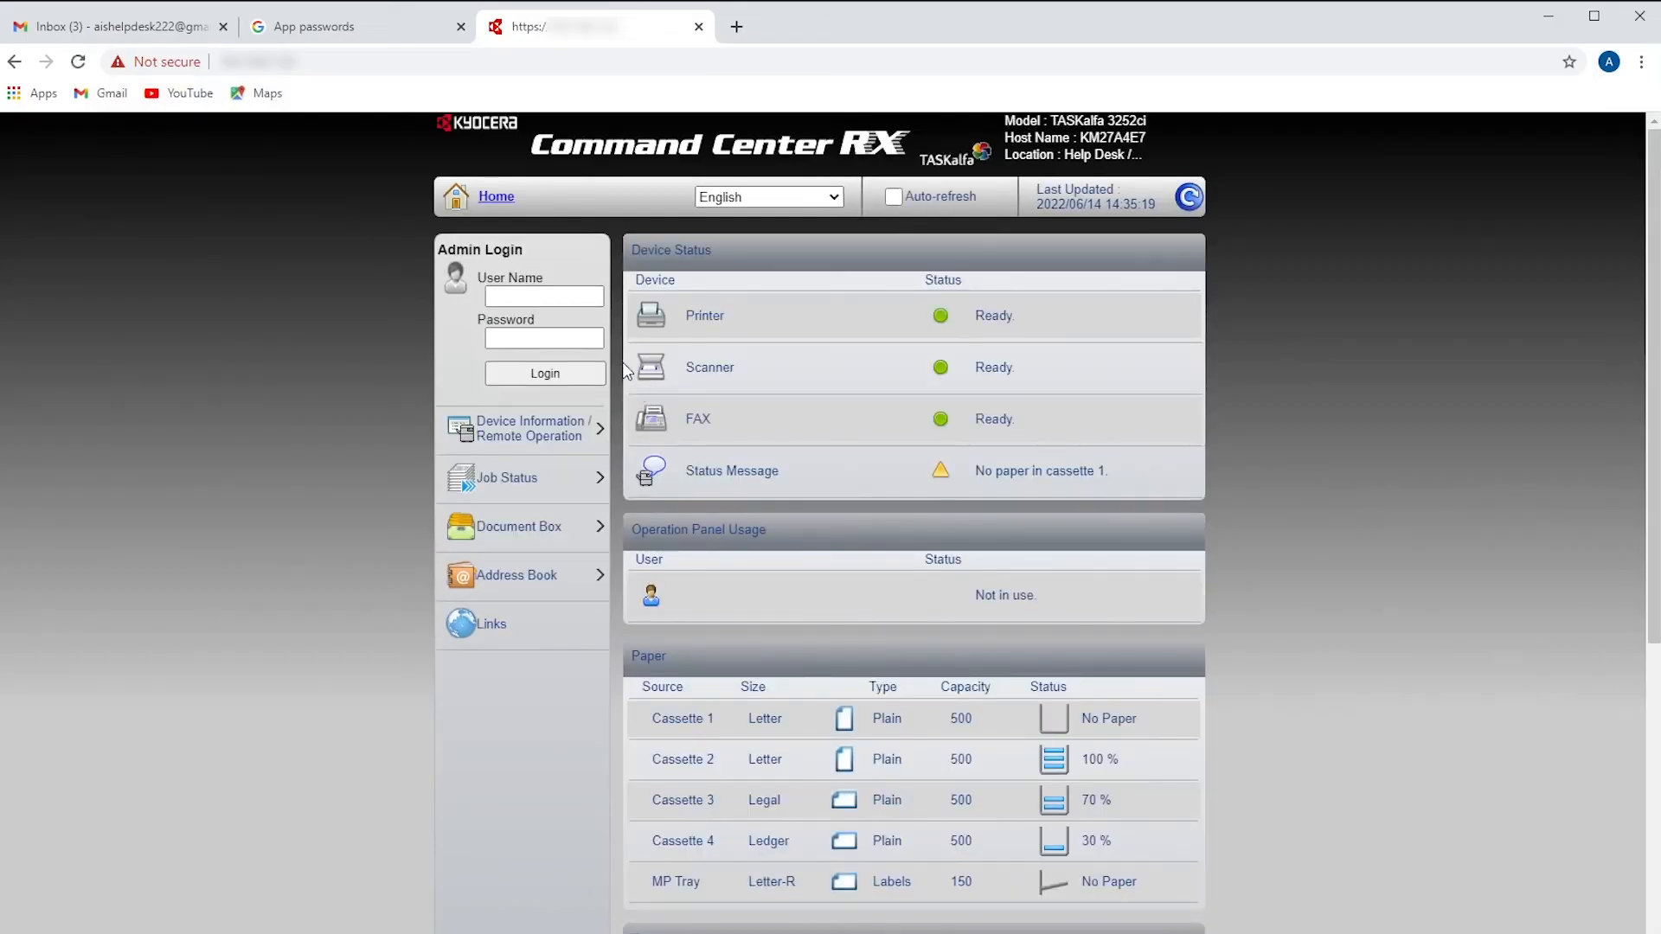
# Step: Log in to Command Center RX as Admin with the admin password
pyautogui.click(543, 297)
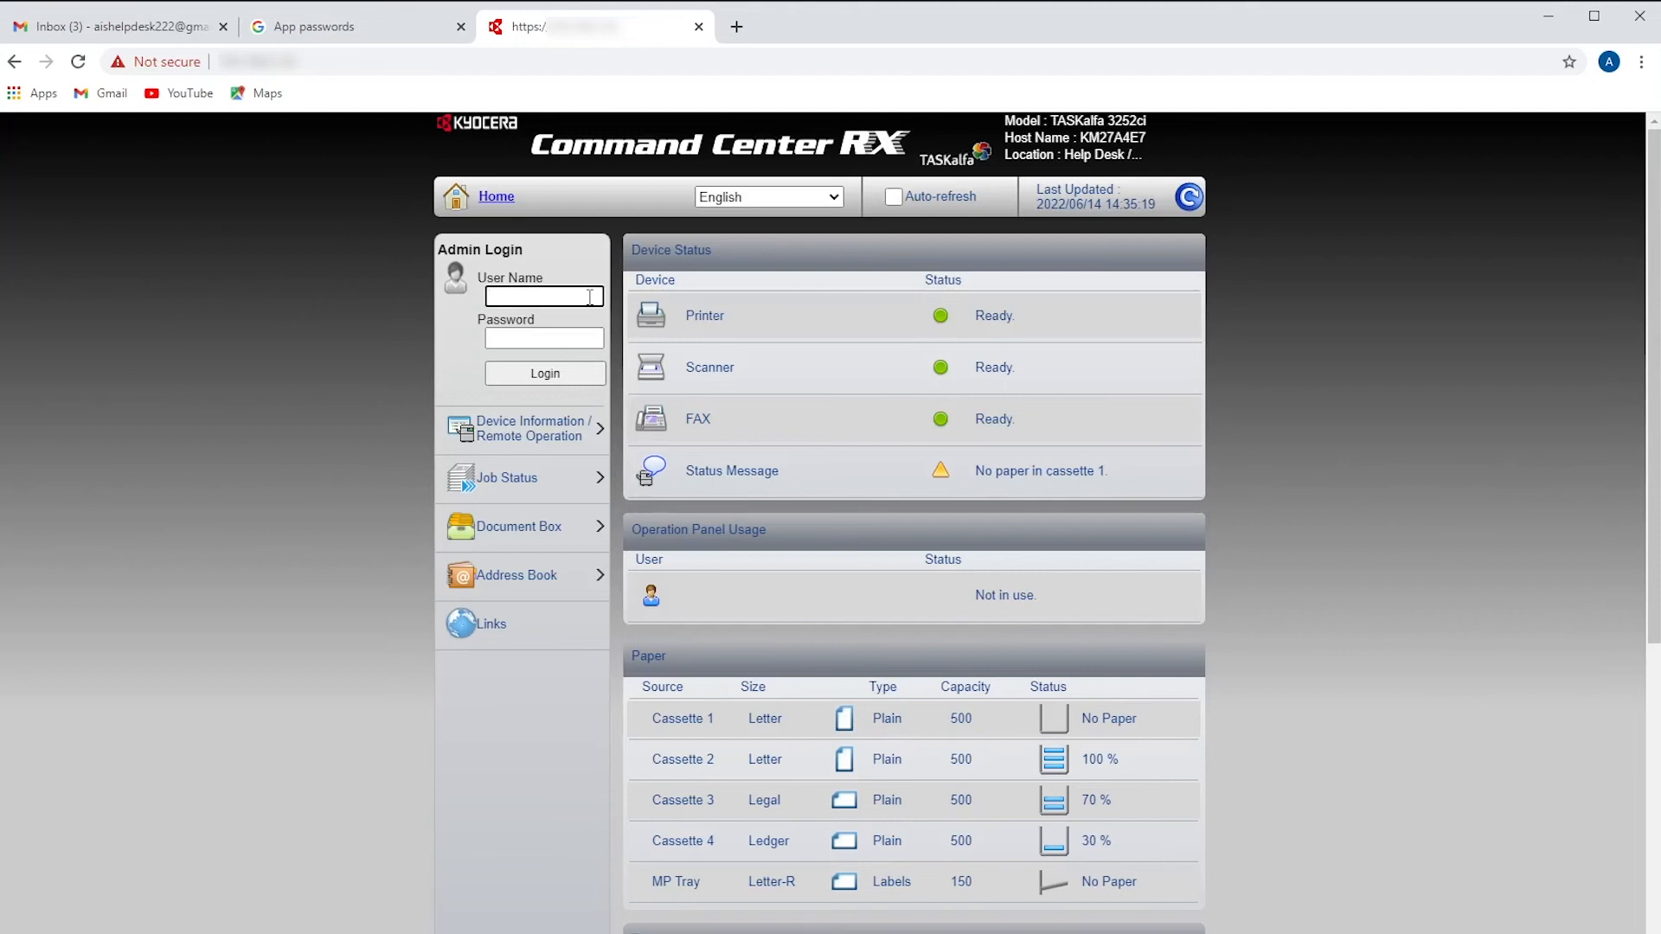
pyautogui.write('Admin')
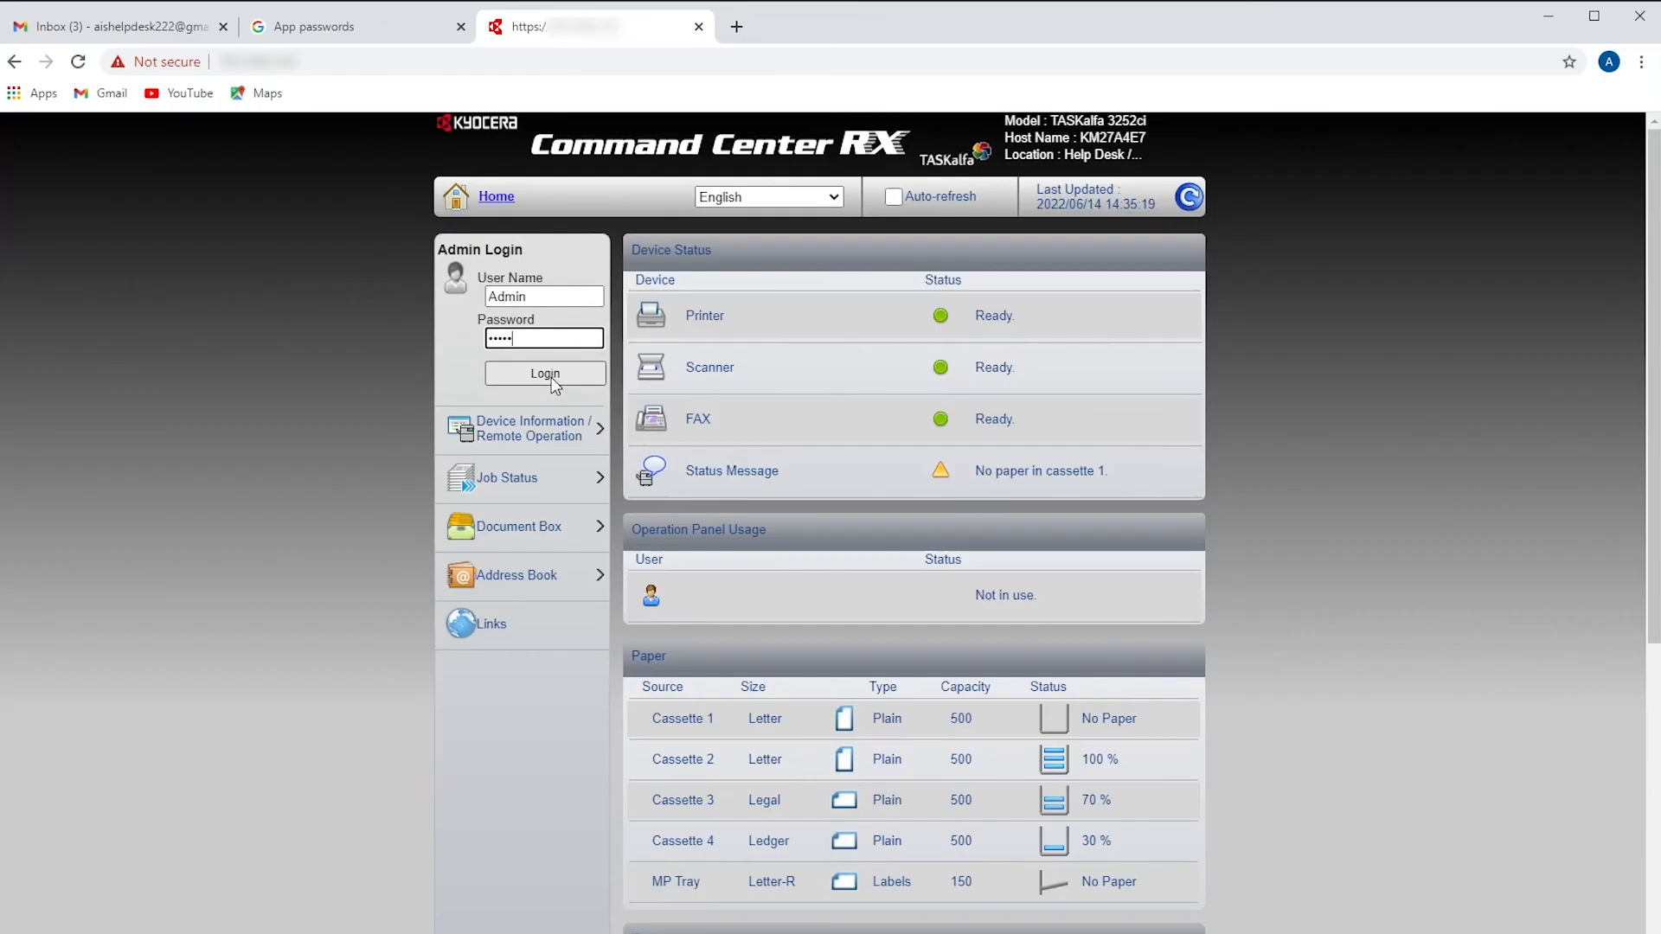
pyautogui.click(544, 373)
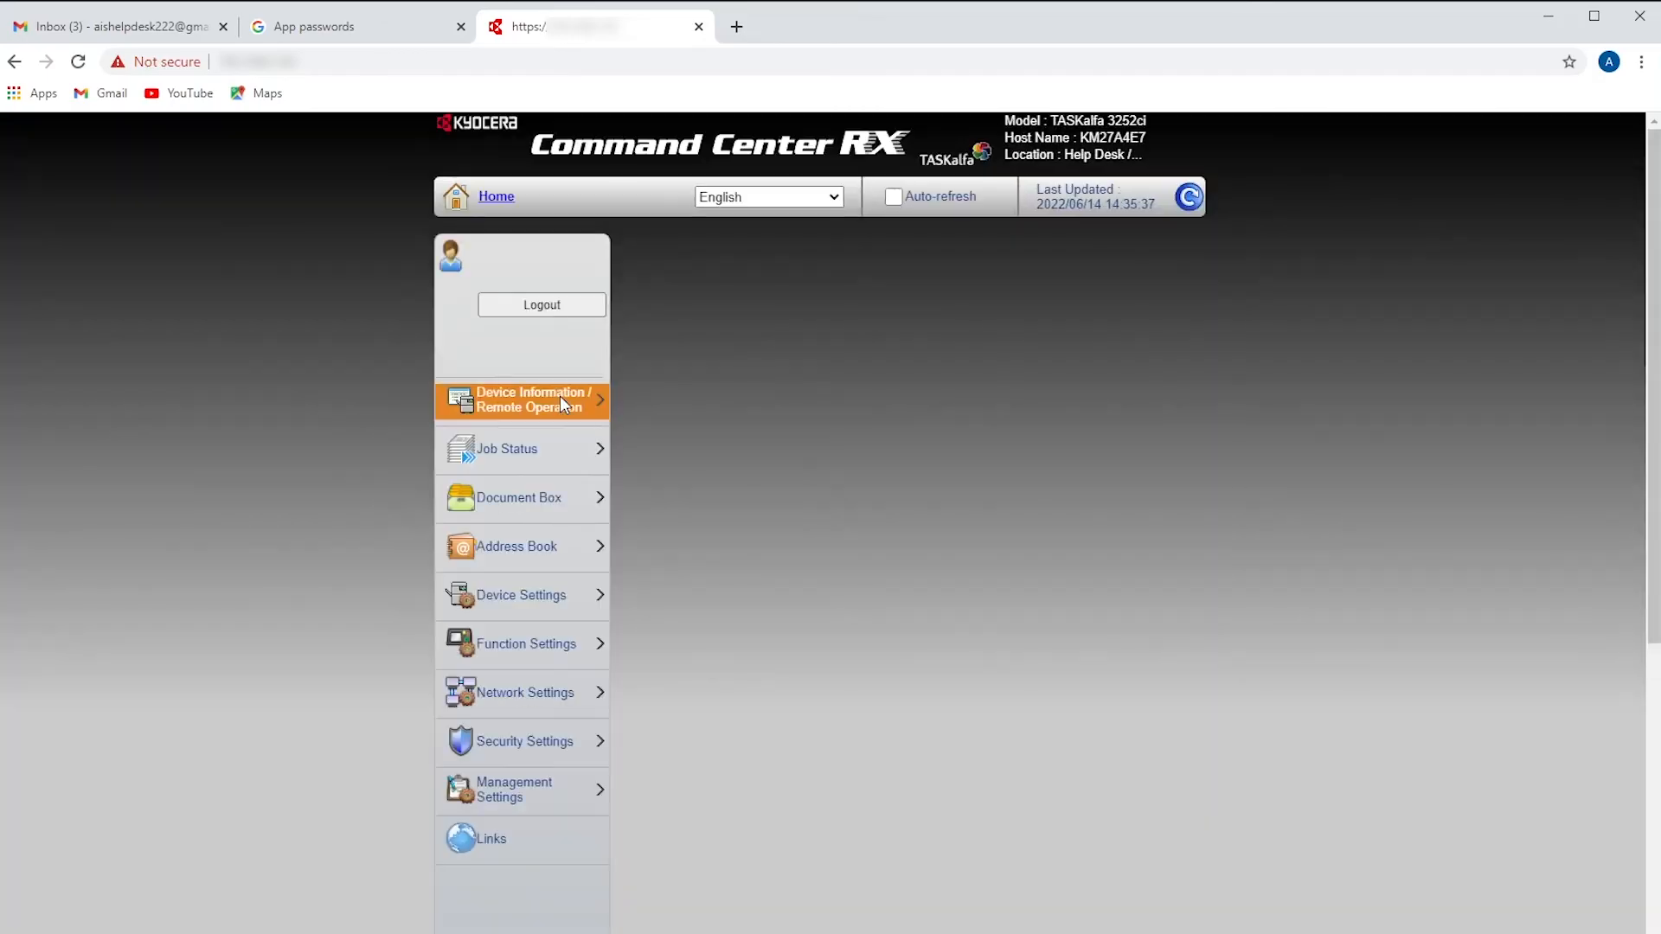
pyautogui.click(530, 401)
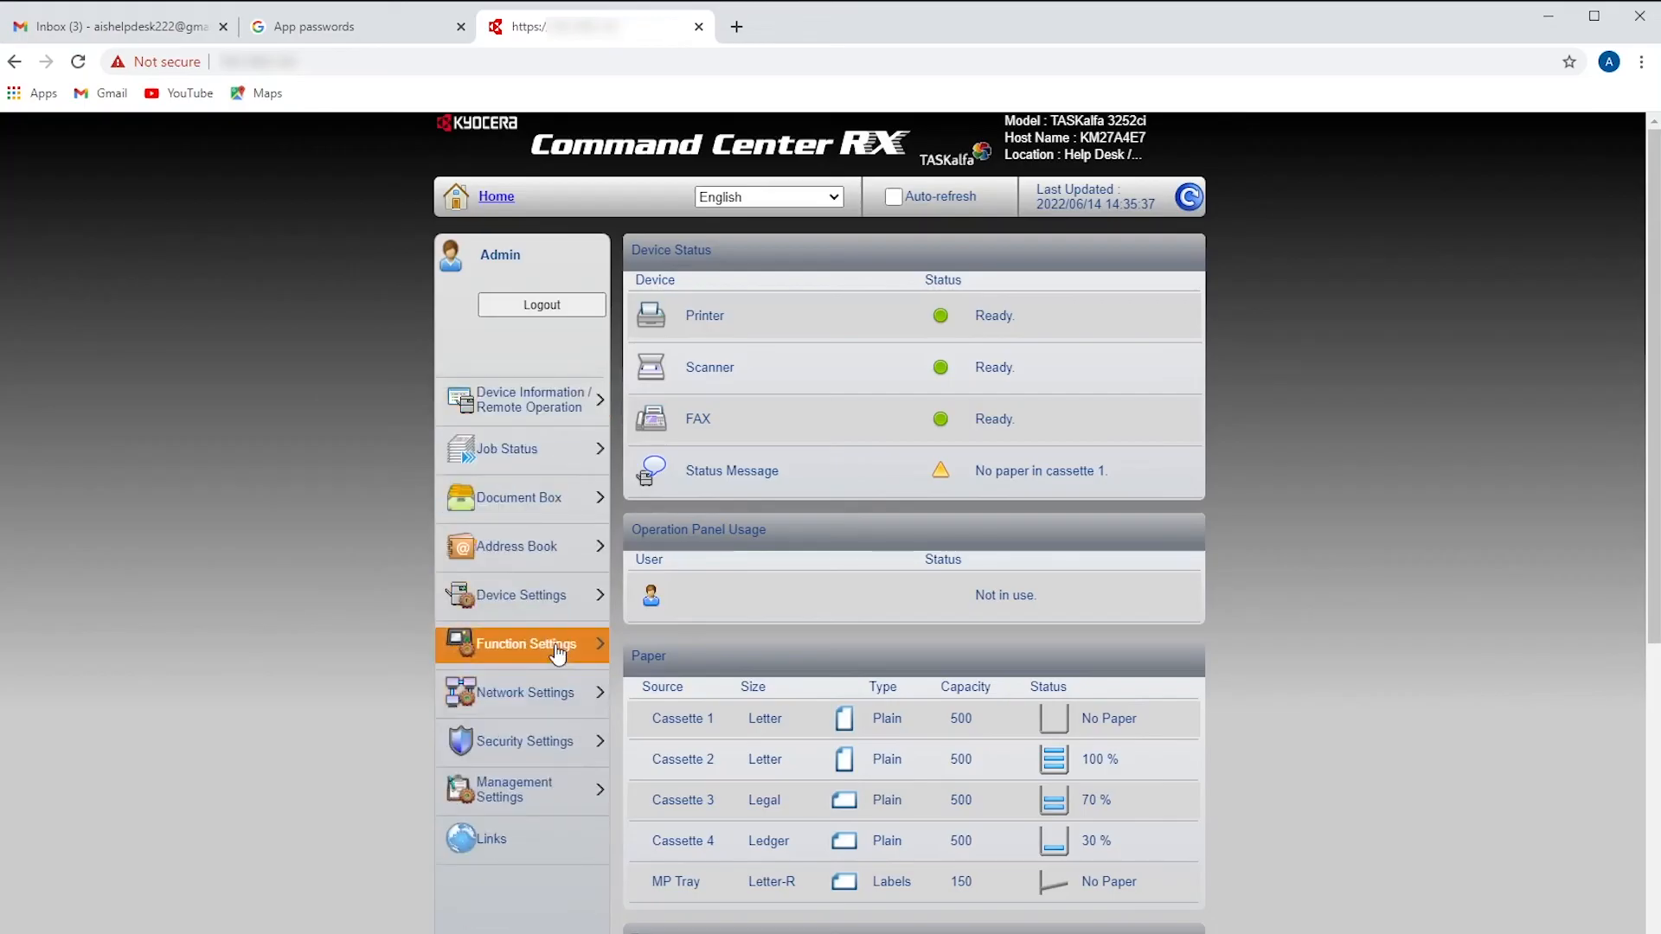
# Step: Open Function Settings > E-mail and paste the Gmail app password into Login Password
pyautogui.click(527, 644)
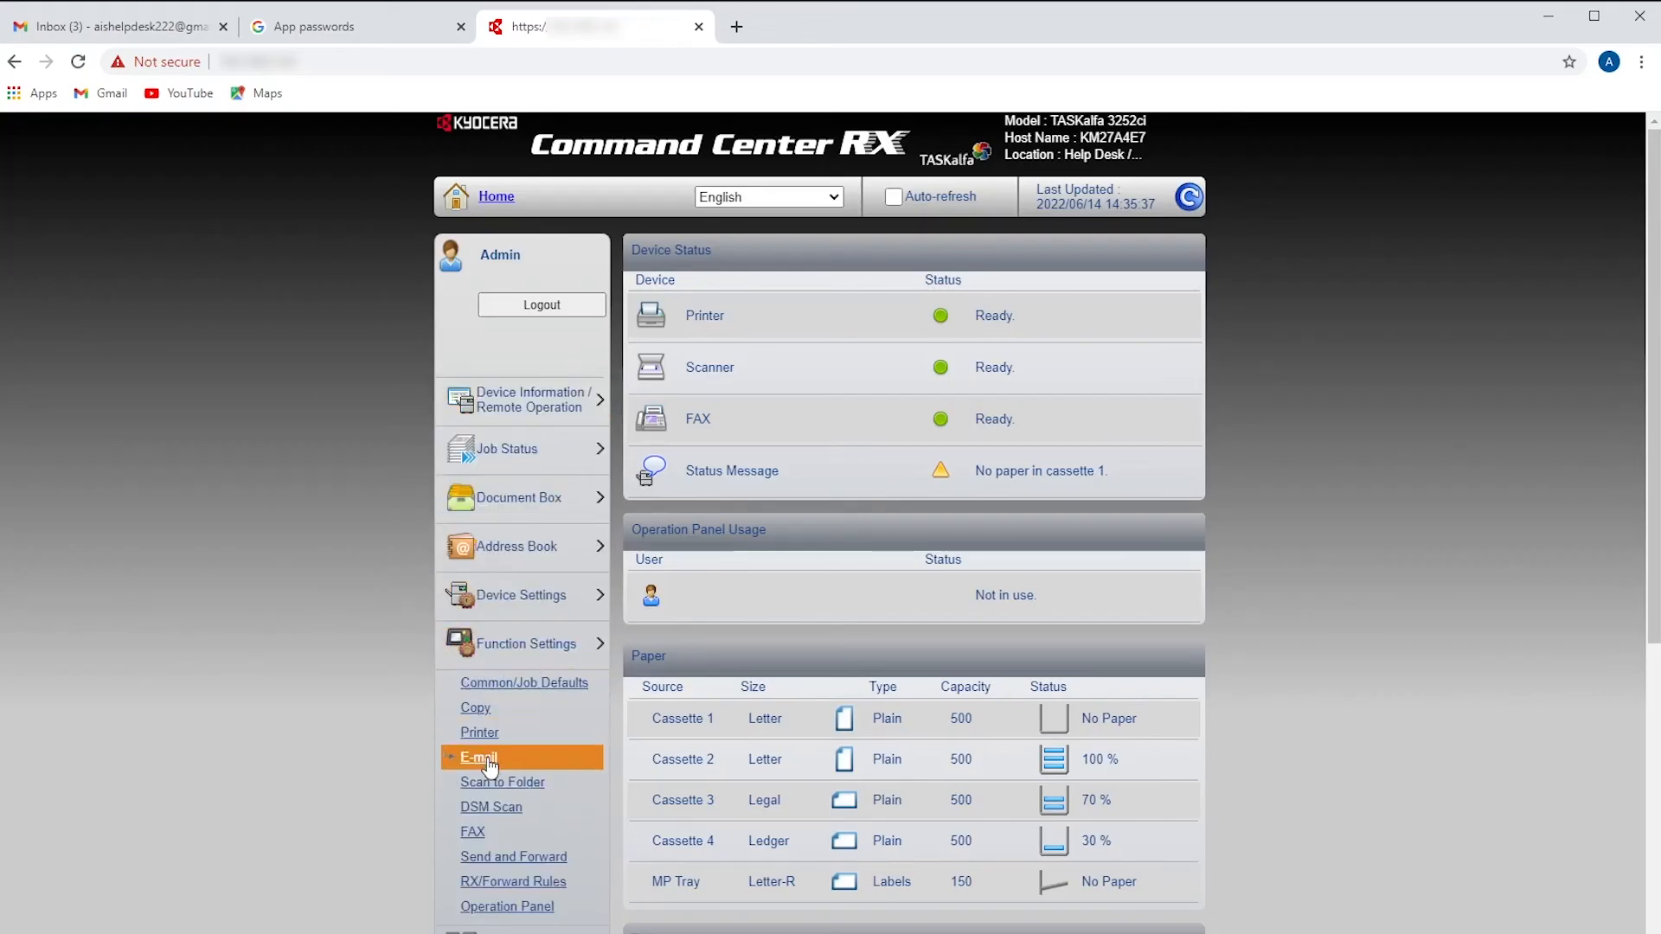
pyautogui.click(478, 756)
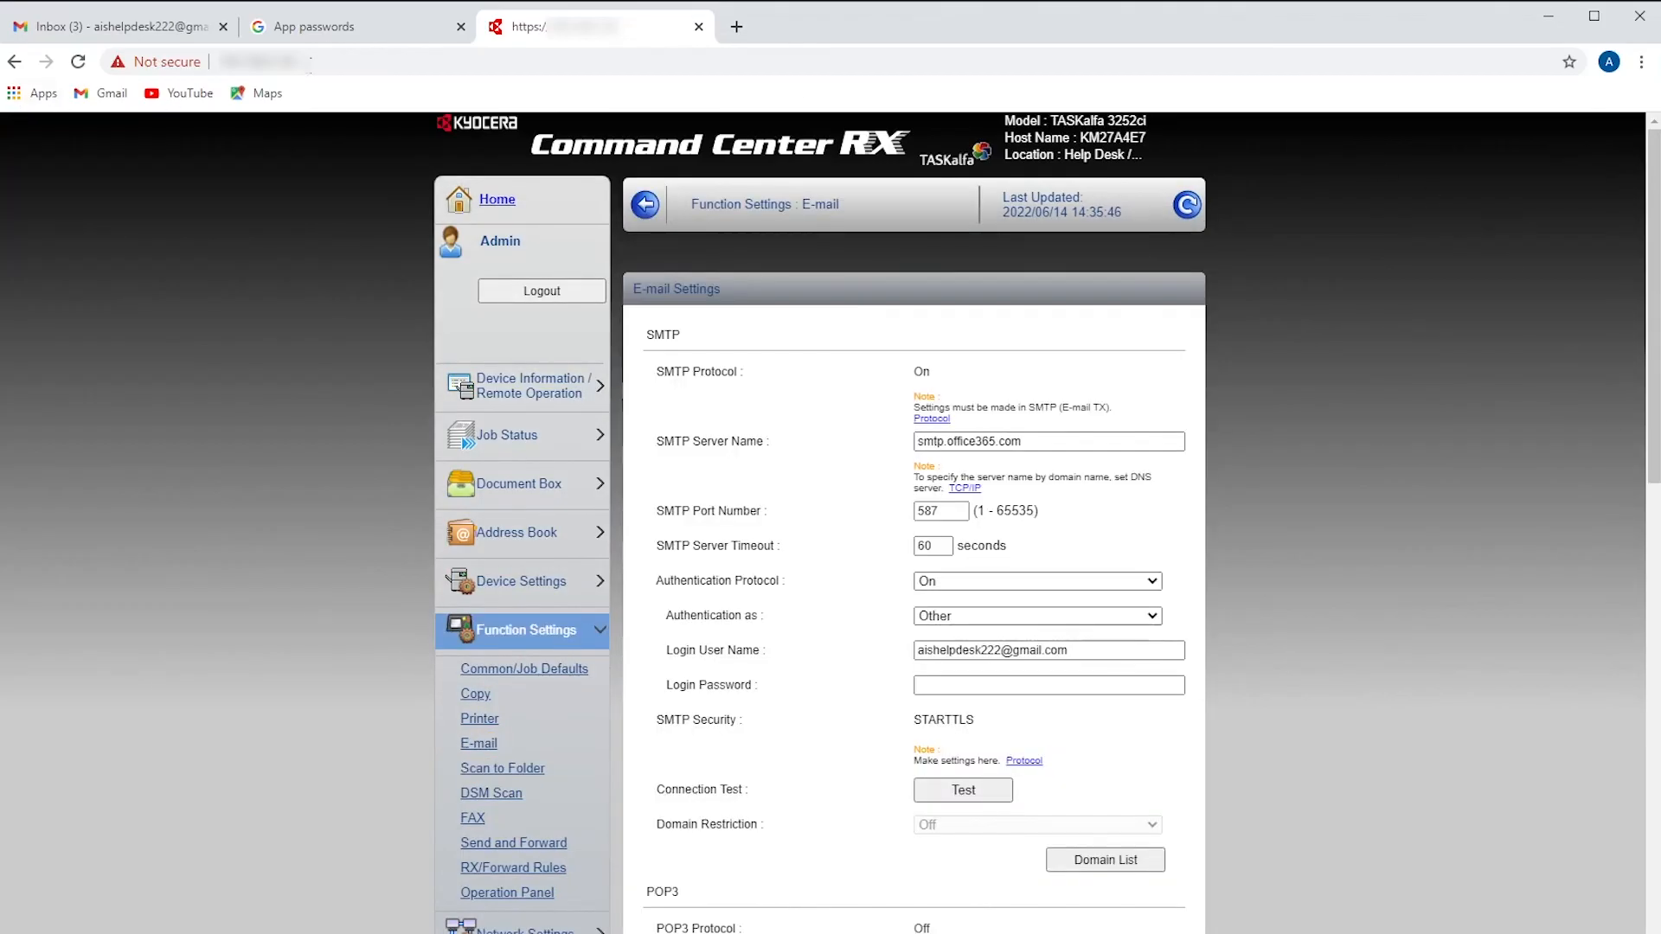
pyautogui.click(355, 25)
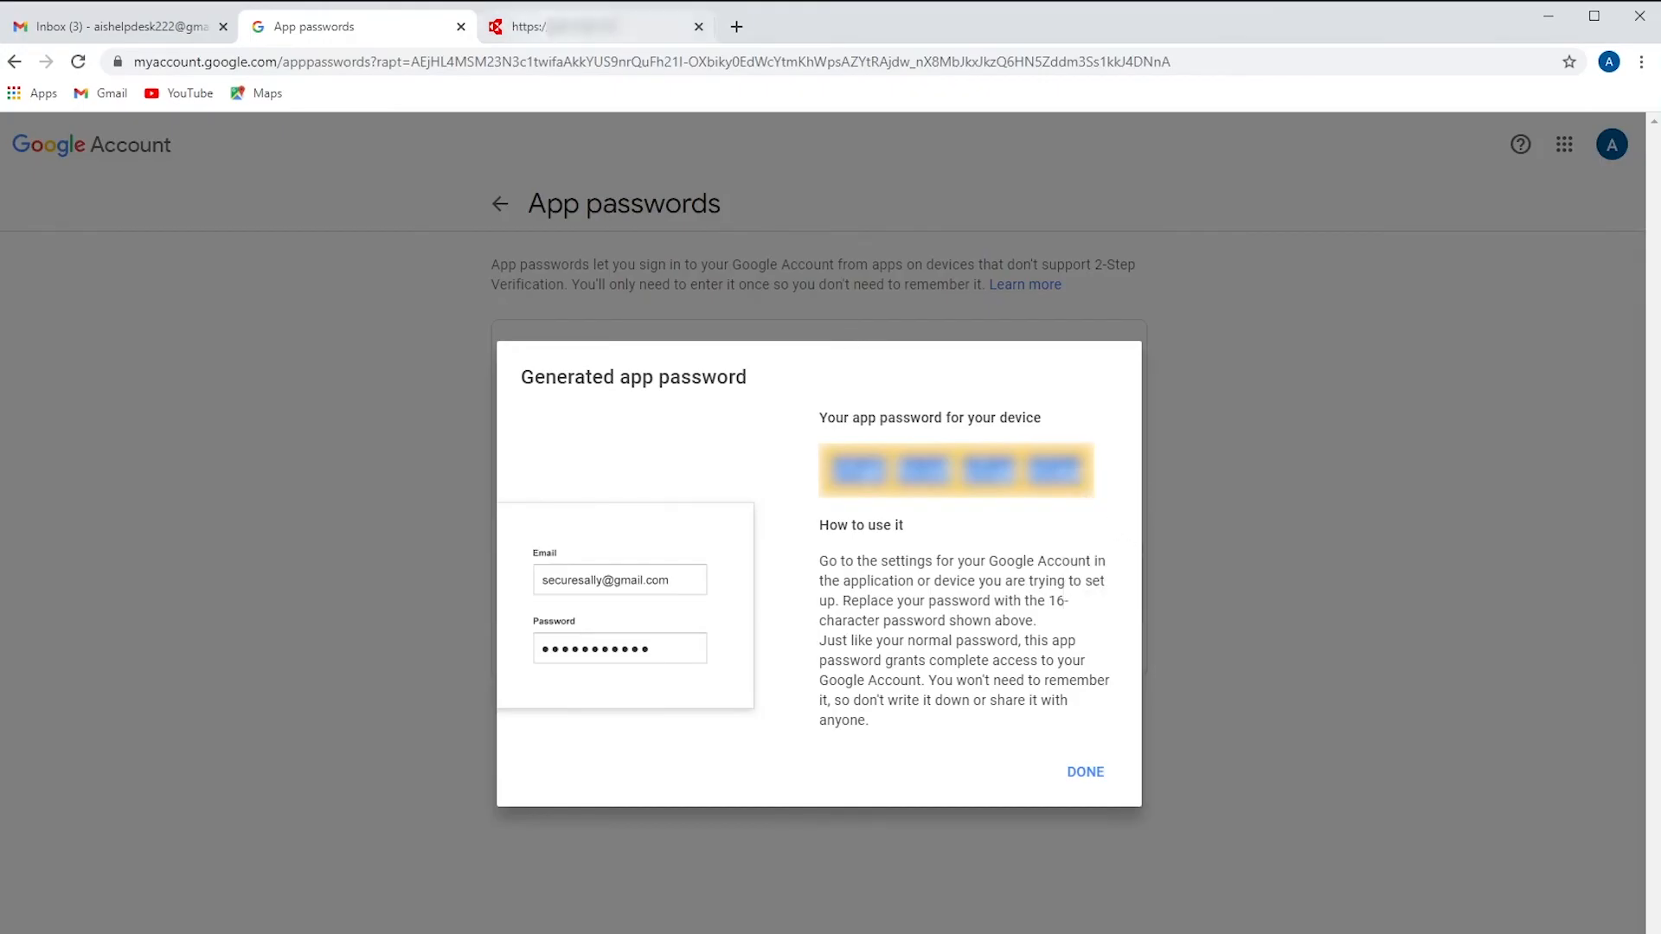
pyautogui.click(593, 26)
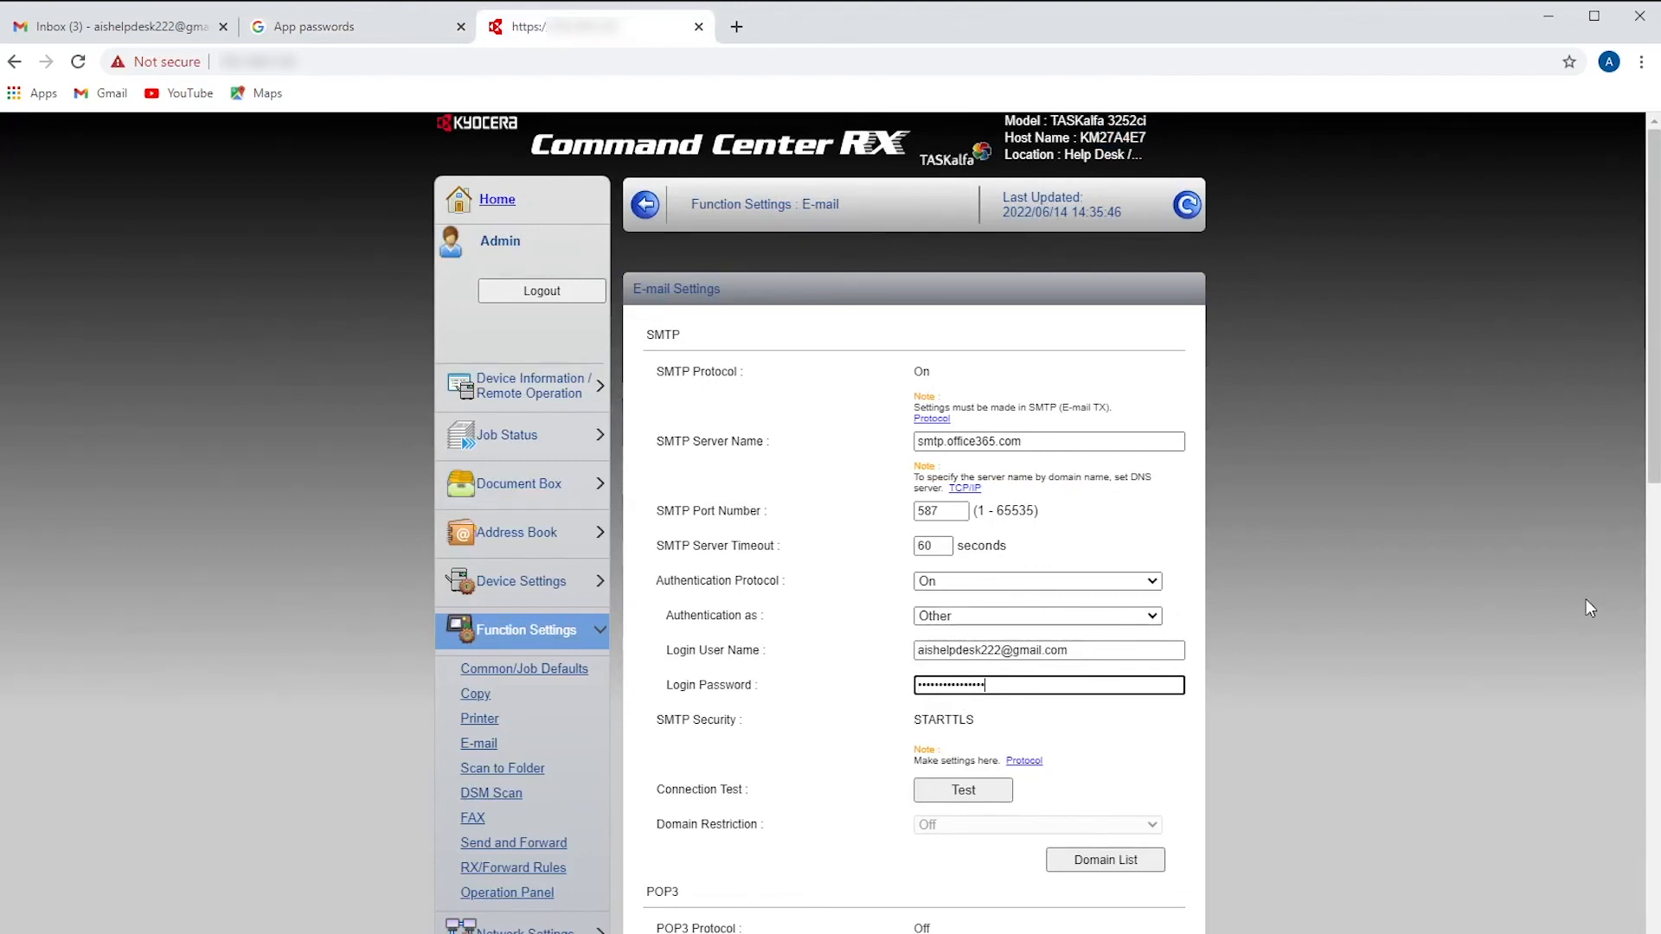
# Step: Submit the updated E-mail Settings from the bottom of the page
pyautogui.scroll(-3)
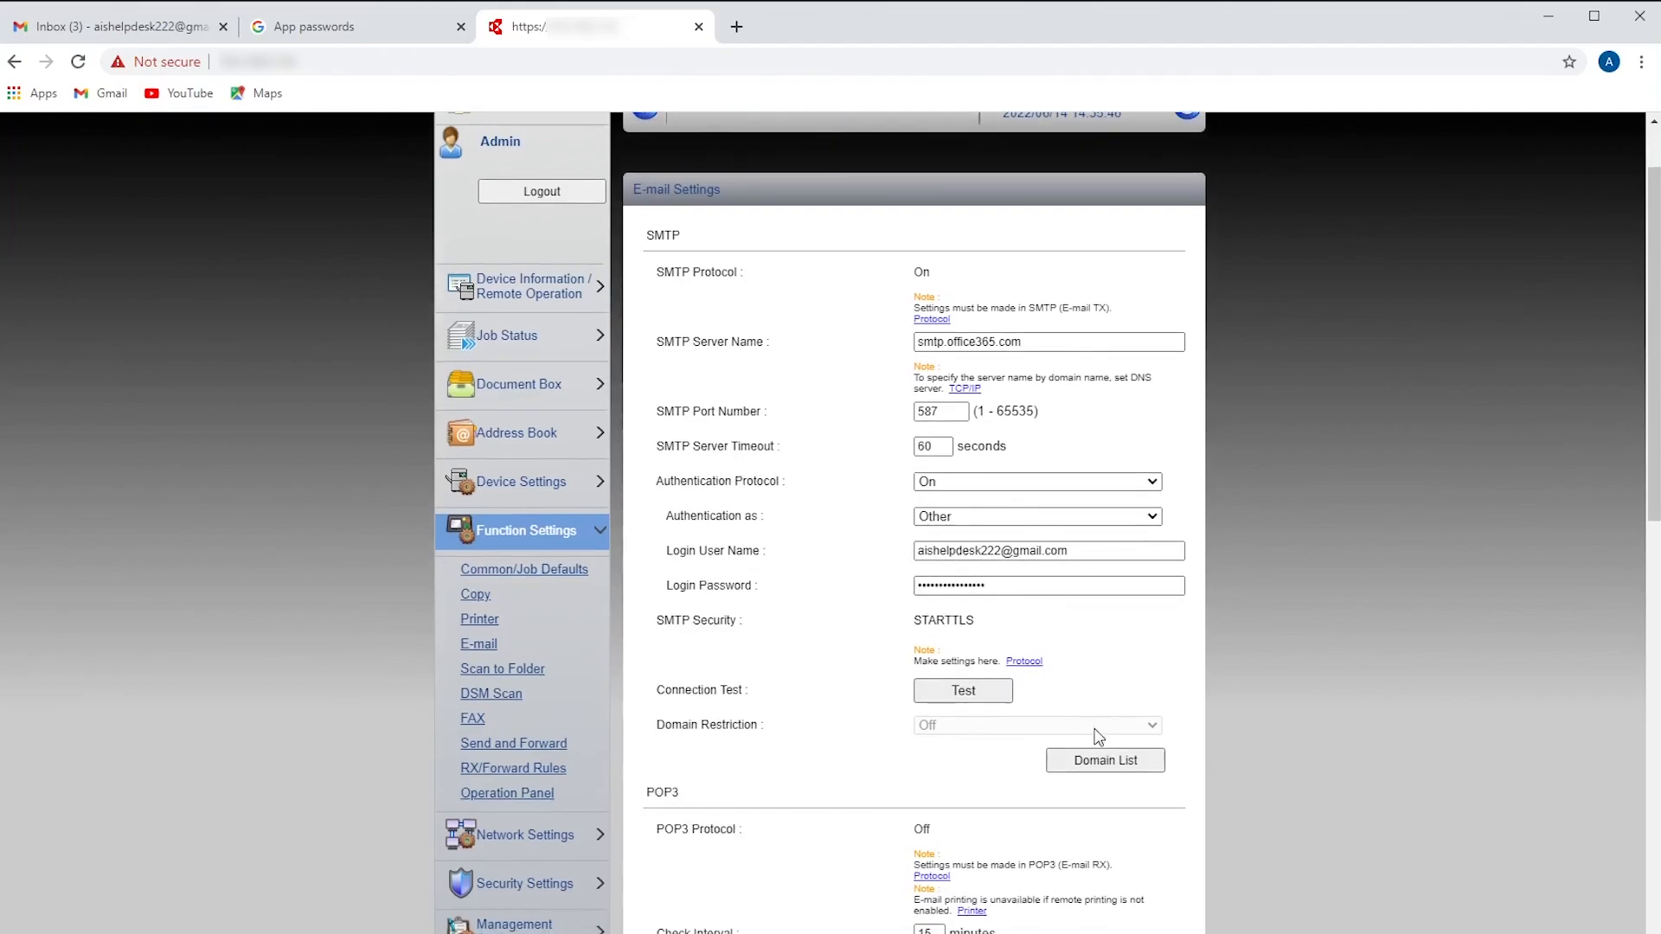
pyautogui.moveTo(1368, 774)
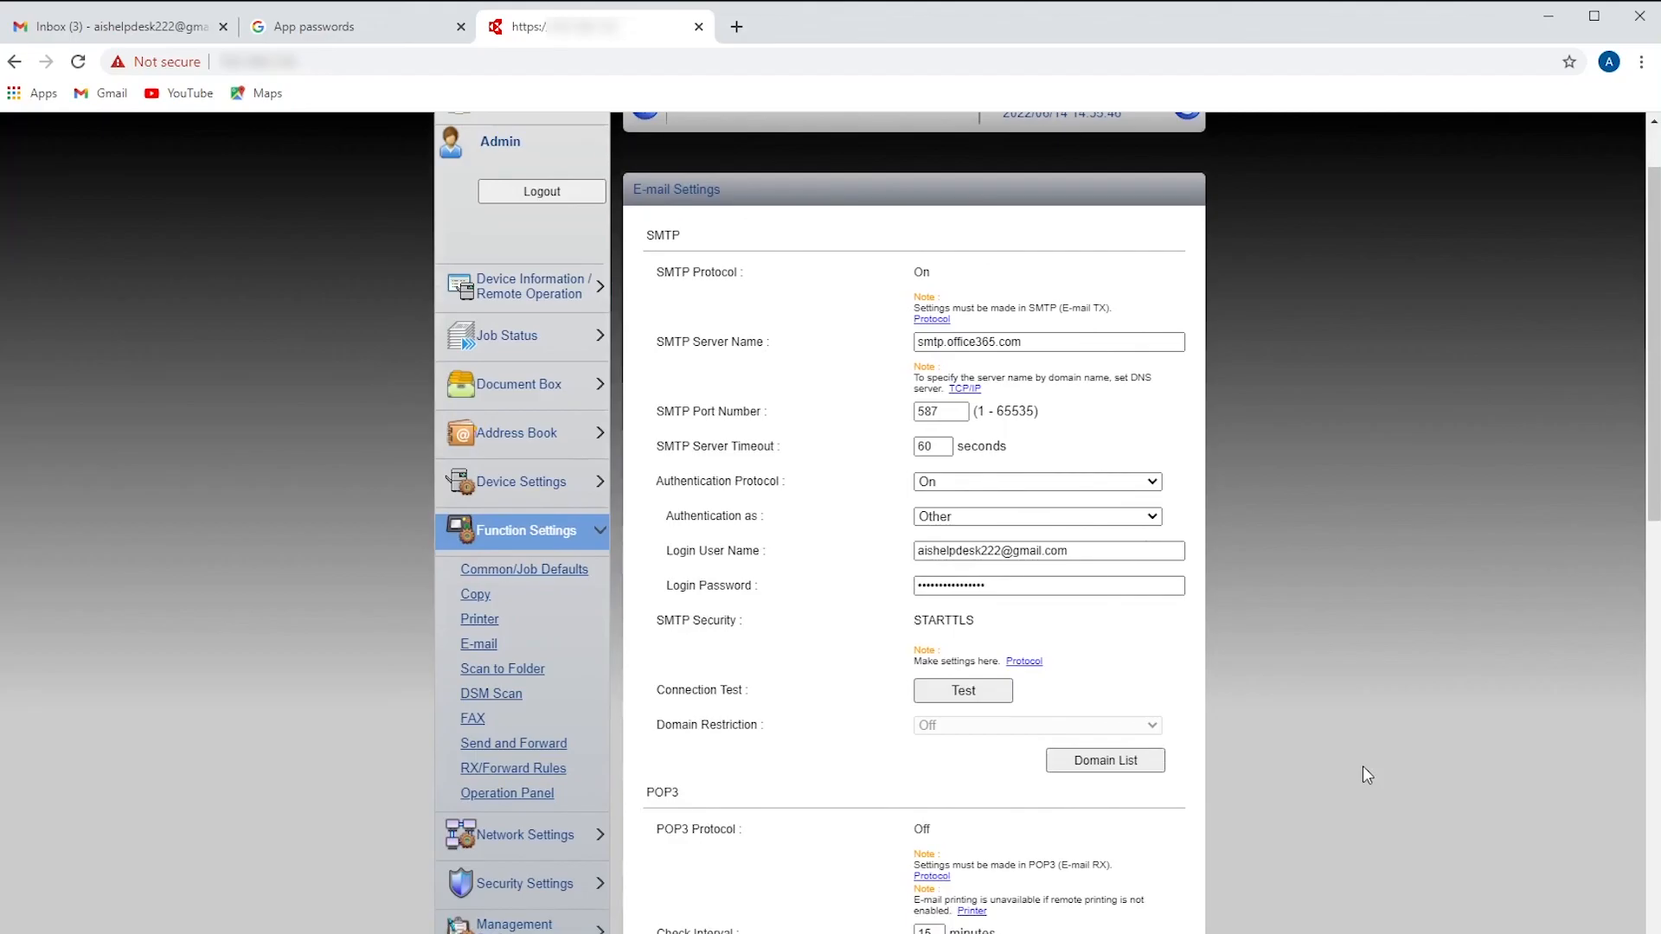
pyautogui.click(961, 690)
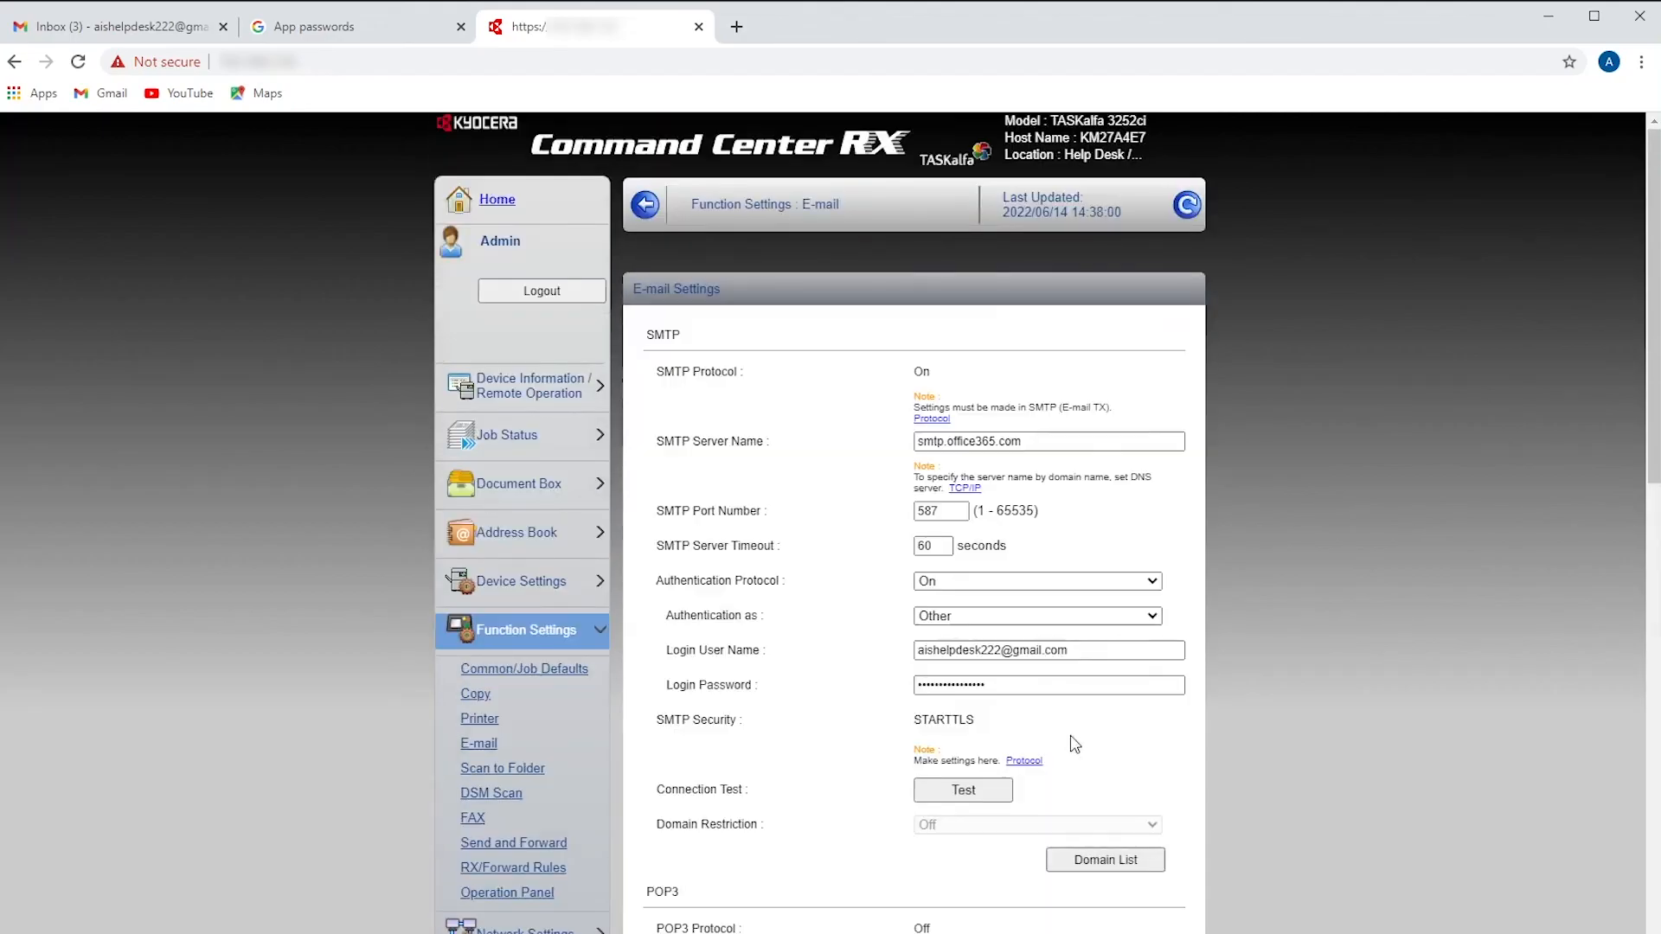
pyautogui.scroll(-3)
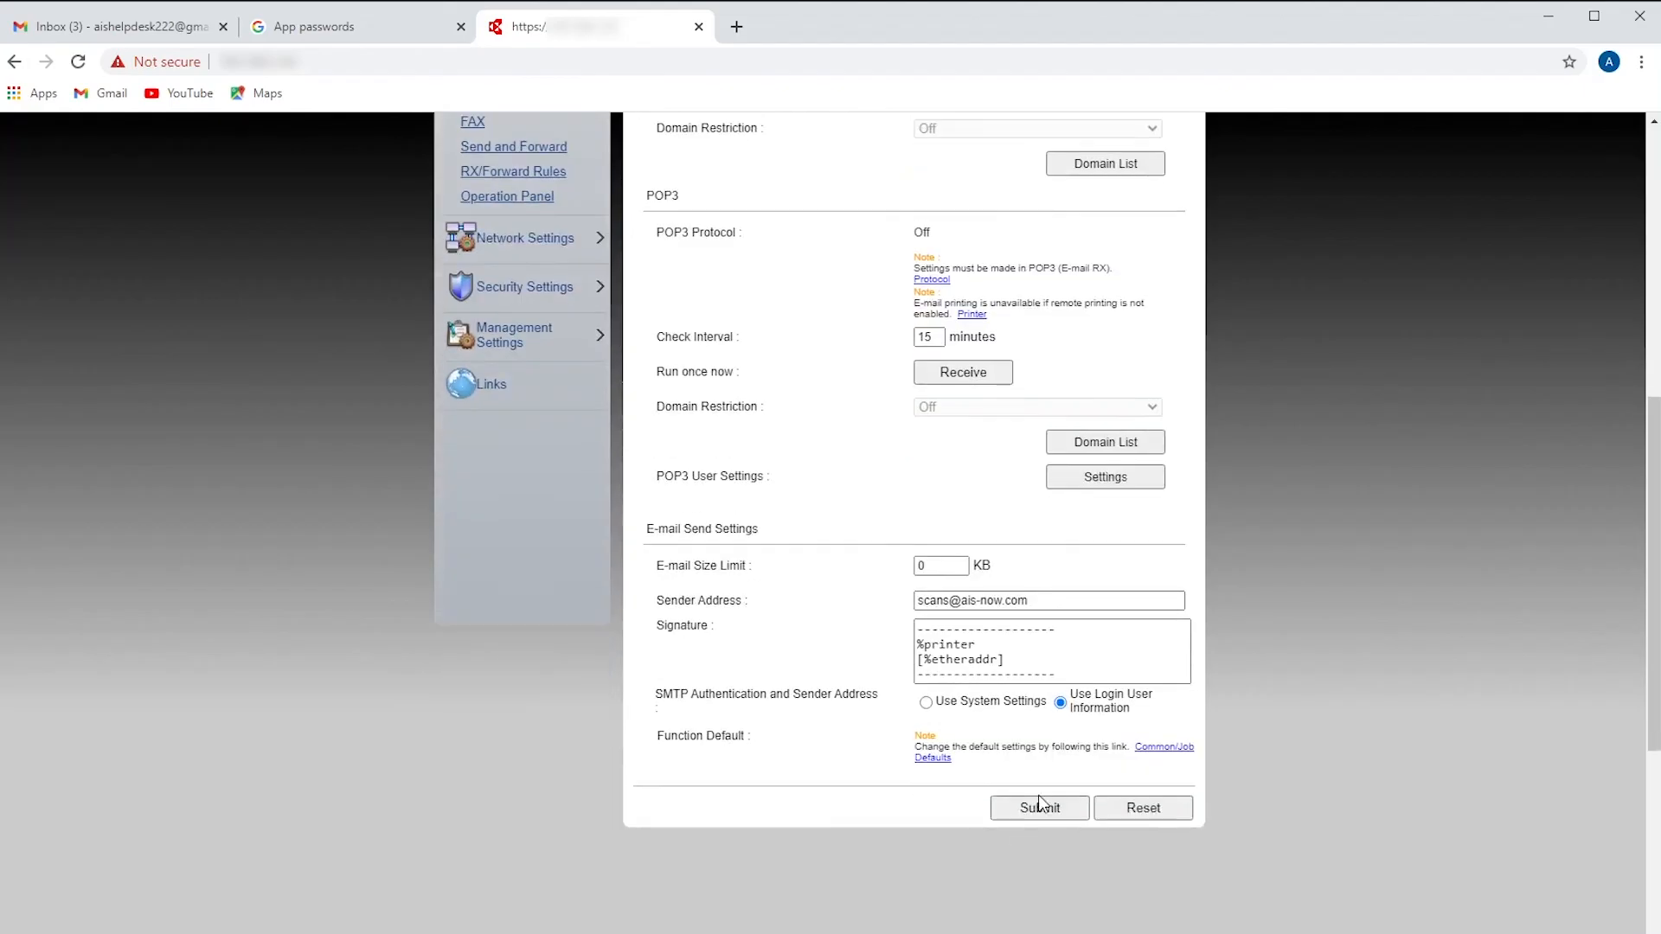
pyautogui.click(1039, 807)
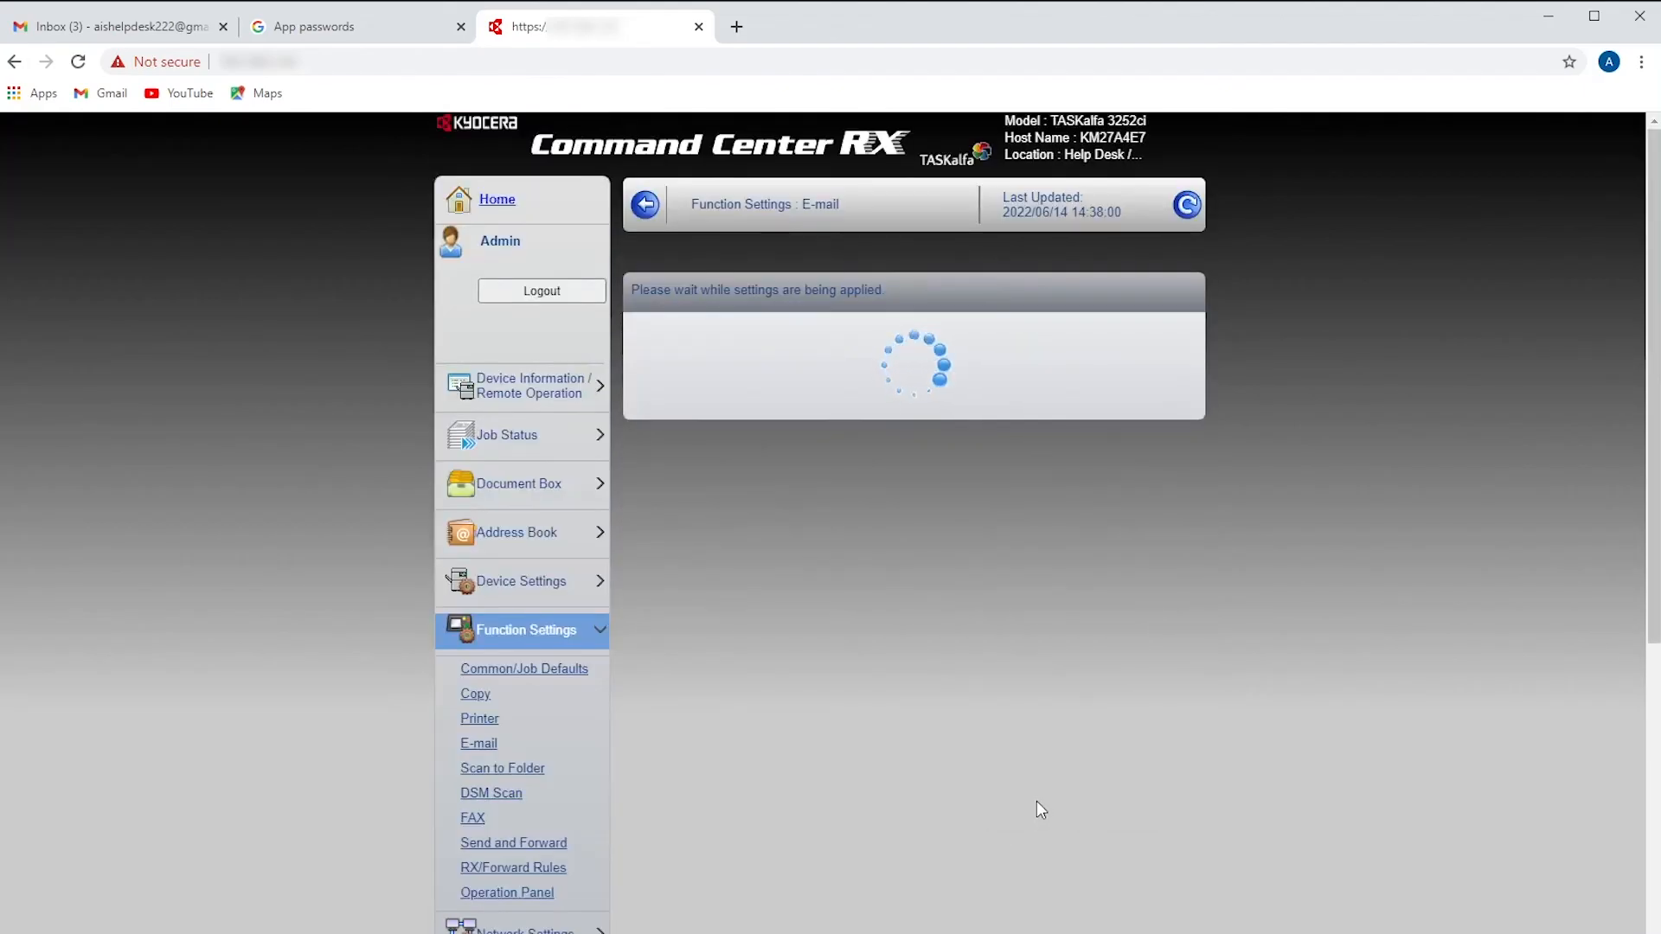